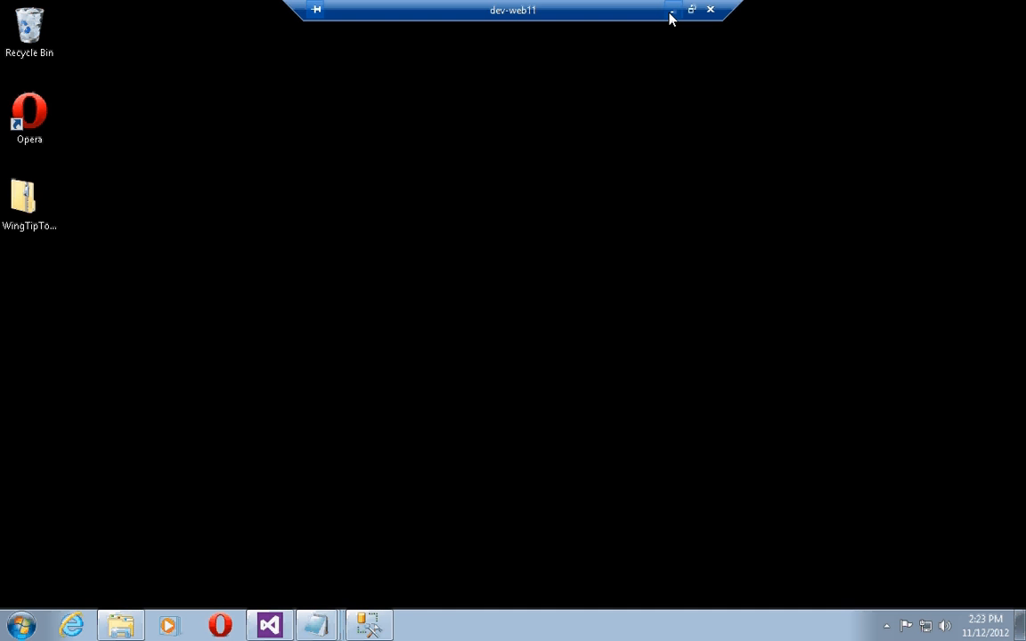
{"action": "mouse_move", "coordinate": [673, 11]}
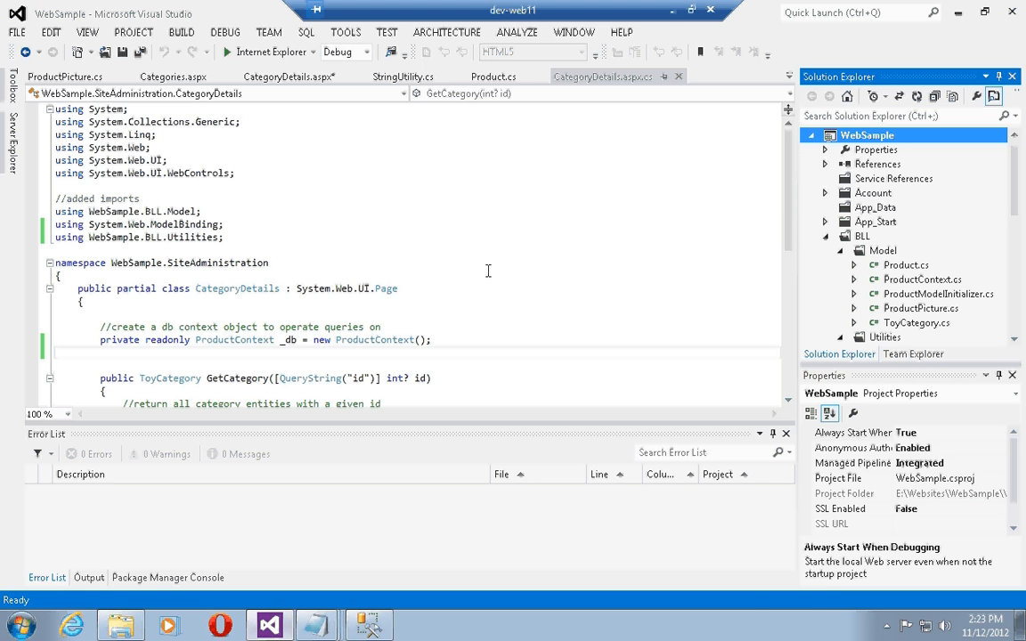
Save CategoryDetails code, then bring up Products.aspx and ProductDetails.aspx markup from SiteAdministration.
{"action": "left_click", "coordinate": [224, 237]}
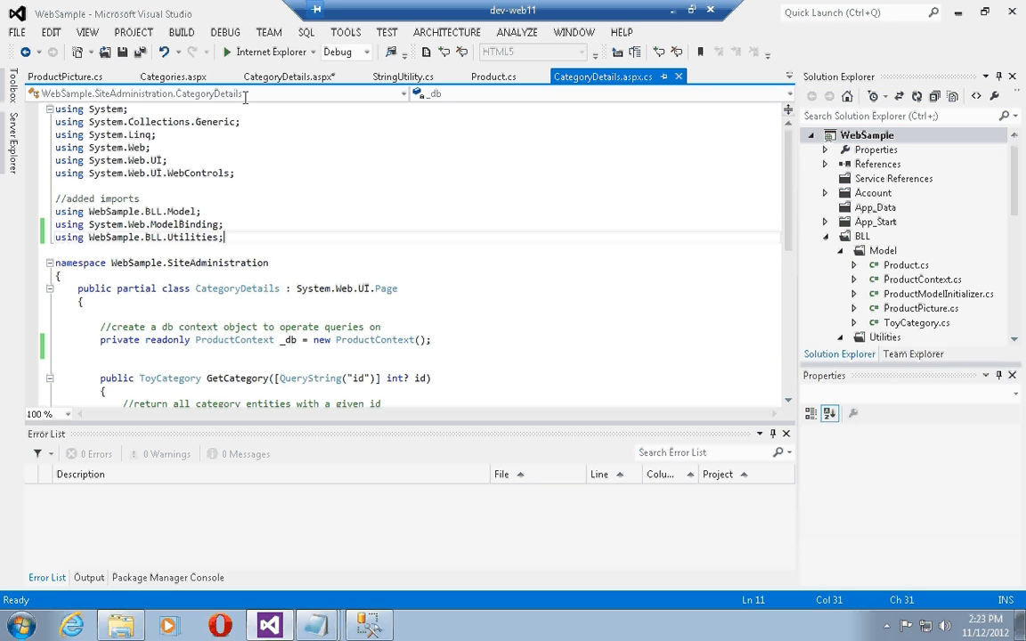
{"action": "key", "text": "ctrl+s"}
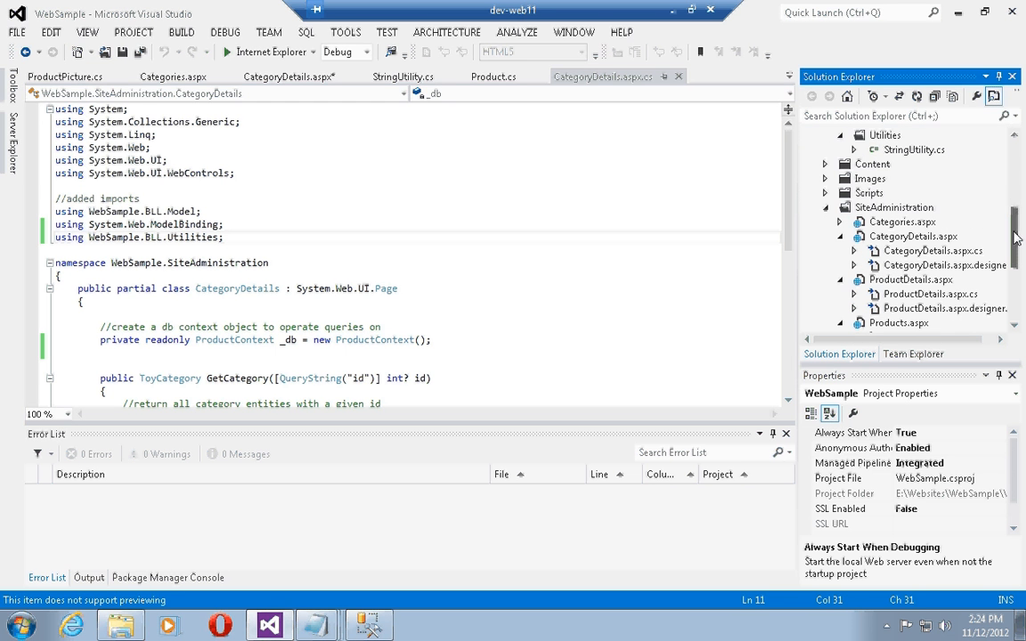
{"action": "left_click", "coordinate": [898, 323]}
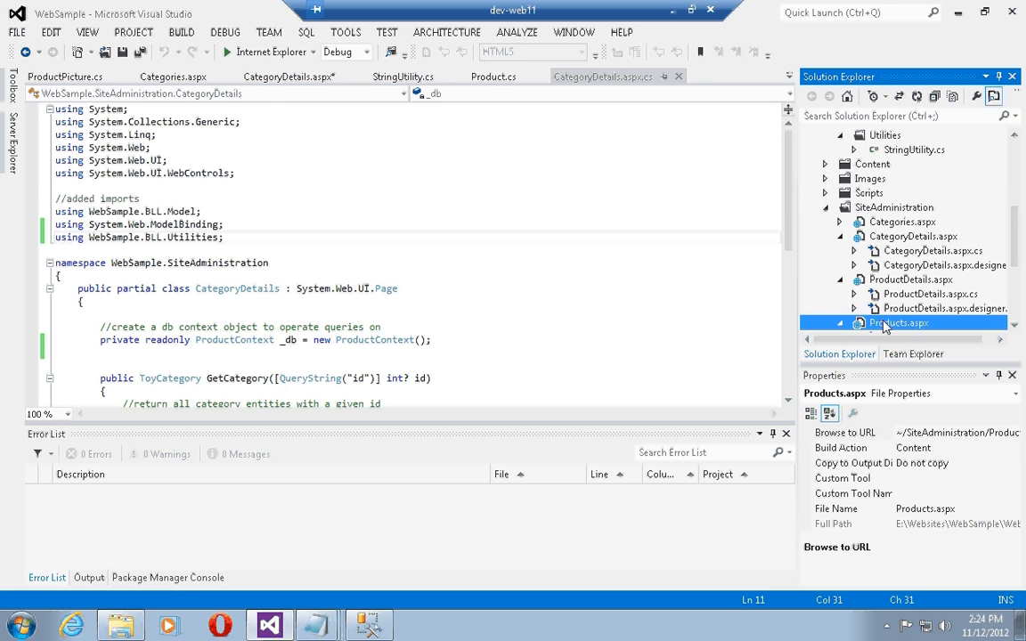
{"action": "double_click", "coordinate": [898, 323]}
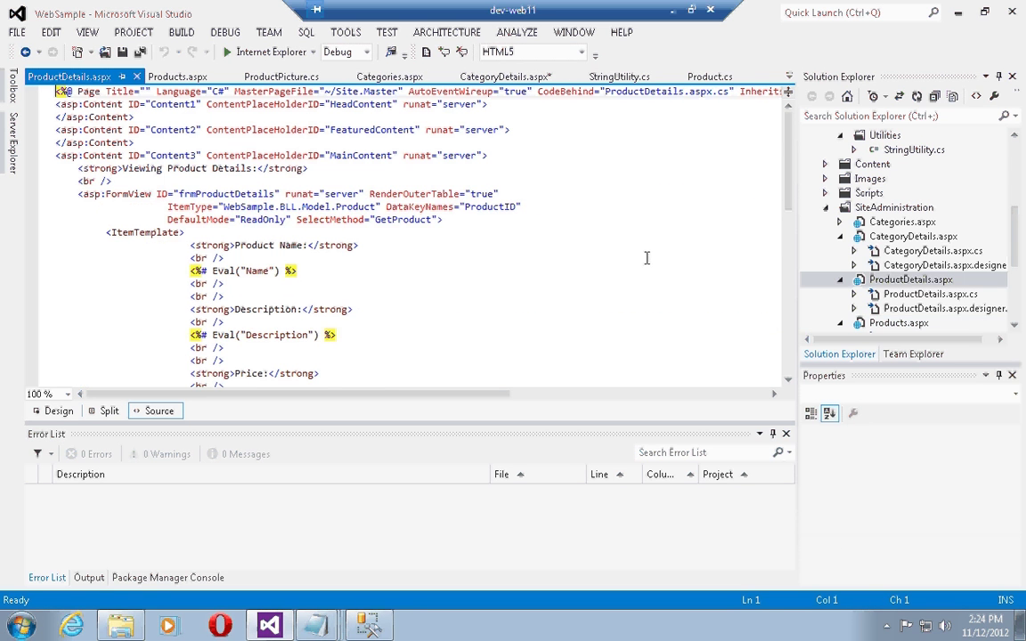
Re-indent the ProductDetails.aspx ItemTemplate markup against Products.aspx and save the file.
{"action": "scroll", "scroll_direction": "down", "scroll_amount": 3}
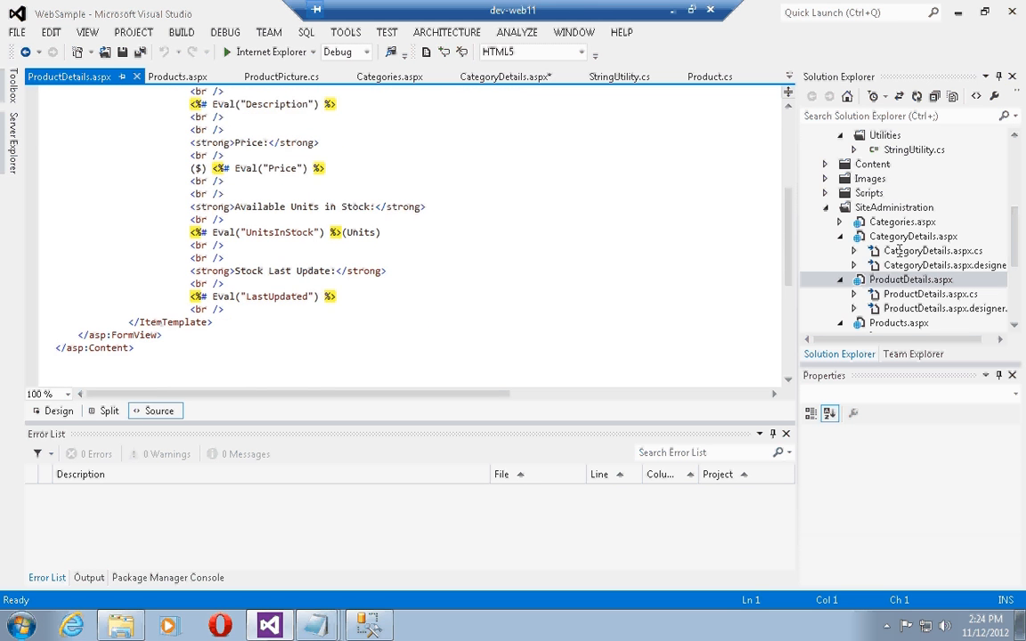
{"action": "left_click", "coordinate": [910, 278]}
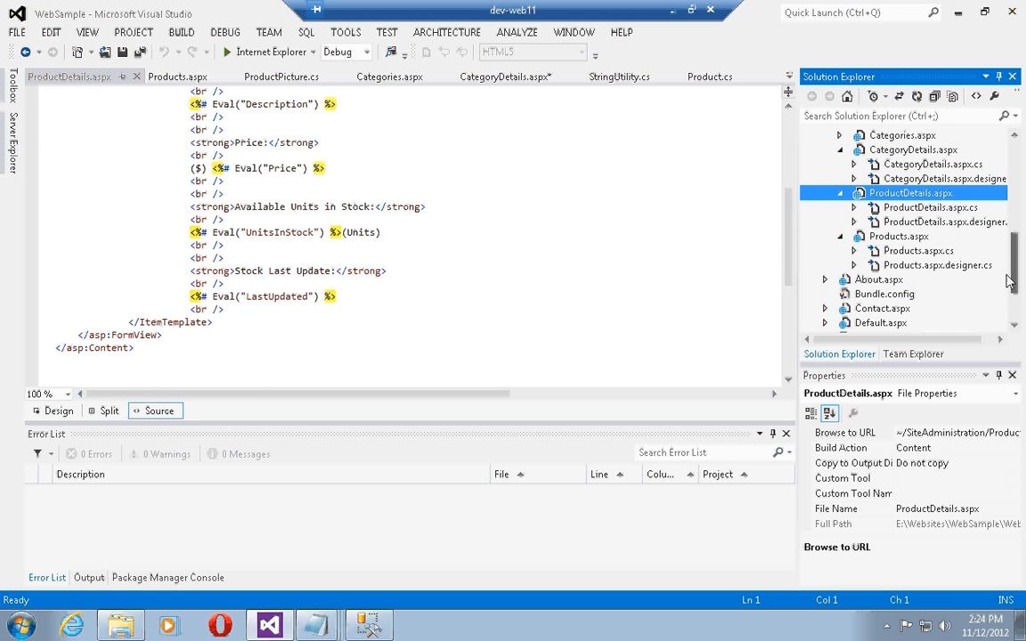
{"action": "left_click", "coordinate": [177, 75]}
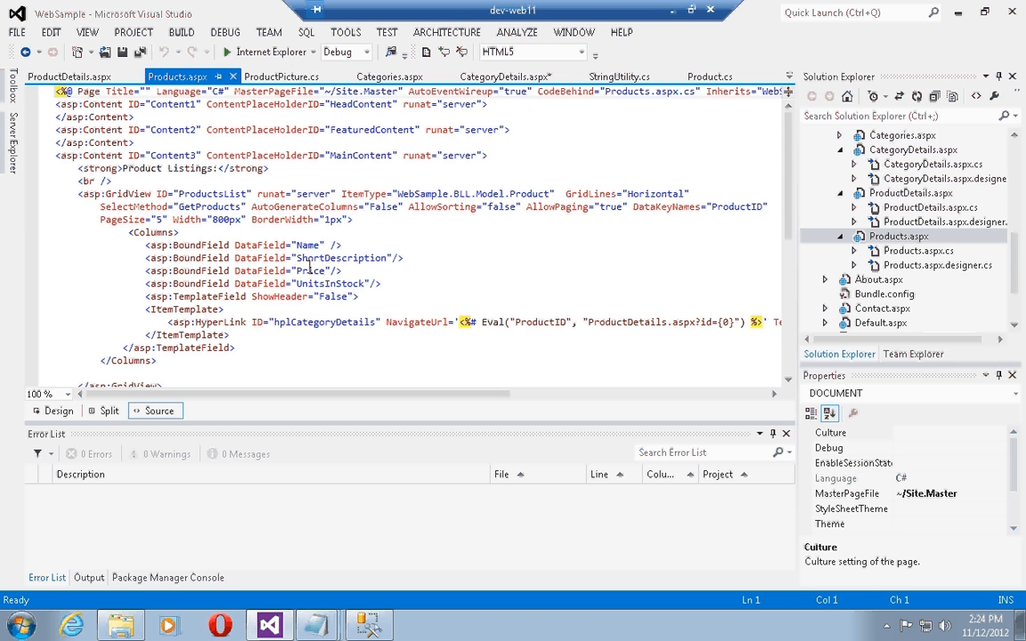
{"action": "mouse_move", "coordinate": [449, 281]}
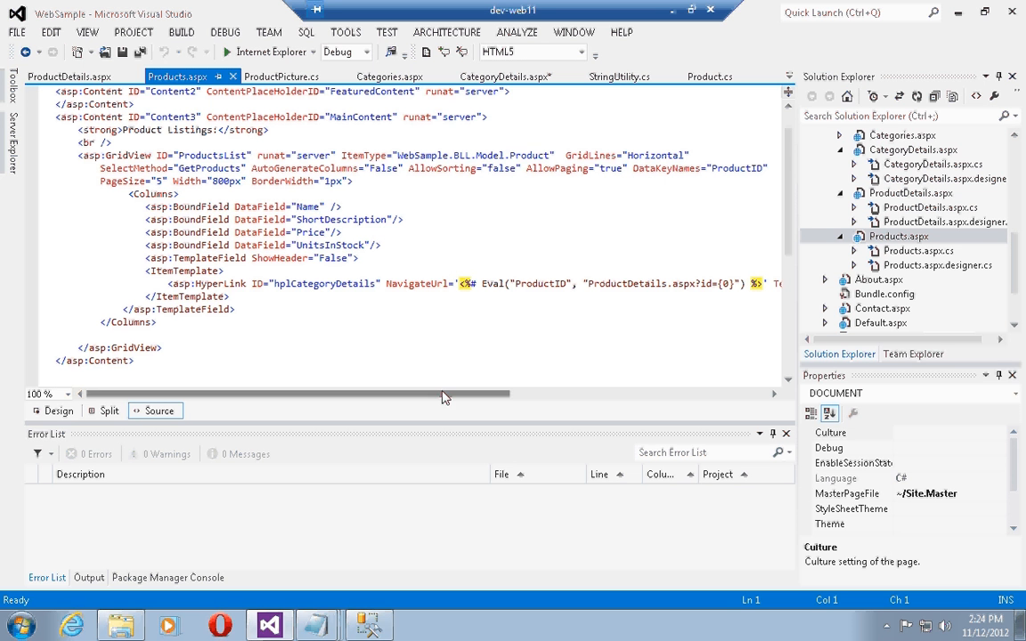
{"action": "mouse_move", "coordinate": [684, 294]}
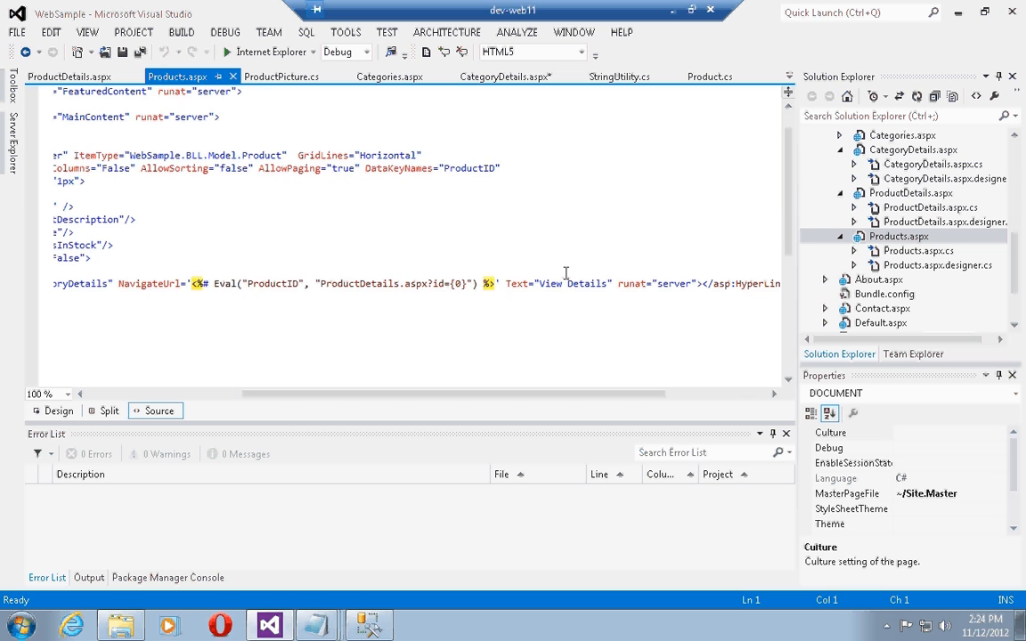
{"action": "mouse_move", "coordinate": [607, 284]}
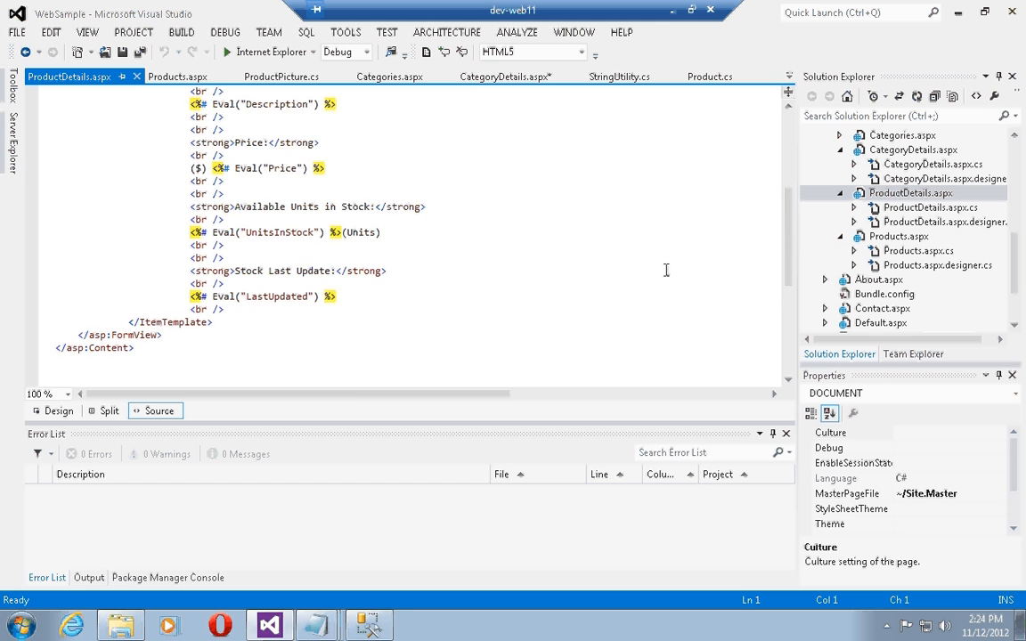
{"action": "scroll", "scroll_direction": "up", "scroll_amount": 3}
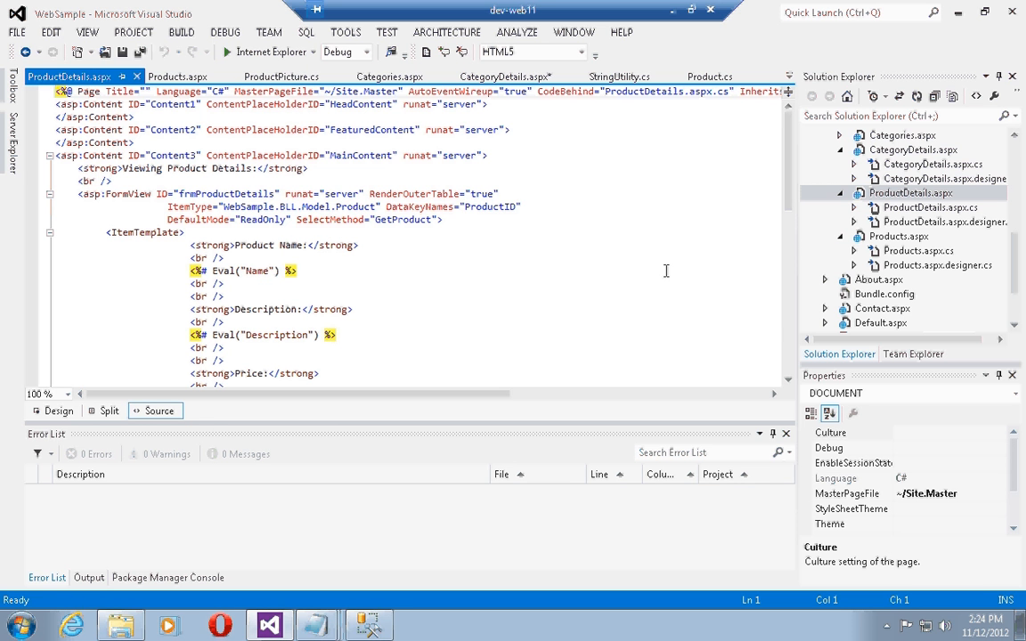
{"action": "mouse_move", "coordinate": [187, 246]}
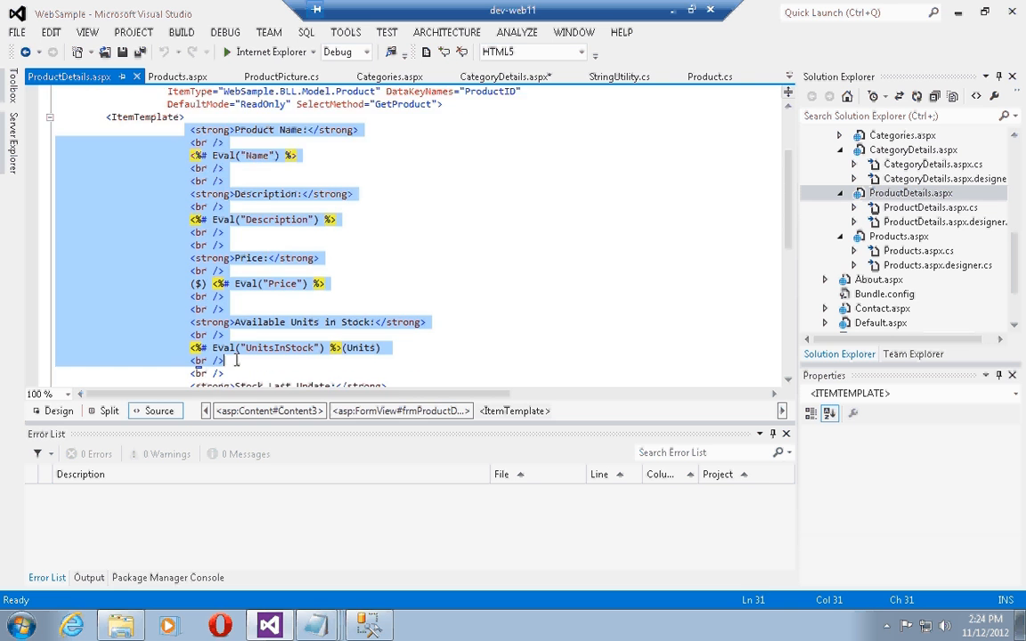
{"action": "scroll", "scroll_direction": "down", "scroll_amount": 3}
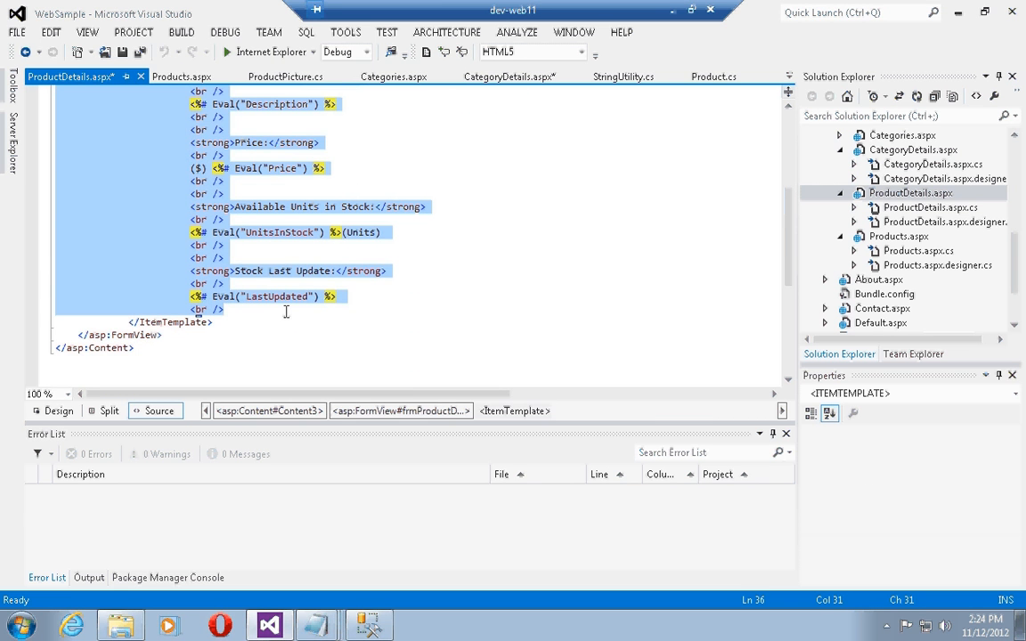
{"action": "scroll", "scroll_direction": "up", "scroll_amount": 3}
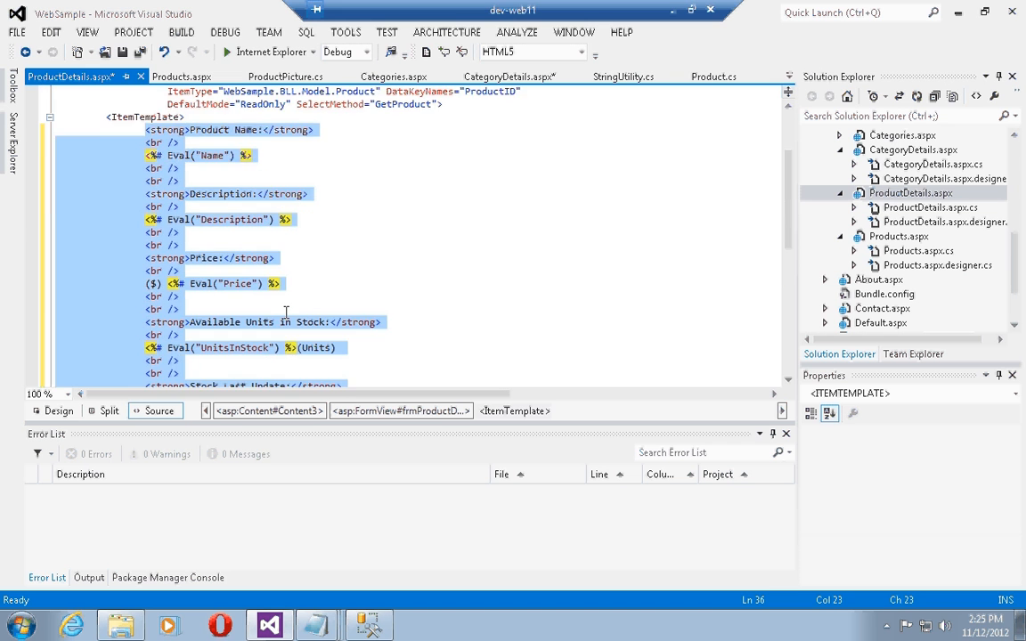
{"action": "scroll", "scroll_direction": "down", "scroll_amount": 3}
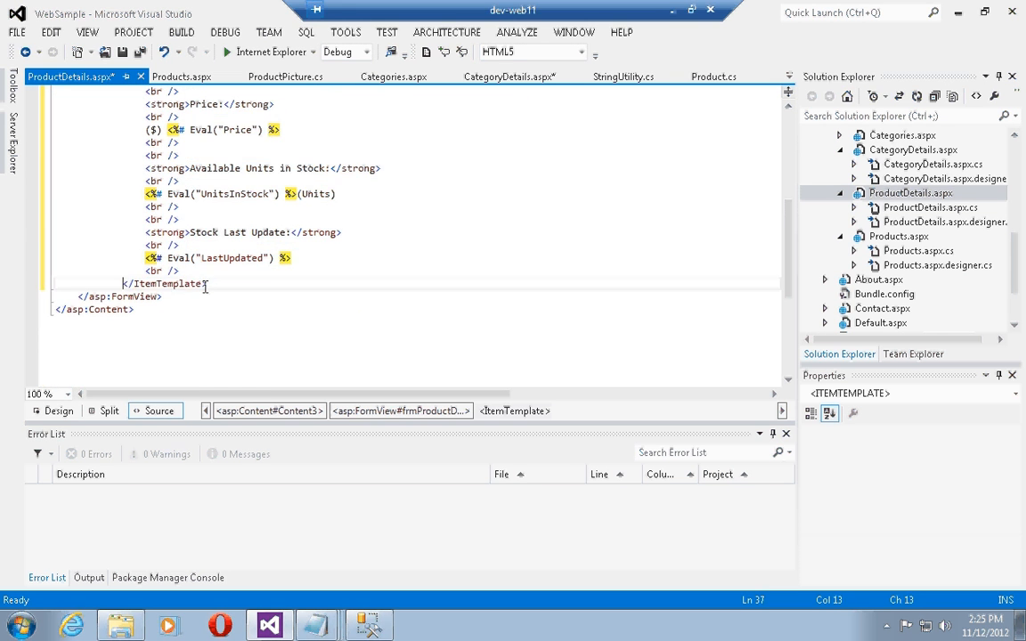
{"action": "key", "text": "ctrl+s"}
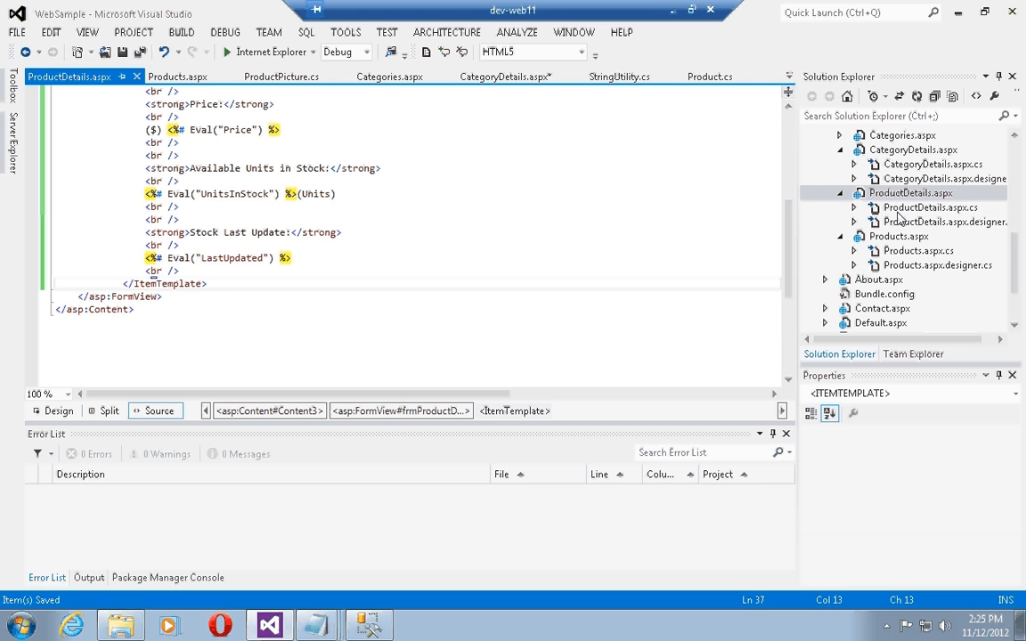
Bring up Products.aspx.cs and ProductDetails.aspx.cs, landing on the GetProduct method.
{"action": "left_click", "coordinate": [919, 249]}
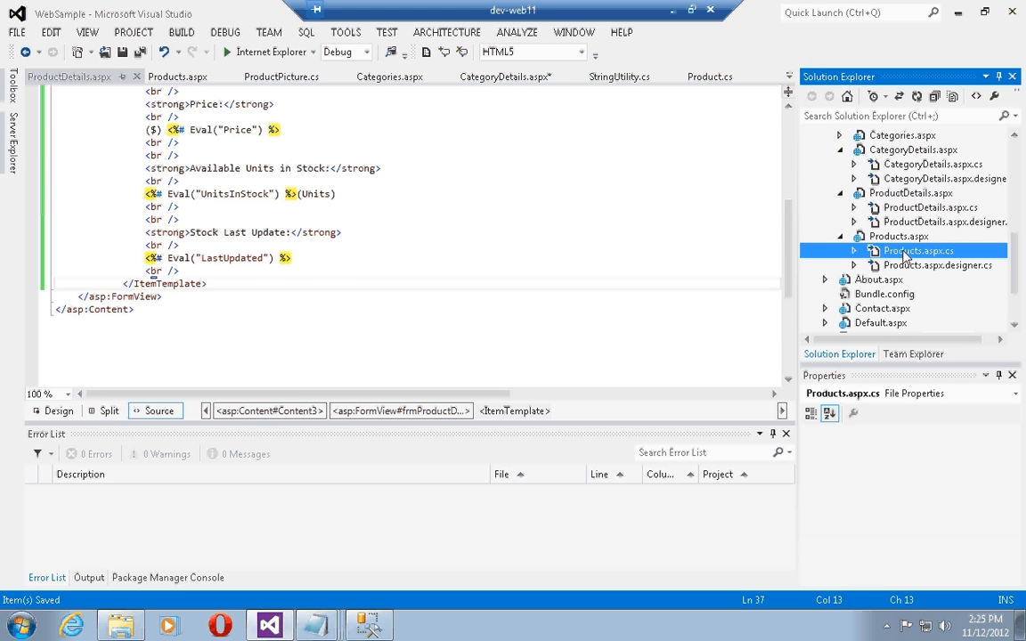
{"action": "double_click", "coordinate": [918, 249]}
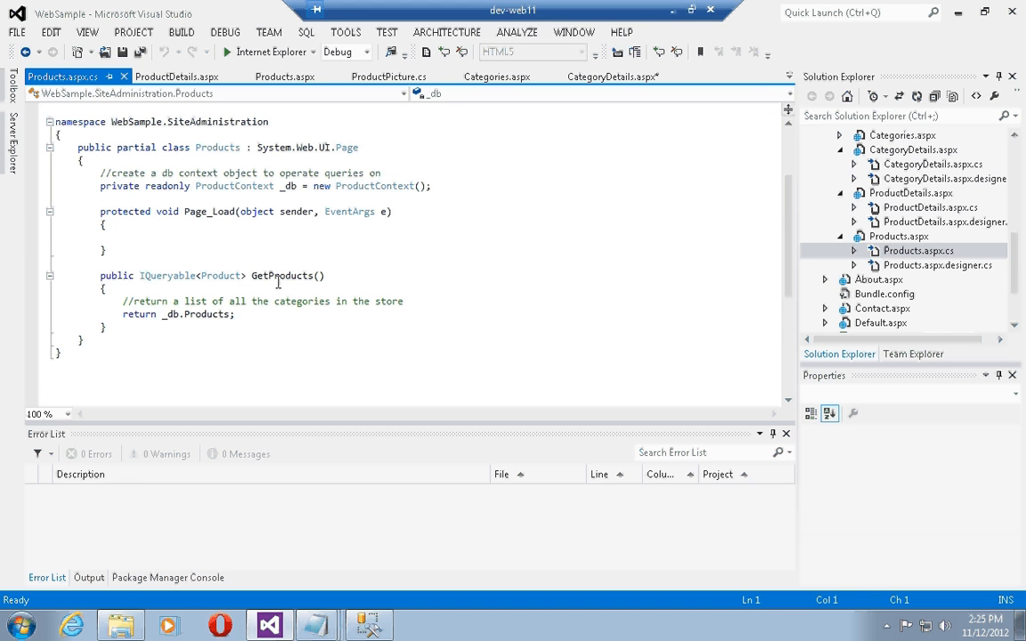
{"action": "mouse_move", "coordinate": [177, 367]}
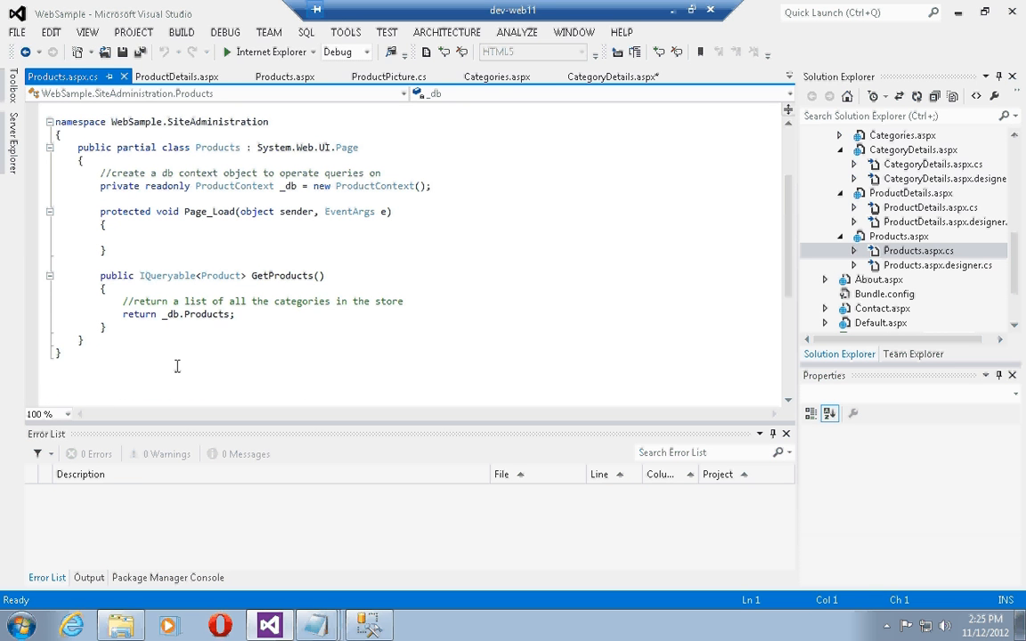
{"action": "mouse_move", "coordinate": [216, 313]}
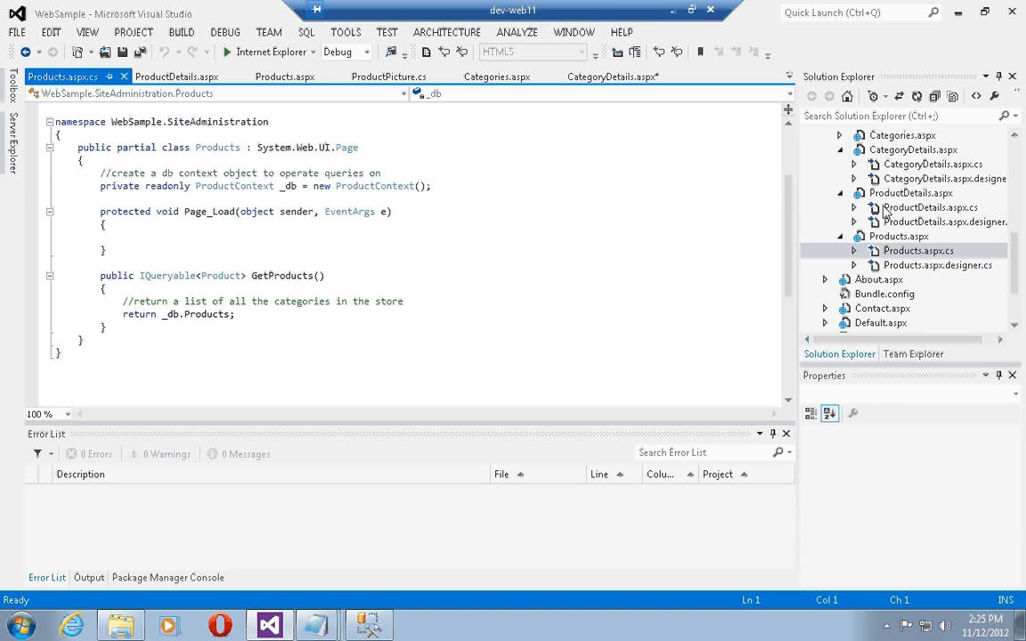
{"action": "left_click", "coordinate": [930, 206]}
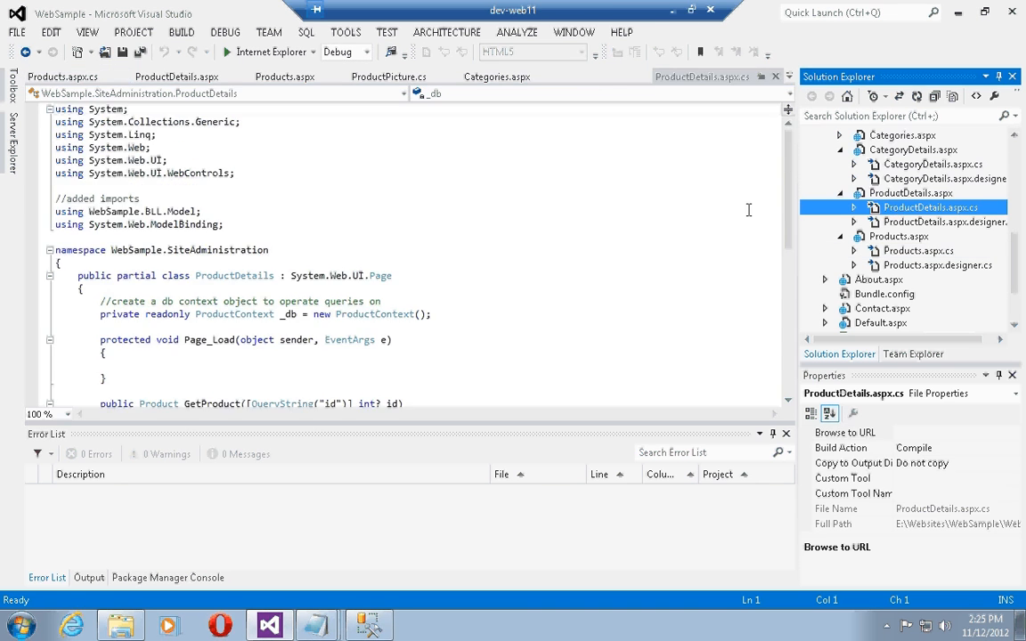
{"action": "scroll", "scroll_direction": "down", "scroll_amount": 3}
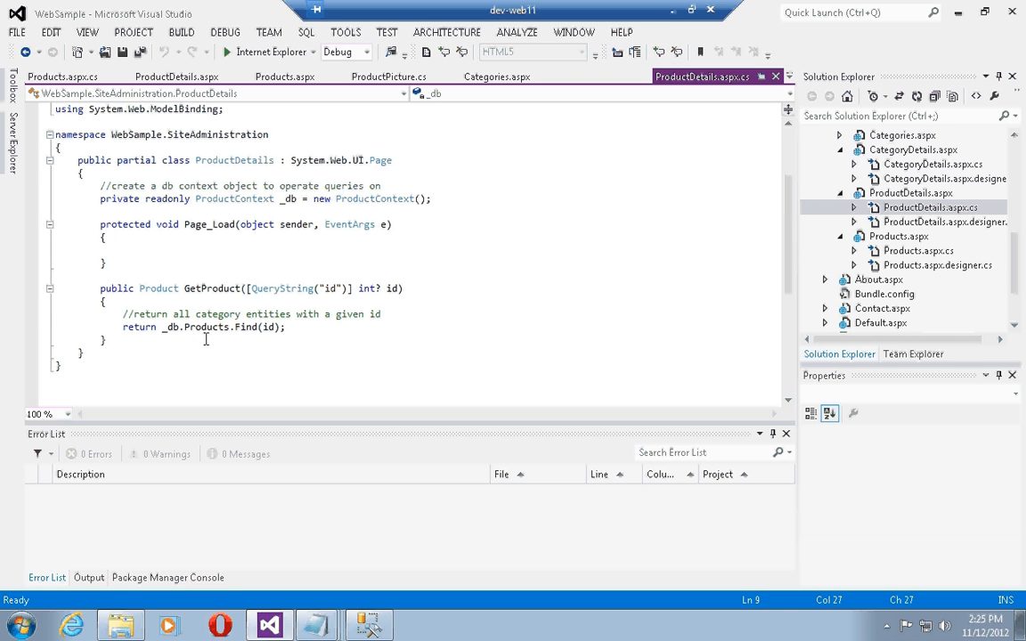
{"action": "mouse_move", "coordinate": [399, 289]}
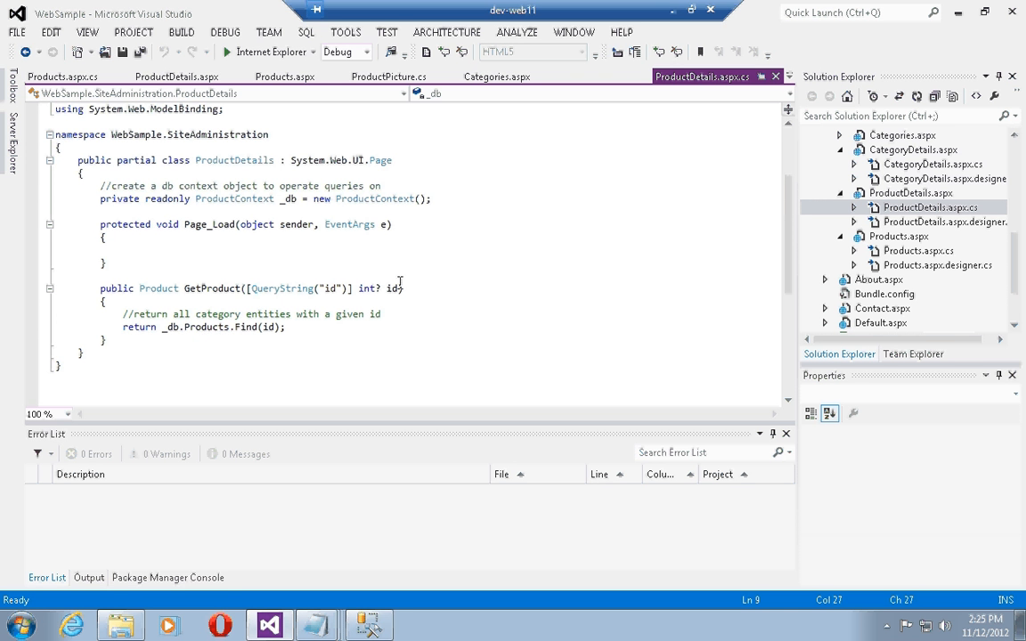
Run the site and view the Tayco Light Helo details at ProductDetails.aspx?id=2.
{"action": "left_click", "coordinate": [283, 75]}
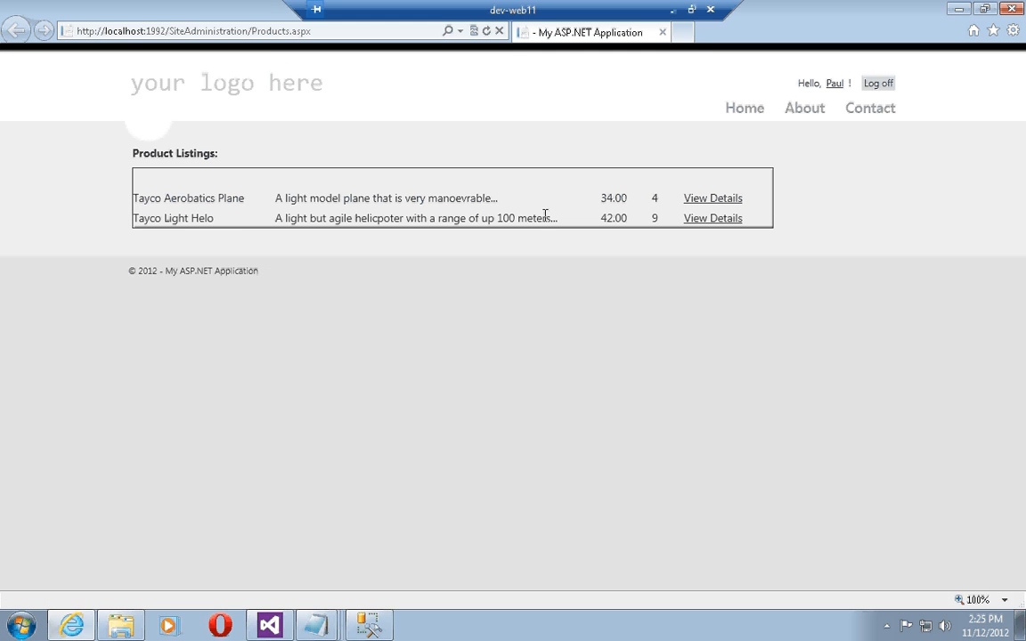
{"action": "mouse_move", "coordinate": [233, 231]}
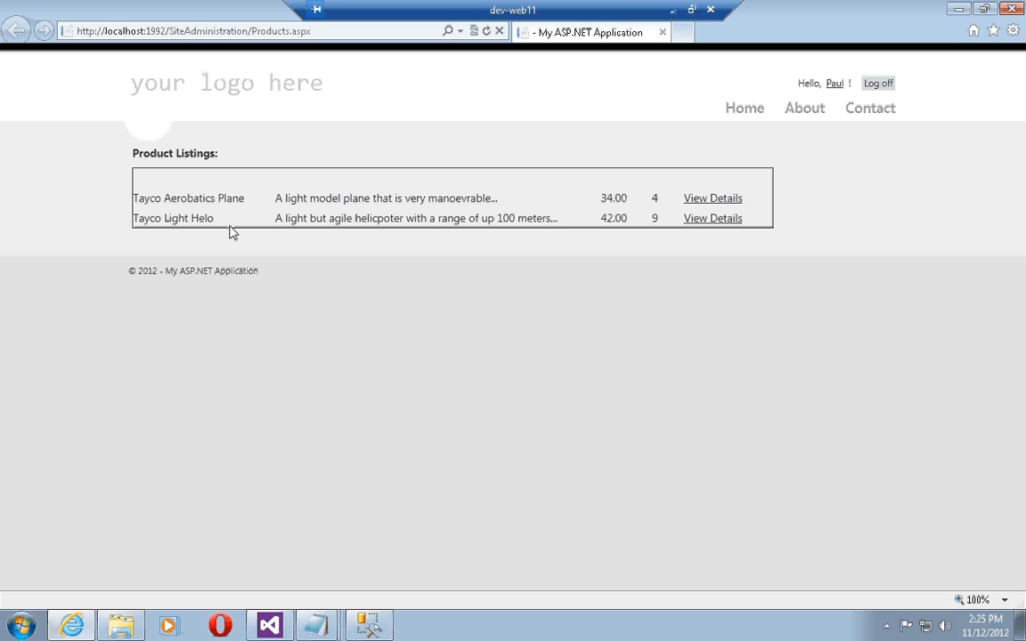
{"action": "mouse_move", "coordinate": [250, 203]}
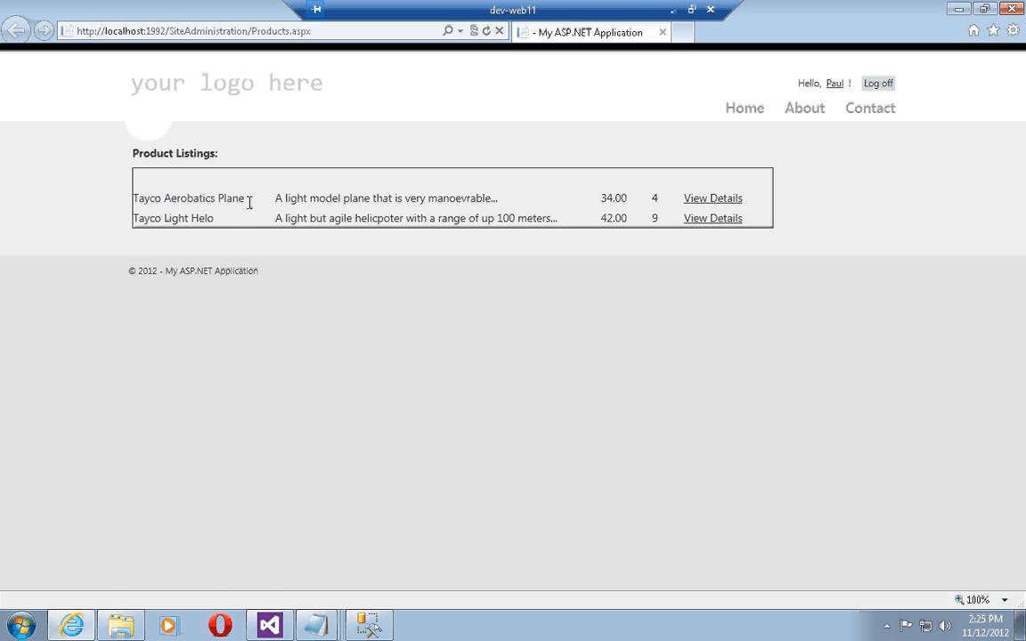
{"action": "mouse_move", "coordinate": [712, 217]}
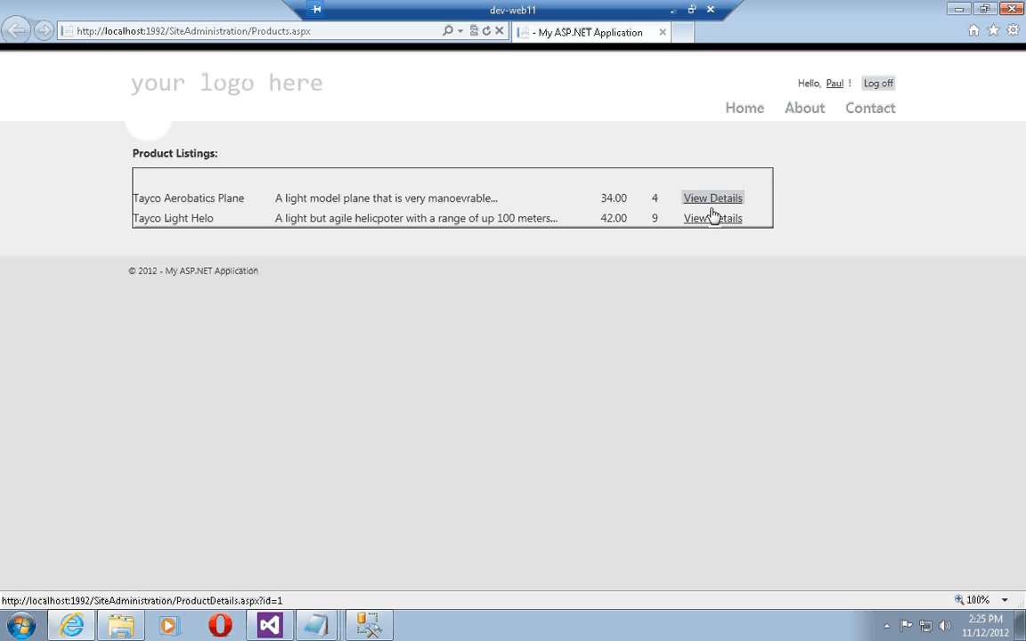
{"action": "left_click", "coordinate": [713, 218]}
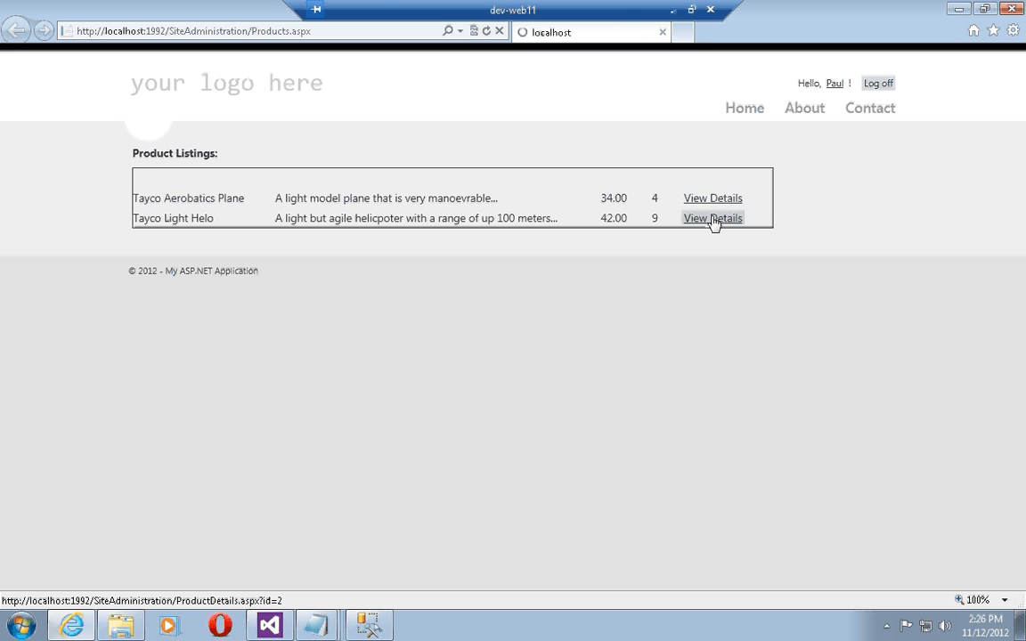
{"action": "left_click", "coordinate": [713, 218]}
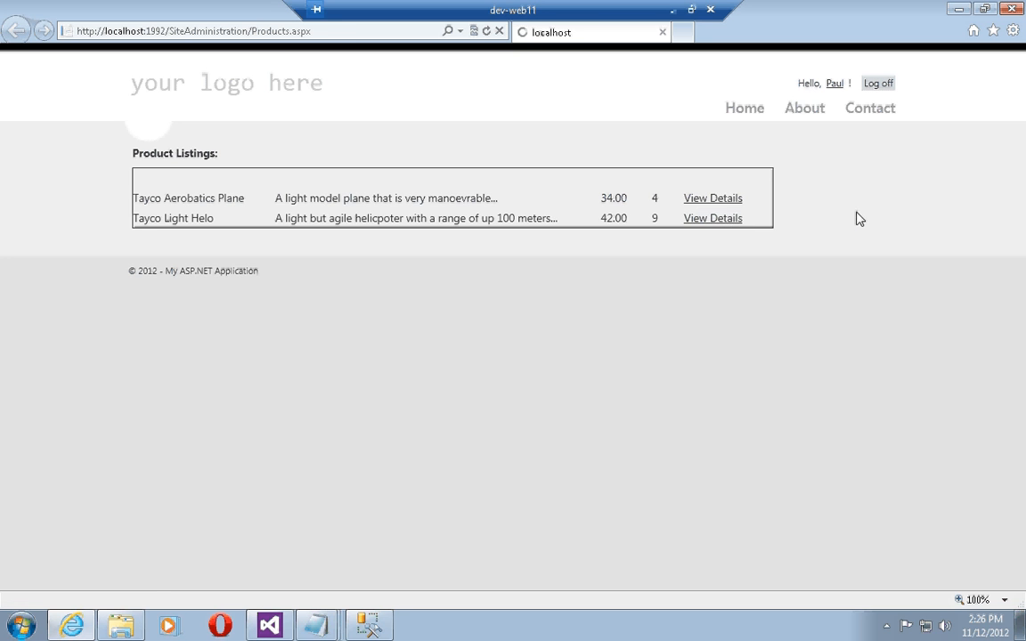
{"action": "left_click", "coordinate": [713, 217]}
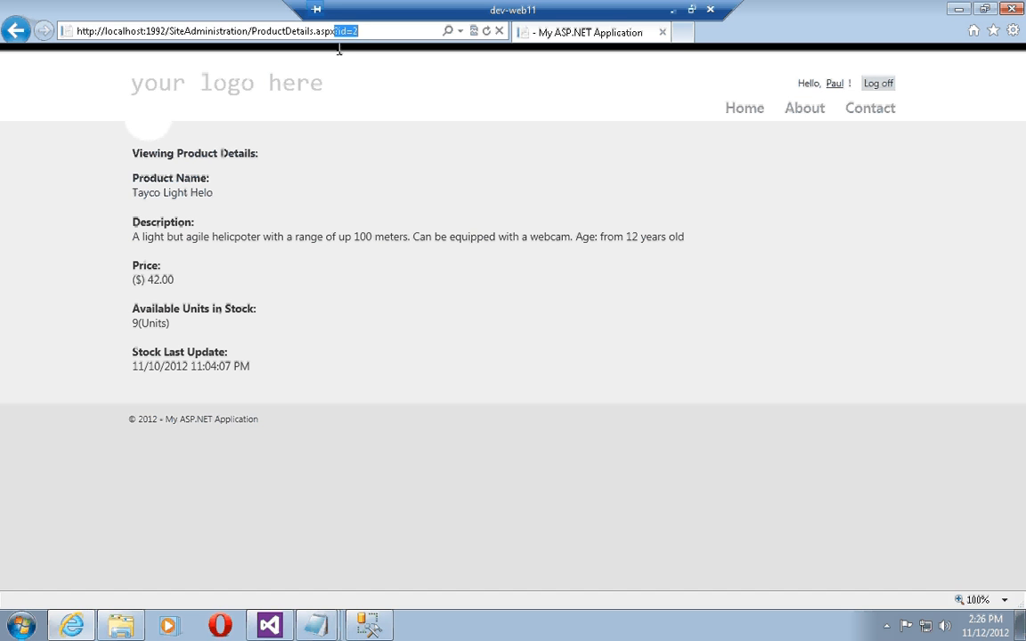
{"action": "mouse_move", "coordinate": [189, 256]}
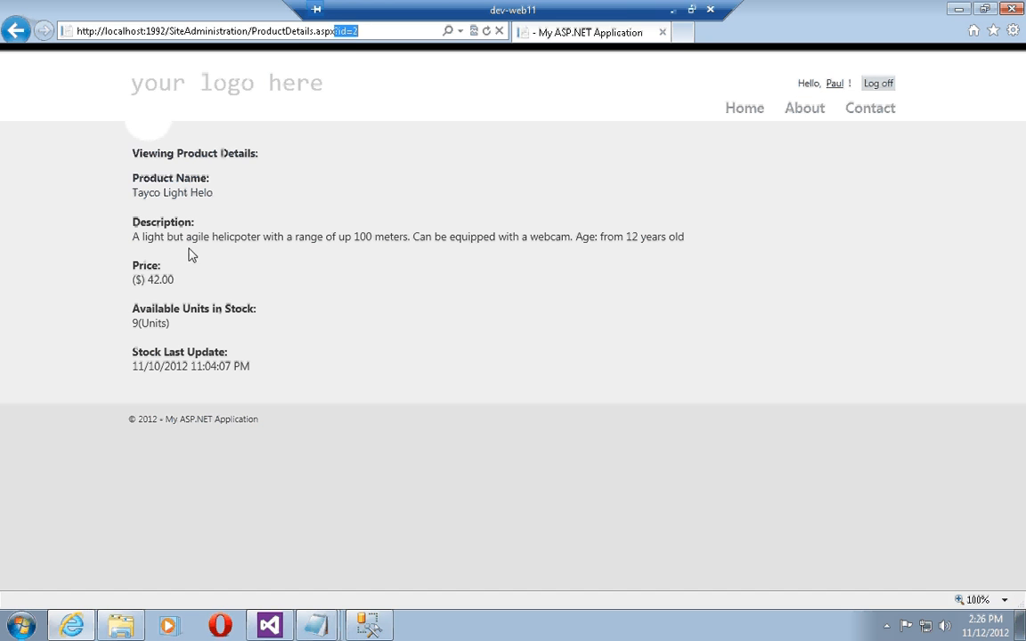
{"action": "mouse_move", "coordinate": [141, 260]}
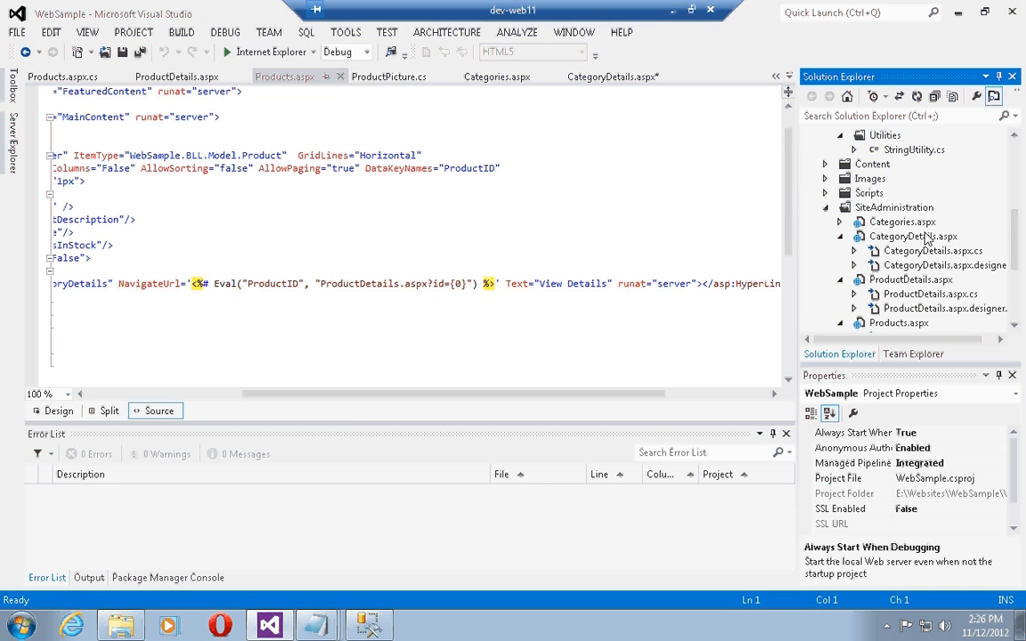
Show the CategoryDetails.aspx source with its ToyCategory FormView.
{"action": "left_click", "coordinate": [912, 235]}
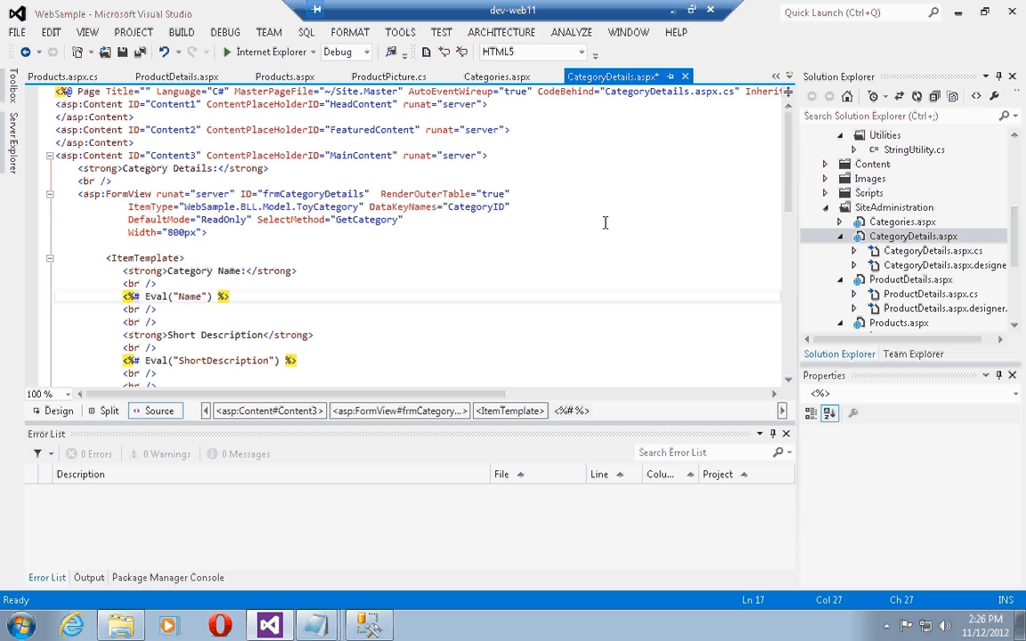
Make the binding Eval("Name1"), build WebSample, and run Categories.aspx in Internet Explorer.
{"action": "type", "text": "1"}
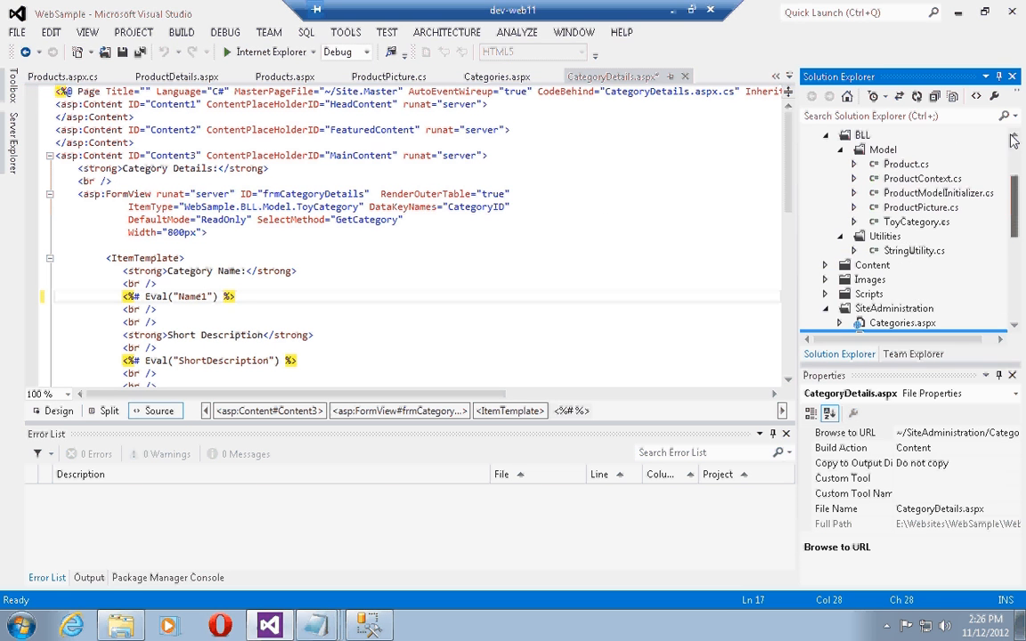
{"action": "left_click", "coordinate": [869, 150]}
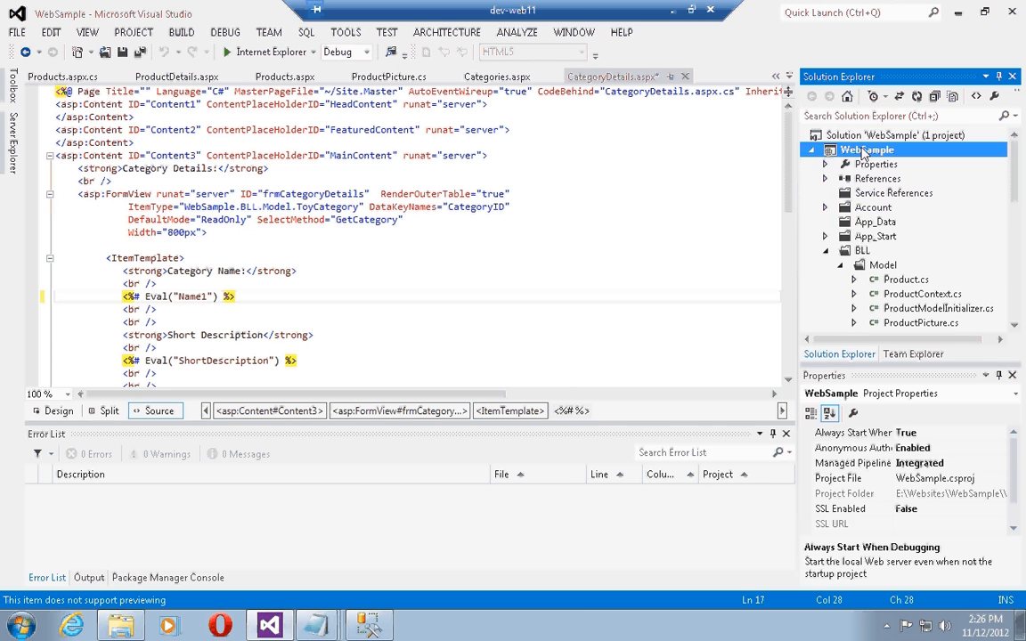
{"action": "right_click", "coordinate": [866, 150]}
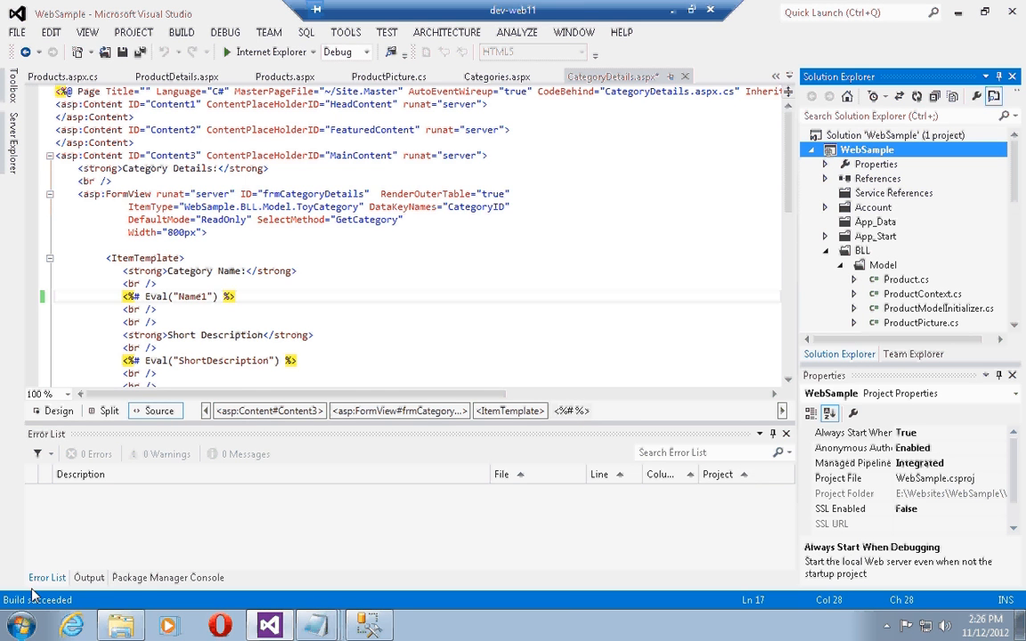
{"action": "mouse_move", "coordinate": [277, 278]}
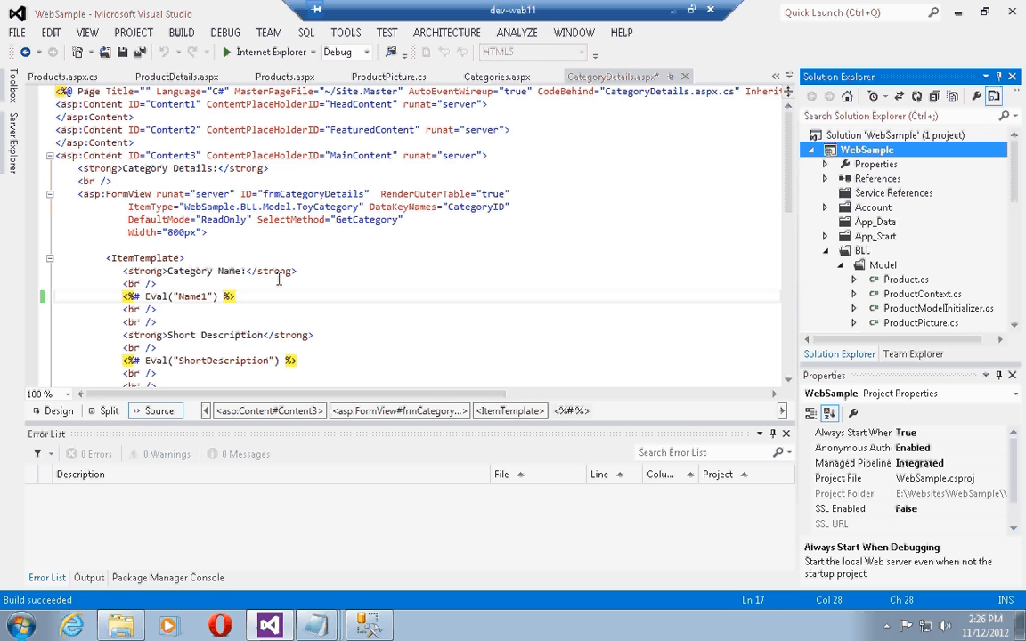
{"action": "left_click", "coordinate": [285, 75]}
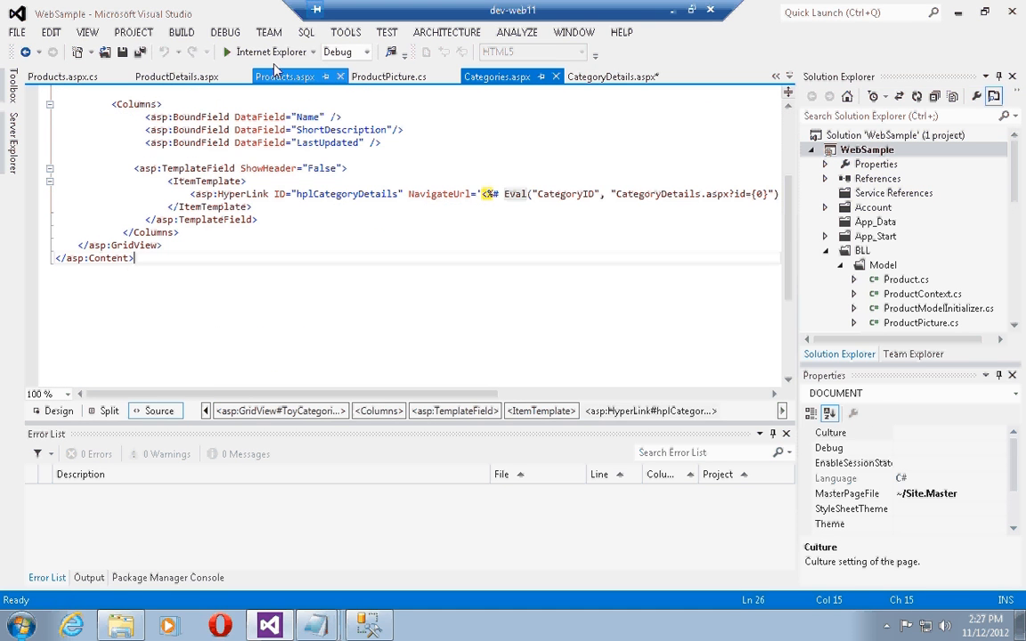
{"action": "left_click", "coordinate": [224, 49]}
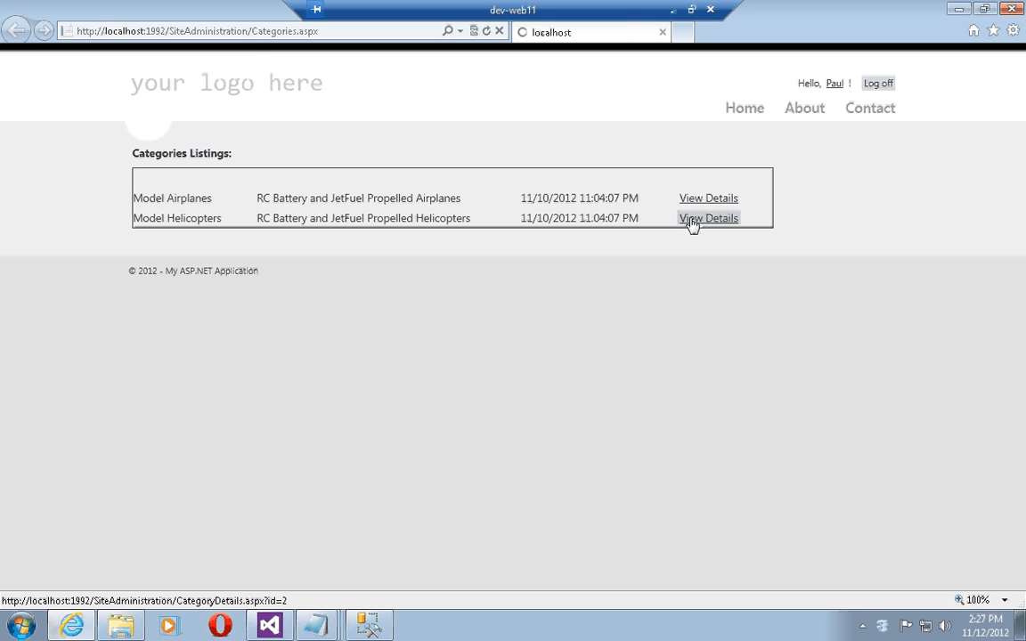
View Details for Model Helicopters, hitting the HttpException that ToyCategory lacks Name1.
{"action": "left_click", "coordinate": [709, 217]}
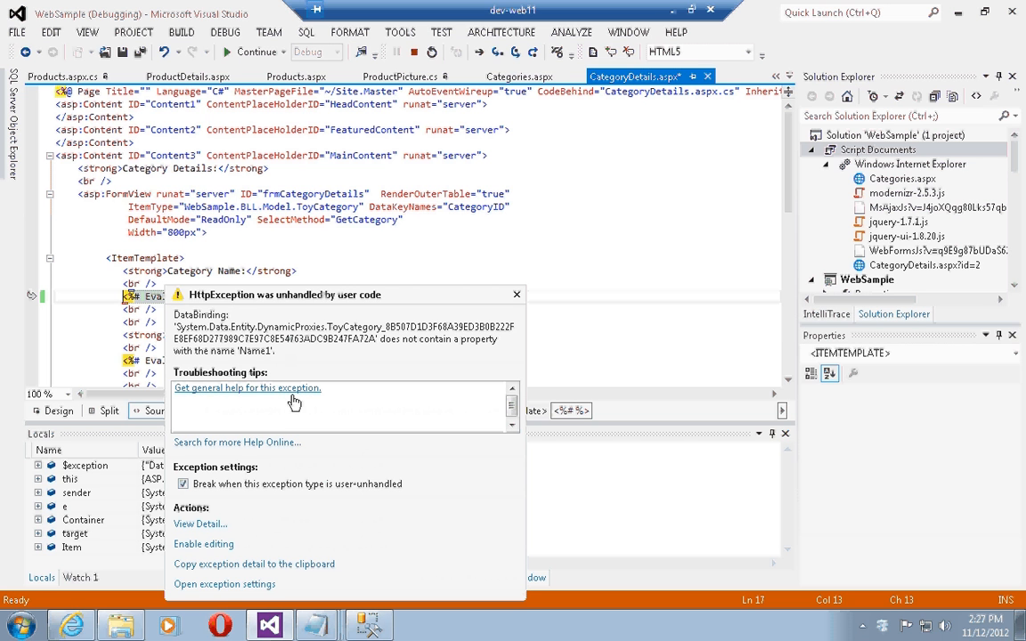
{"action": "mouse_move", "coordinate": [280, 388]}
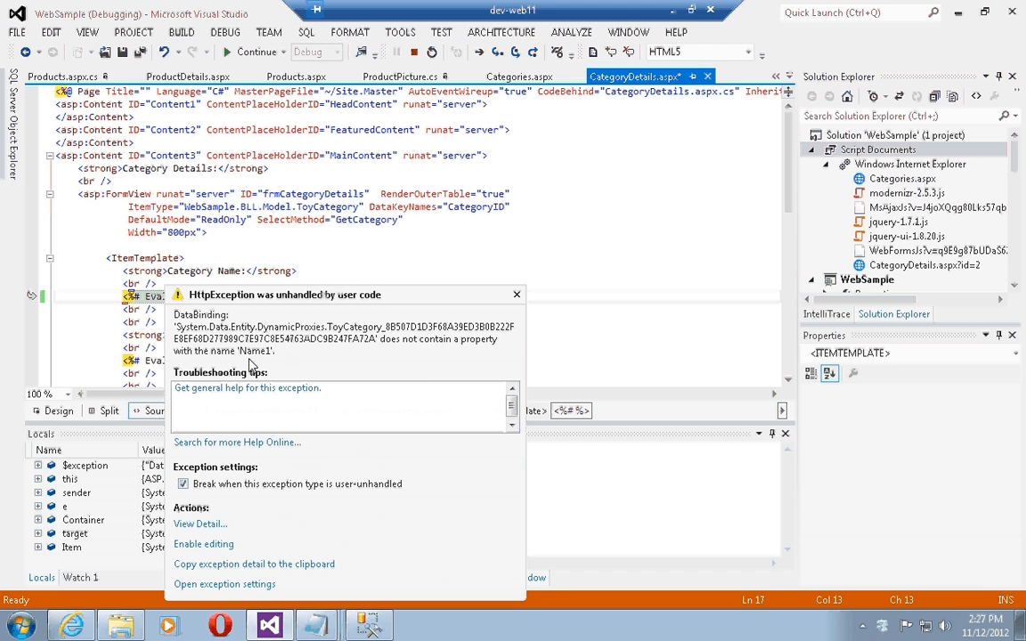
{"action": "mouse_move", "coordinate": [294, 338]}
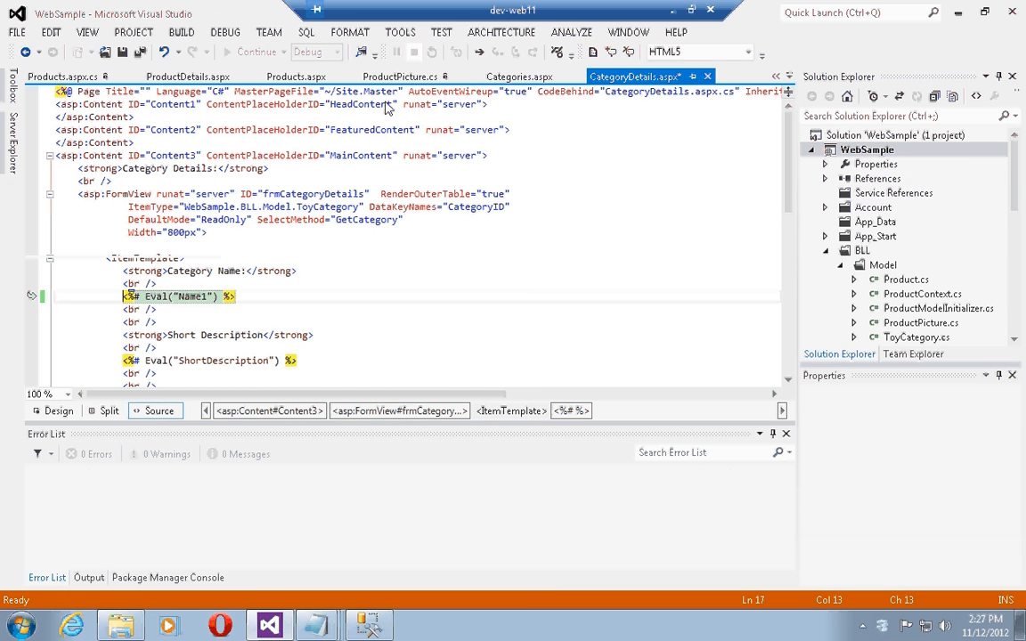
Replace the Eval bindings with <%# Item.Name %> and <%# Item.ShortDescription %> via IntelliSense.
{"action": "left_click", "coordinate": [364, 292]}
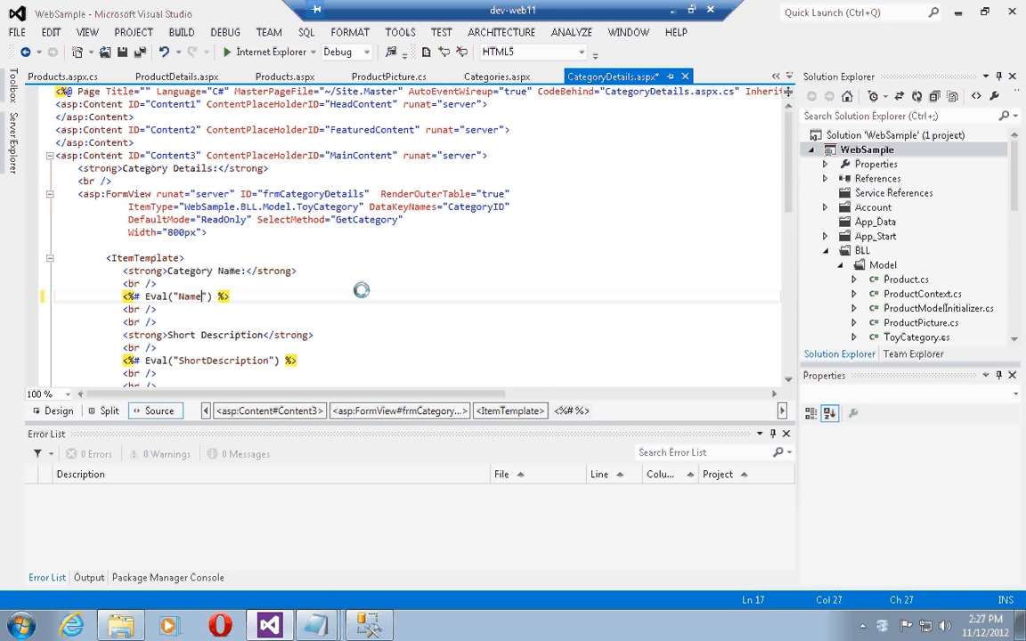
{"action": "key", "text": "ctrl+s"}
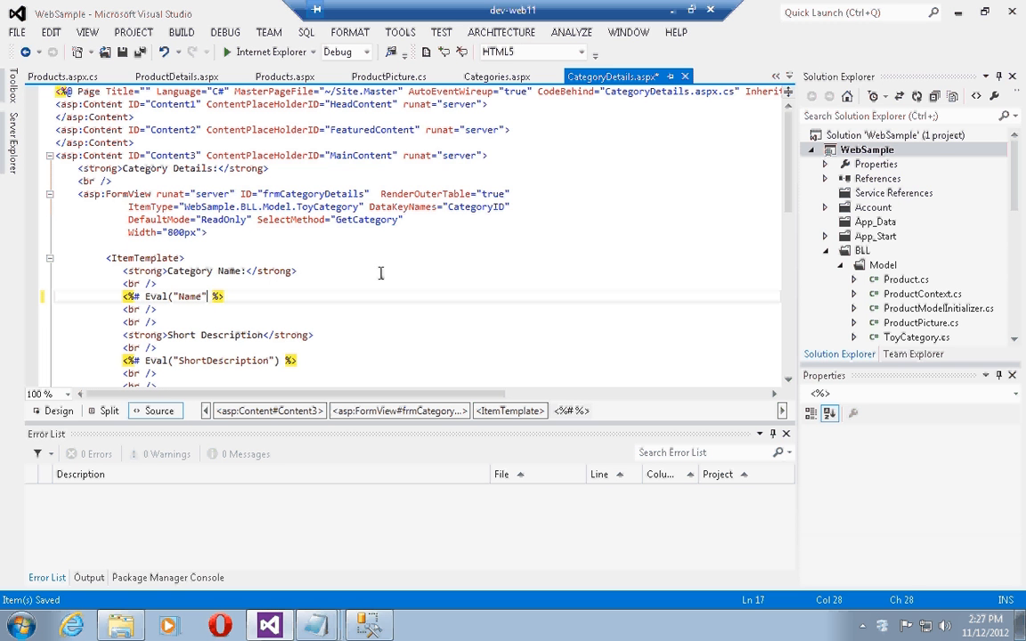
{"action": "key", "text": "Backspace"}
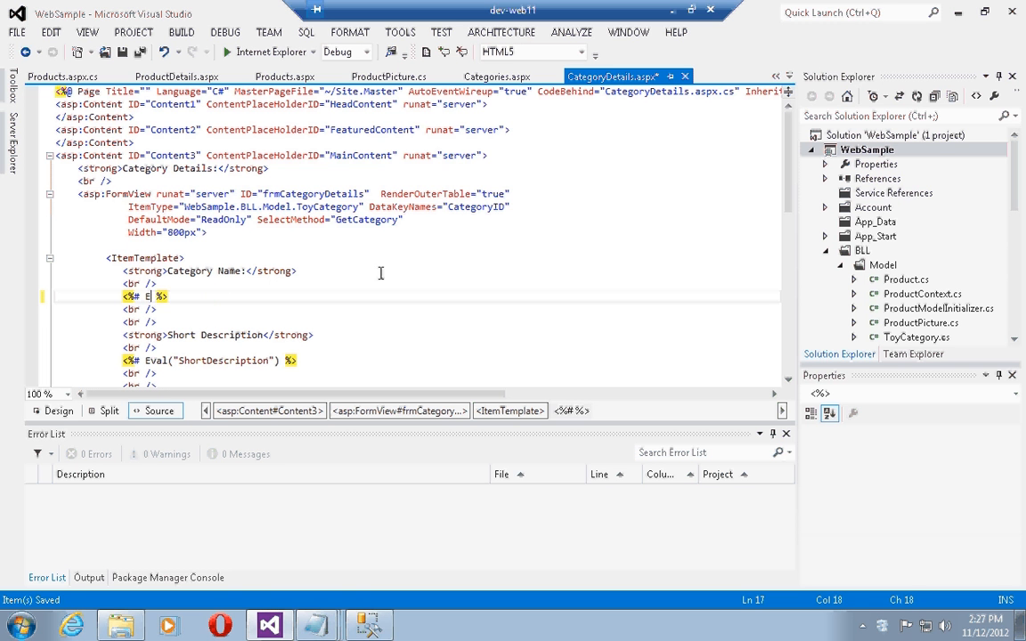
{"action": "type", "text": "tem"}
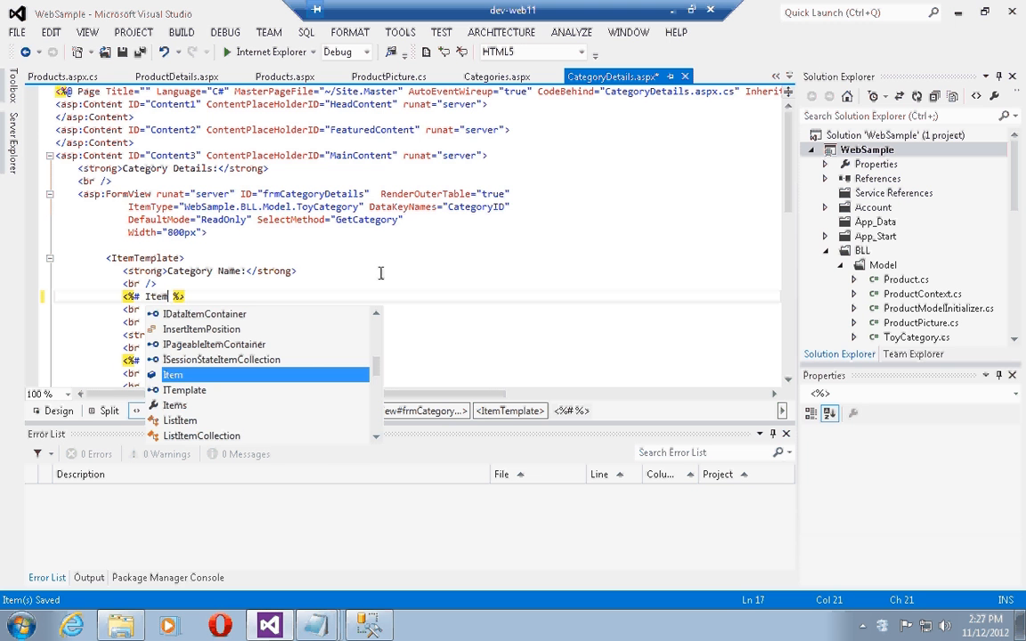
{"action": "type", "text": "."}
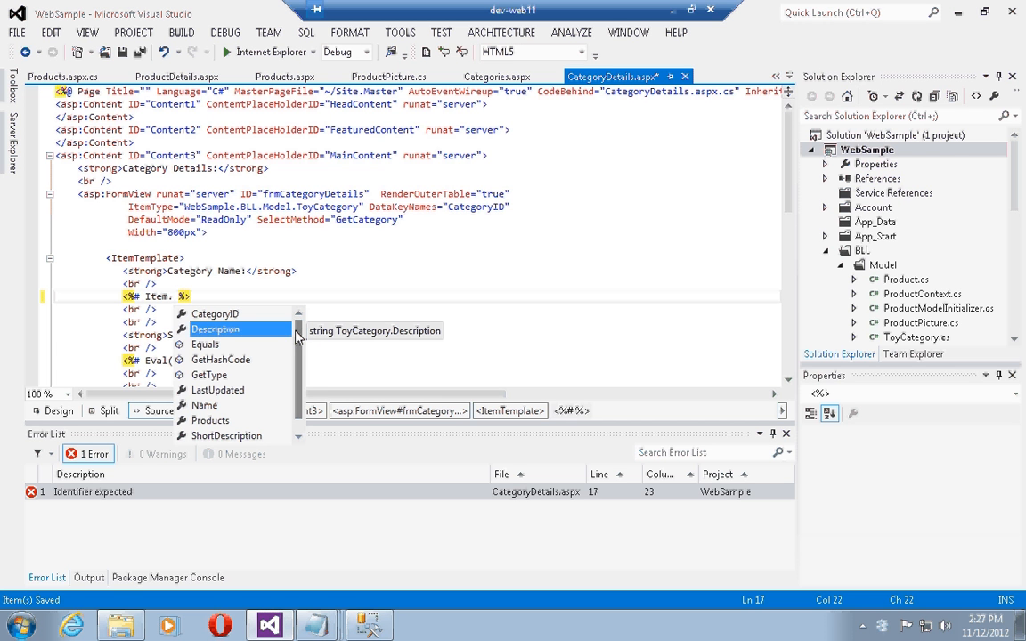
{"action": "mouse_move", "coordinate": [258, 373]}
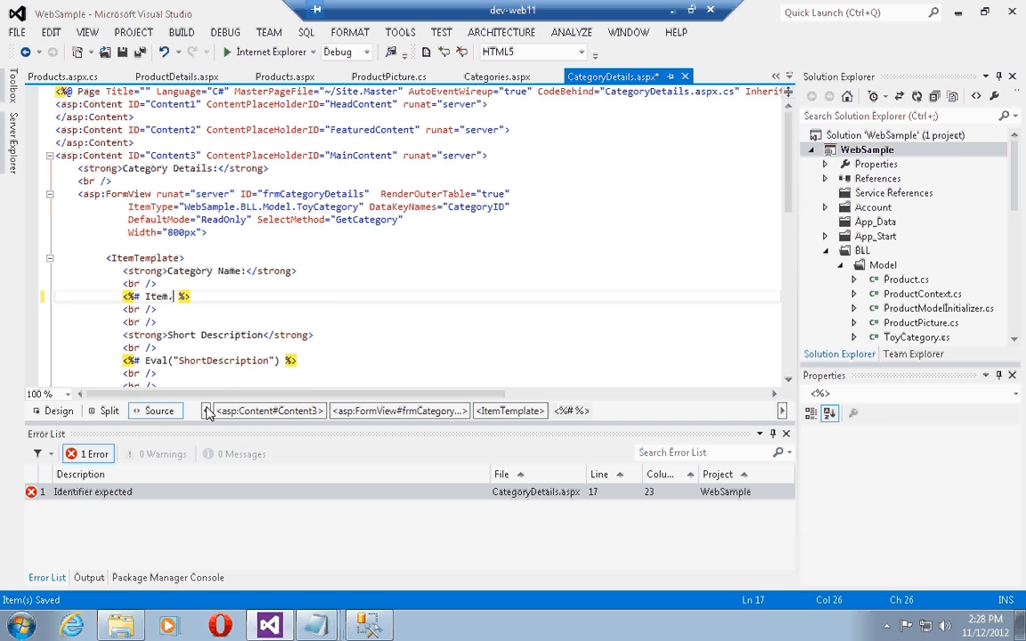
{"action": "type", "text": "Name"}
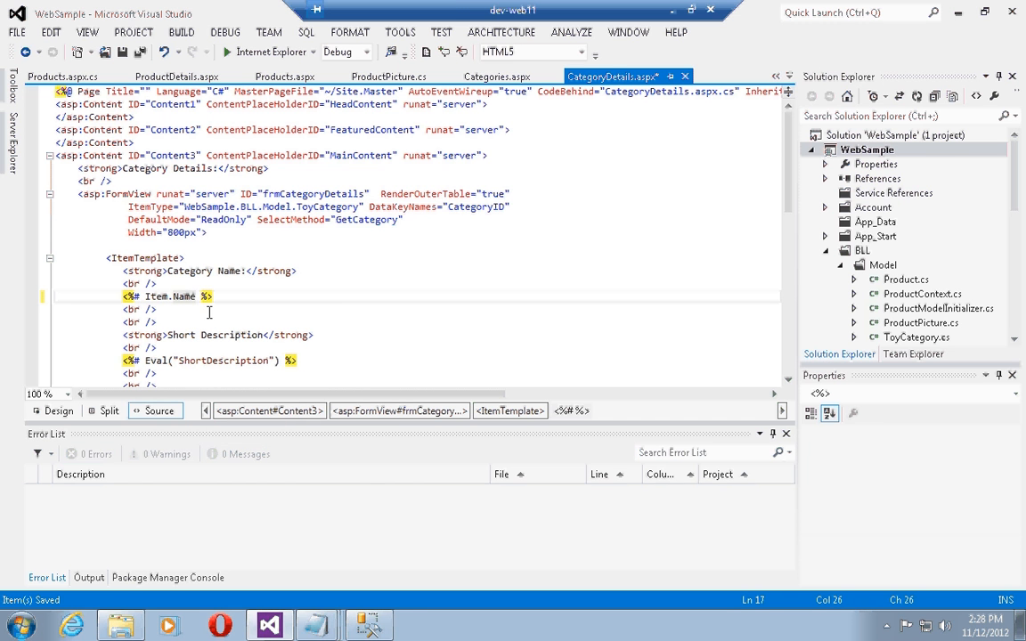
{"action": "mouse_move", "coordinate": [188, 295]}
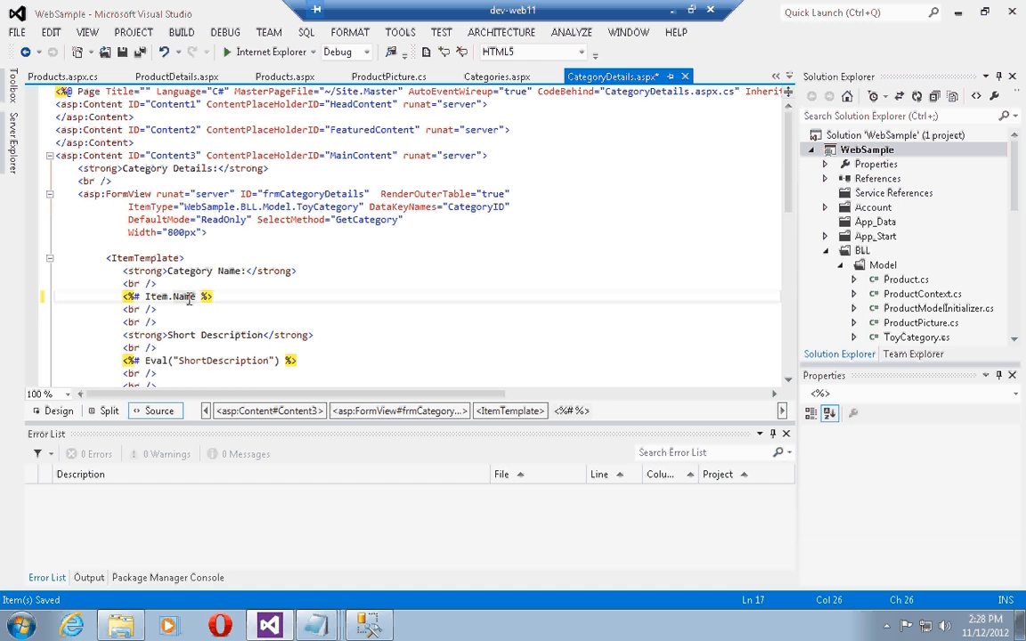
{"action": "mouse_move", "coordinate": [180, 296]}
{"action": "type", "text": "<%#Item"}
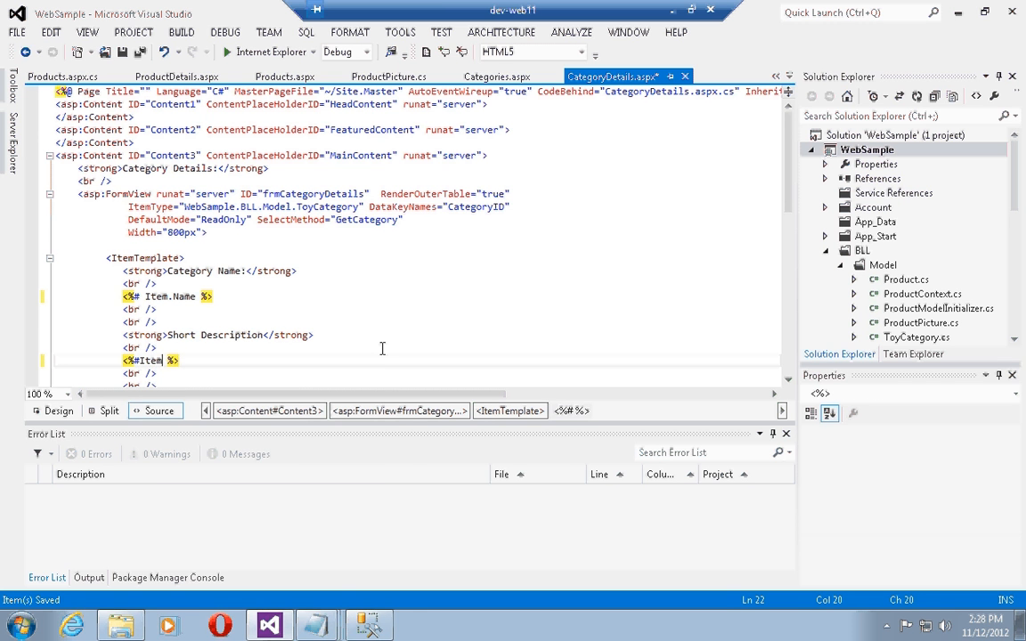
{"action": "type", "text": ".ShortDescription"}
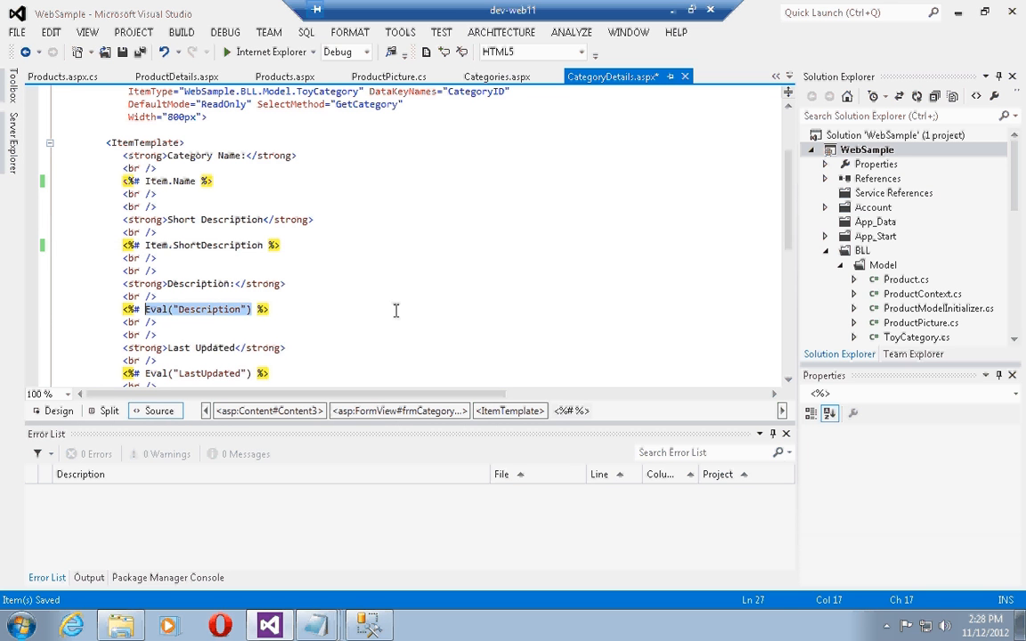
Bind Item.Description and rewrite Last Updated as Item.LastUpdated.ToLongDateString() followed by a dash.
{"action": "type", "text": "Item.D"}
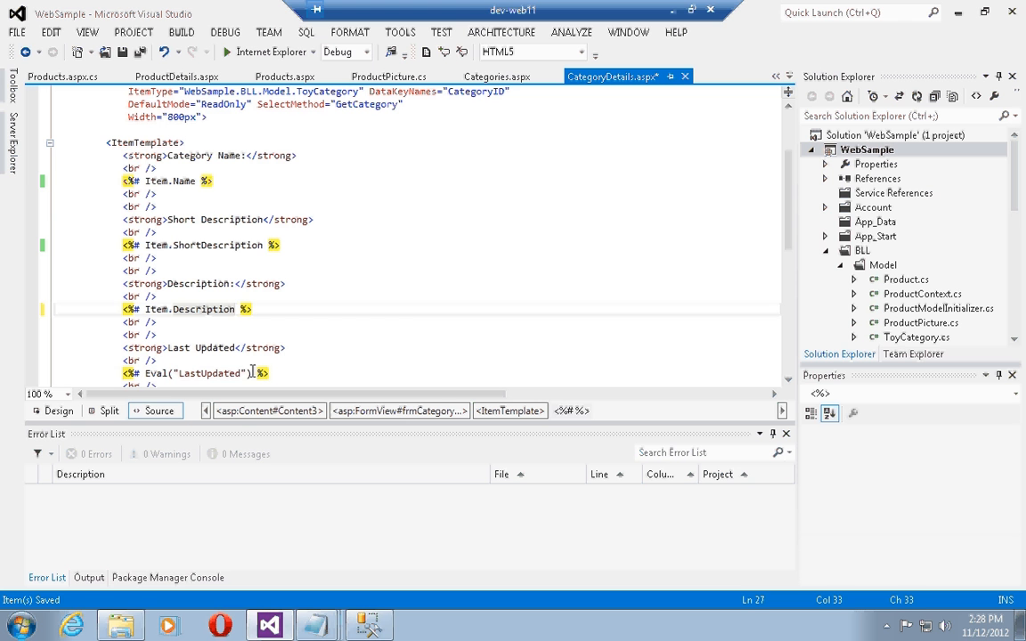
{"action": "double_click", "coordinate": [196, 373]}
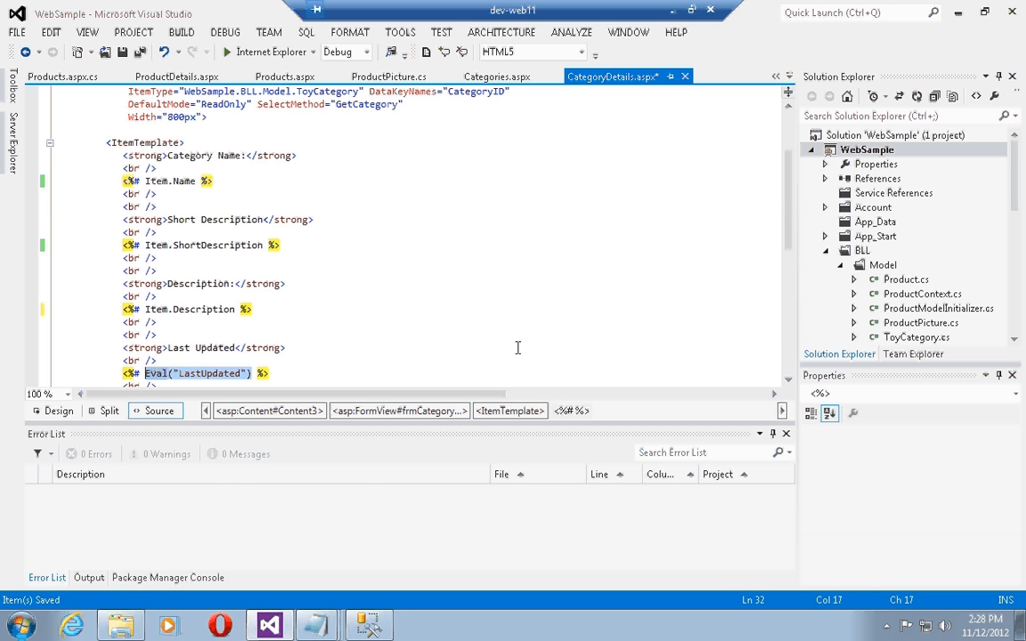
{"action": "type", "text": "Item."}
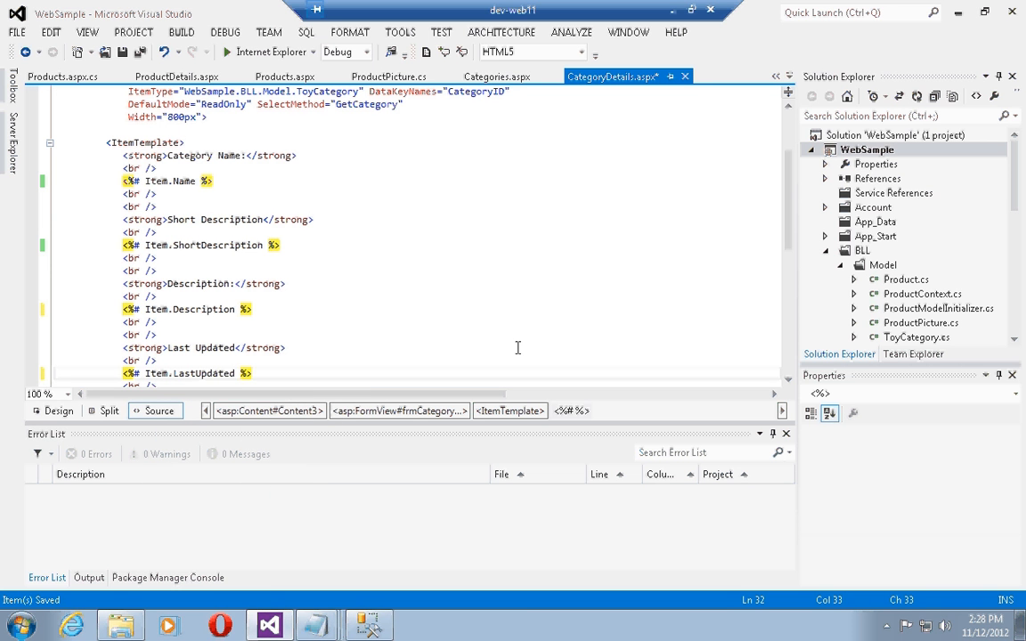
{"action": "type", "text": ".ToLongDateString"}
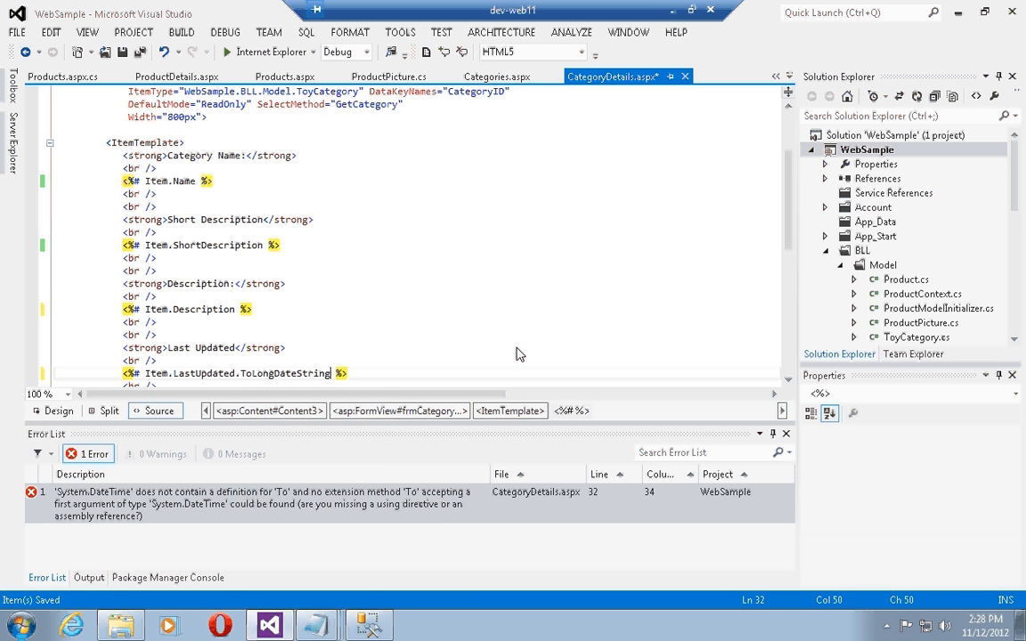
{"action": "type", "text": "()"}
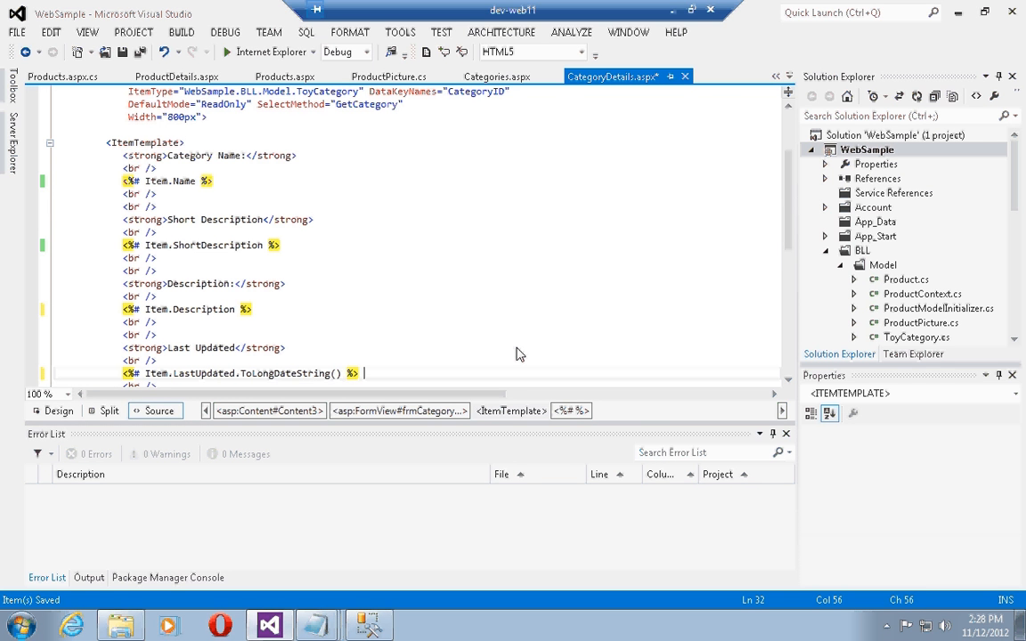
{"action": "type", "text": "\""}
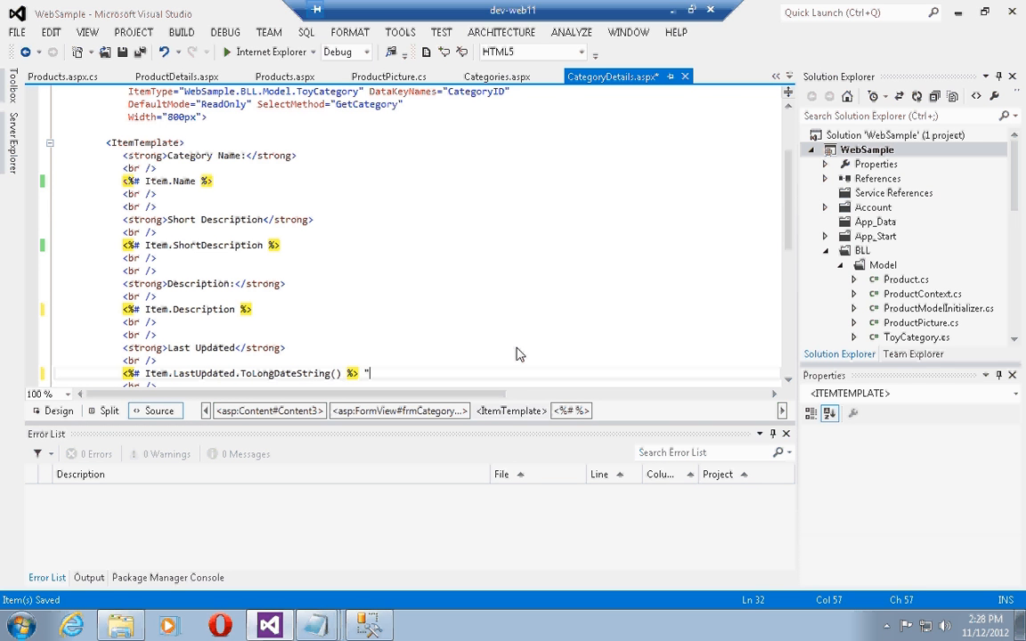
{"action": "type", "text": "- <%# %>"}
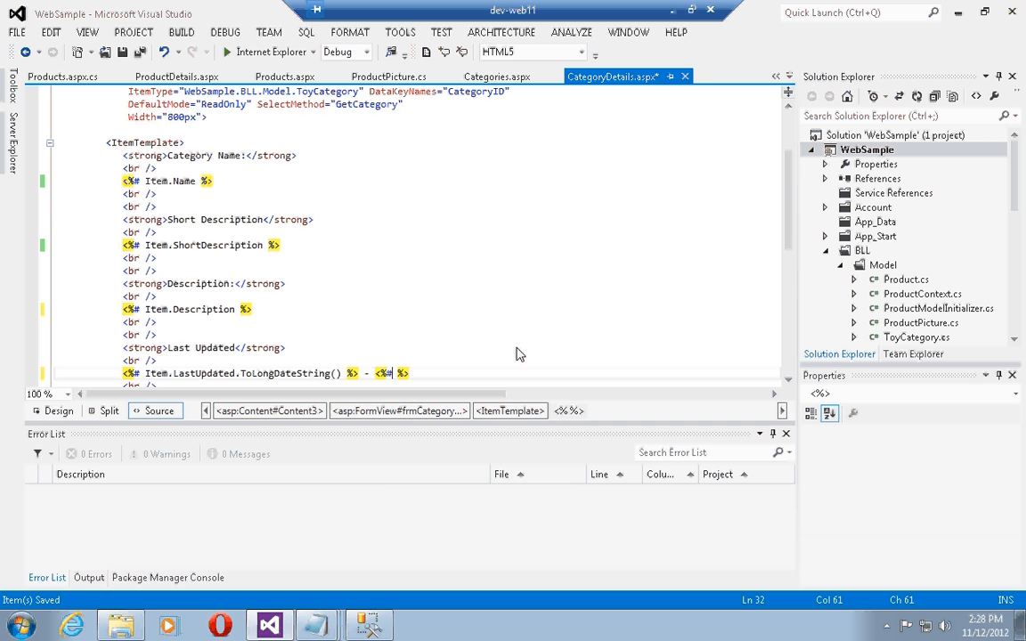
Append Item.LastUpdated.ToShortTimeString() after the dash.
{"action": "type", "text": "Item.LastUpdated.ToShortTimeString"}
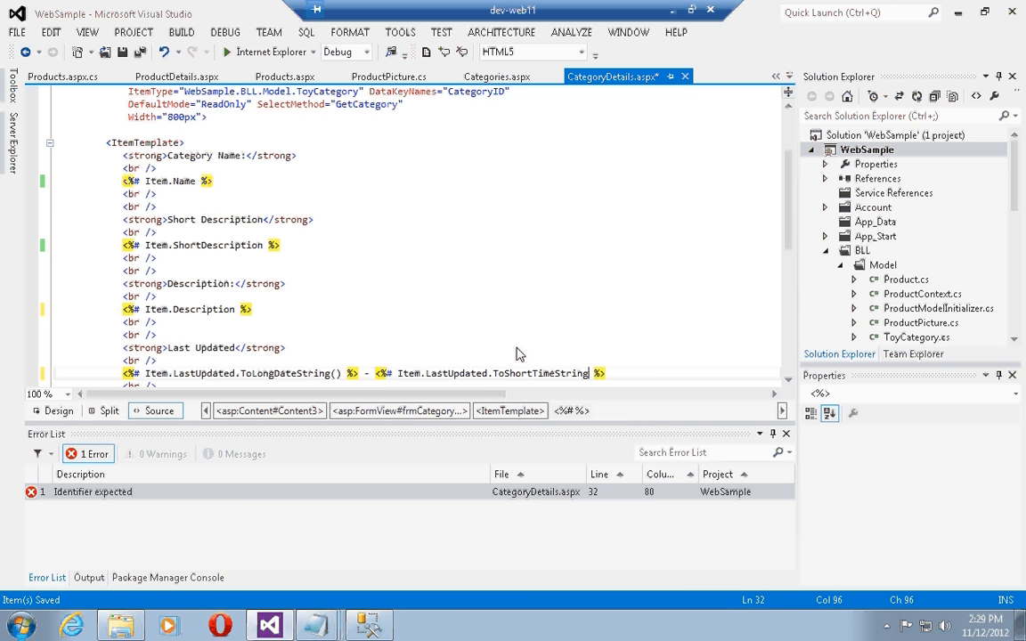
{"action": "type", "text": "()"}
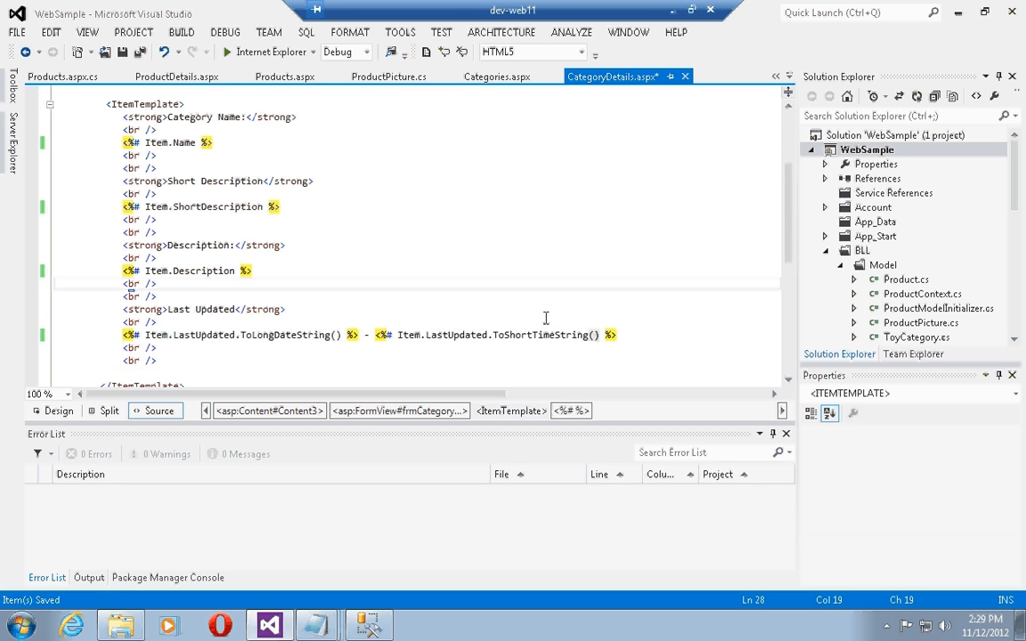
Set the HyperLink NavigateUrl to "CategoryDetails.aspx?id=" + Item.CategoryID in Categories.aspx.
{"action": "scroll", "scroll_direction": "down", "scroll_amount": 3}
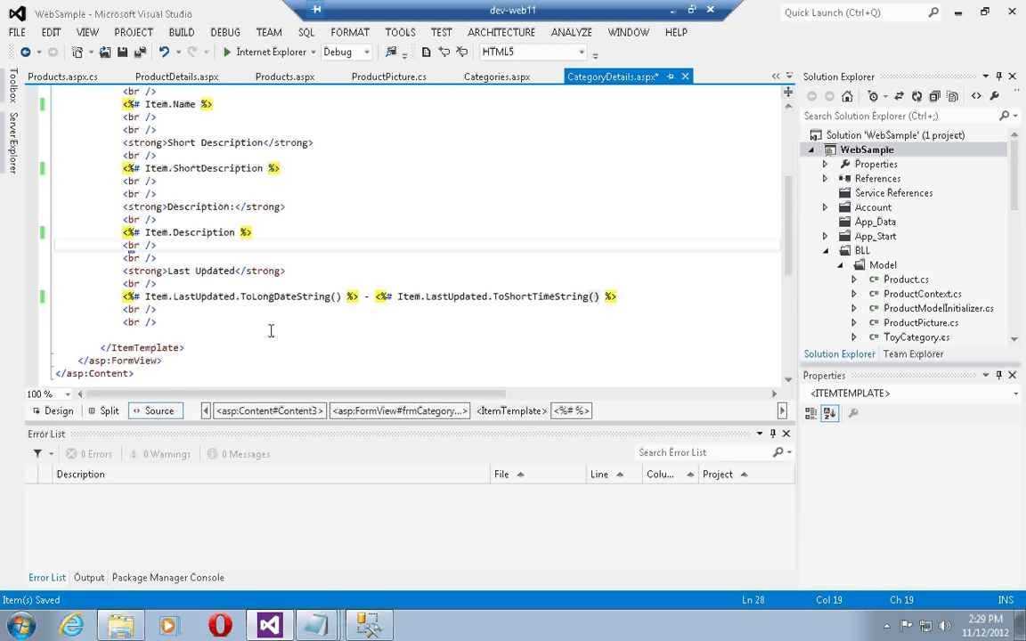
{"action": "scroll", "scroll_direction": "up", "scroll_amount": 3}
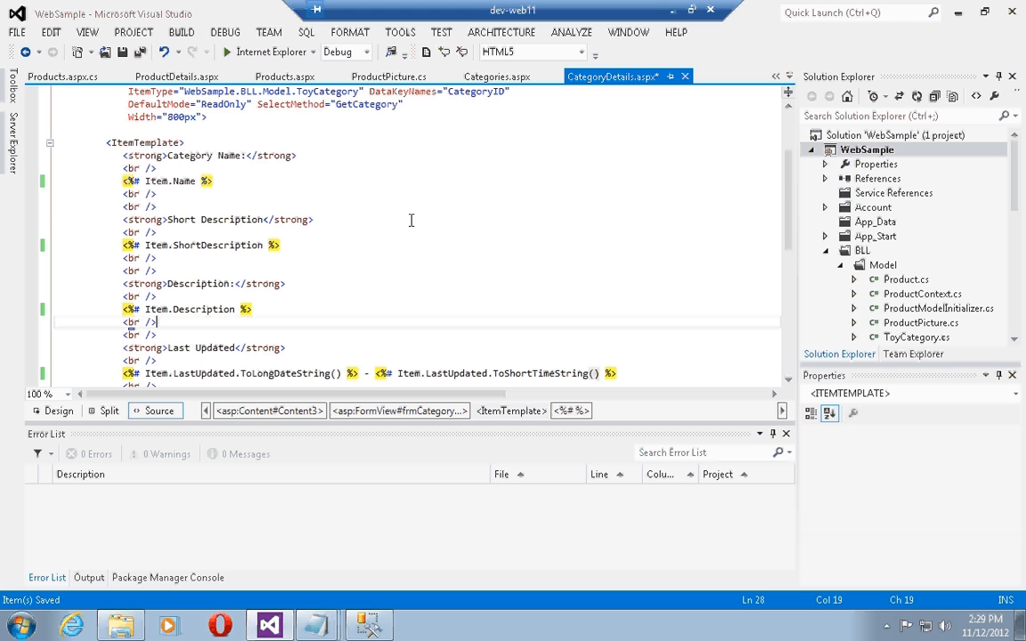
{"action": "mouse_move", "coordinate": [189, 292]}
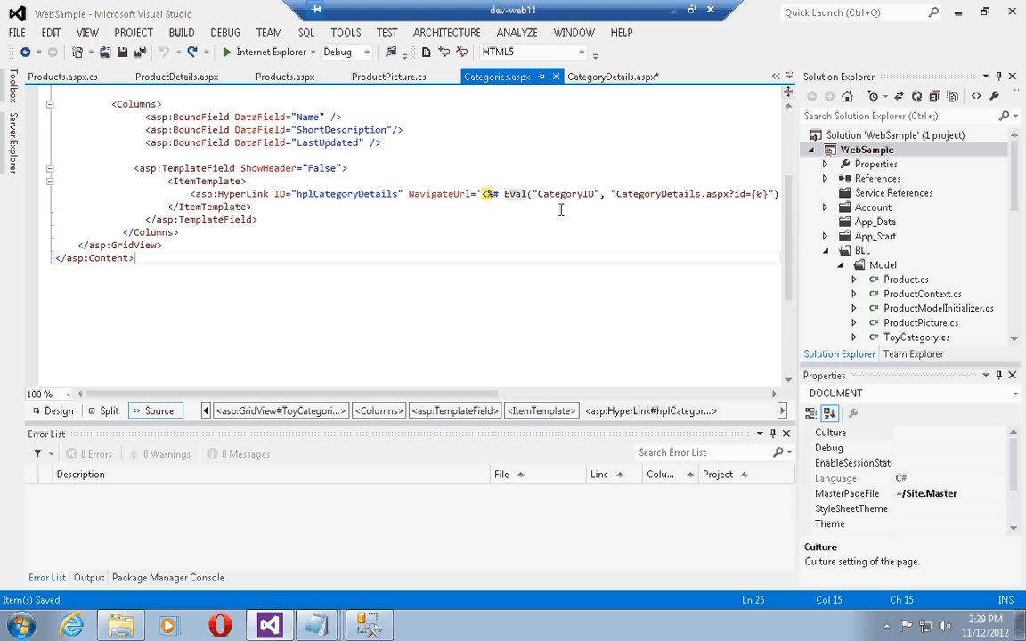
{"action": "mouse_move", "coordinate": [597, 214]}
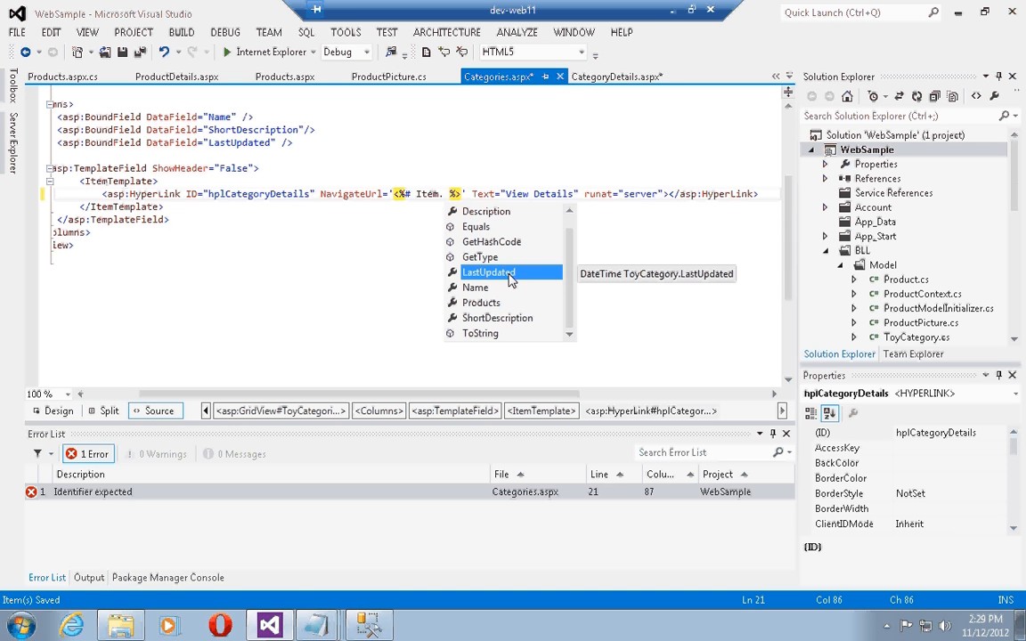
{"action": "scroll", "scroll_direction": "up", "scroll_amount": 3}
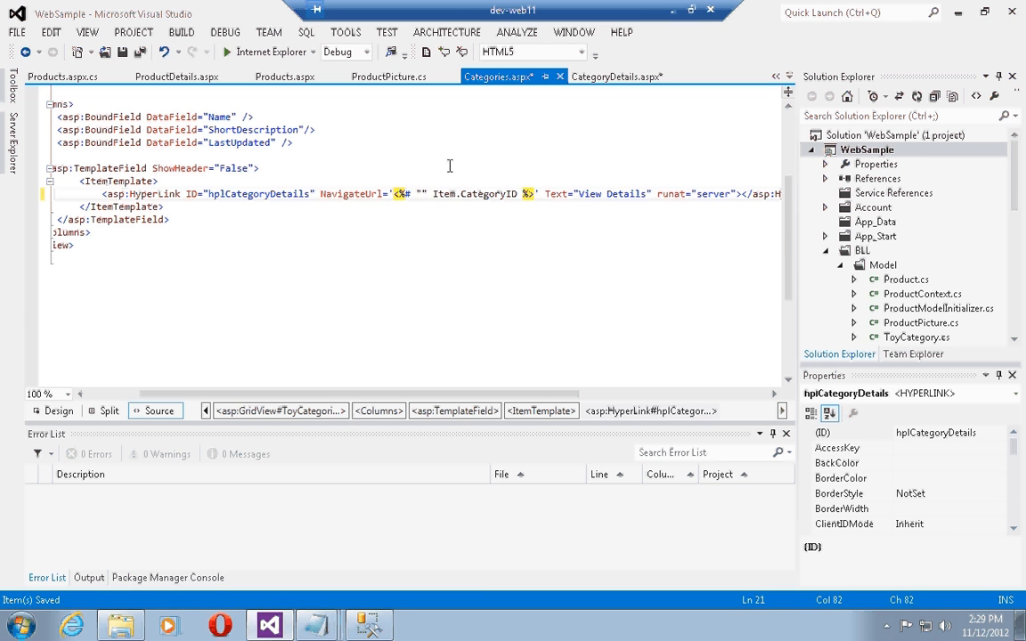
{"action": "type", "text": "CategoryDetails"}
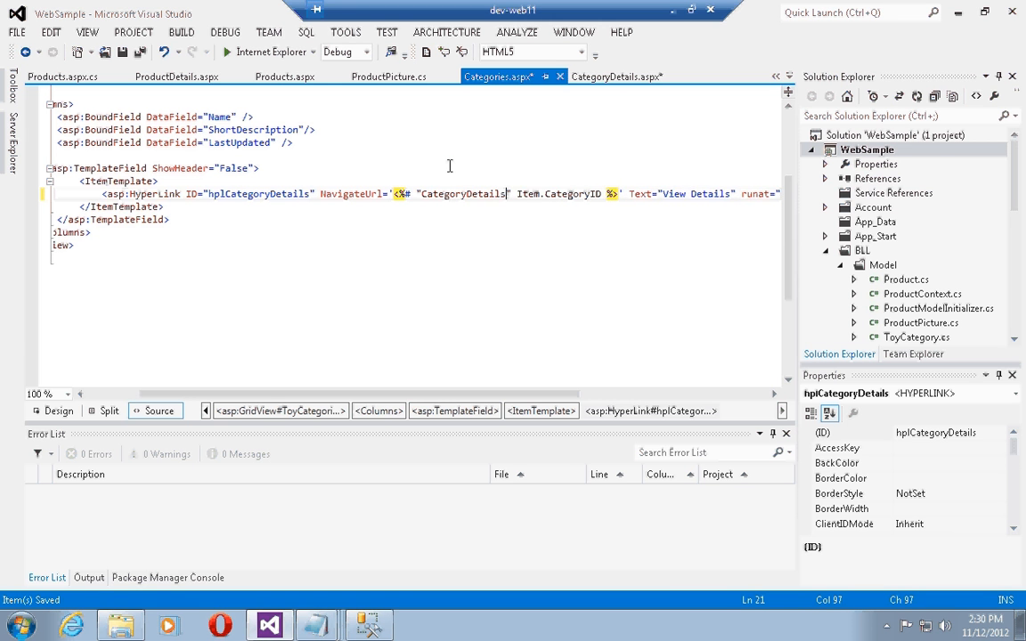
{"action": "type", "text": ".aspx"}
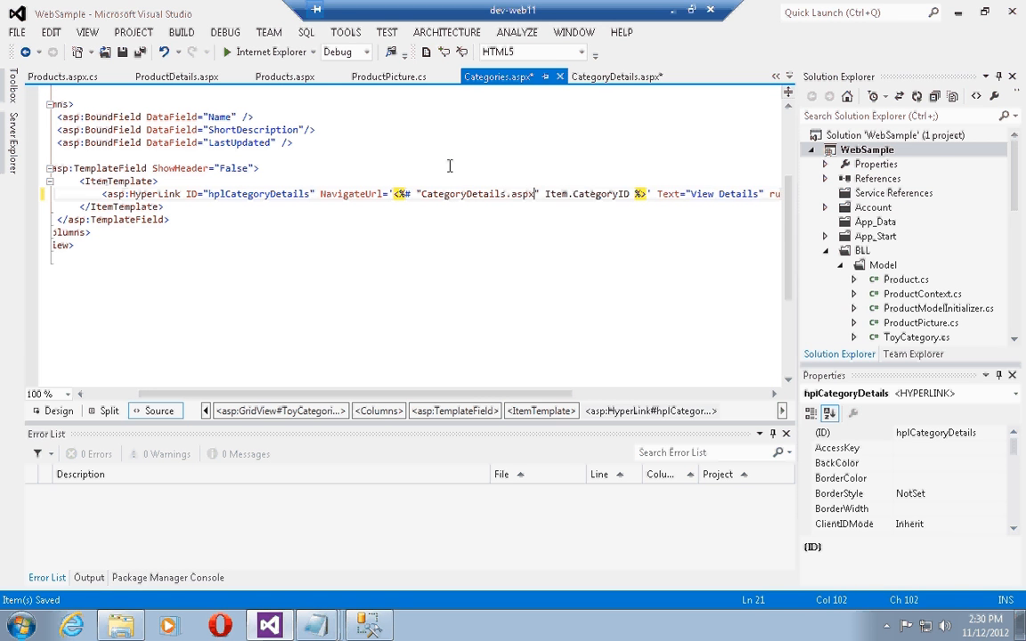
{"action": "type", "text": "?id="}
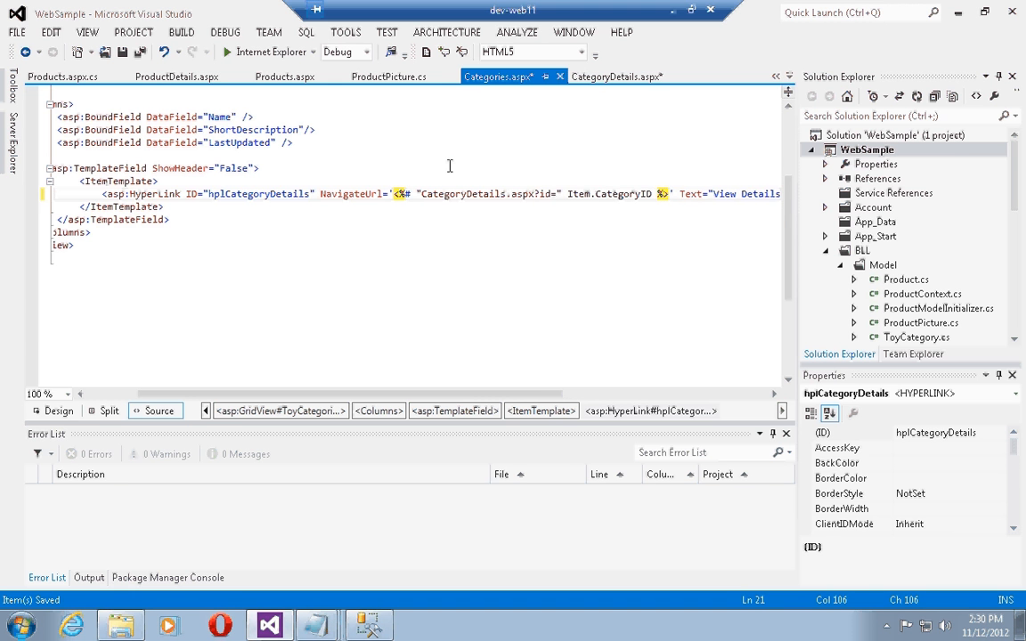
{"action": "type", "text": "+"}
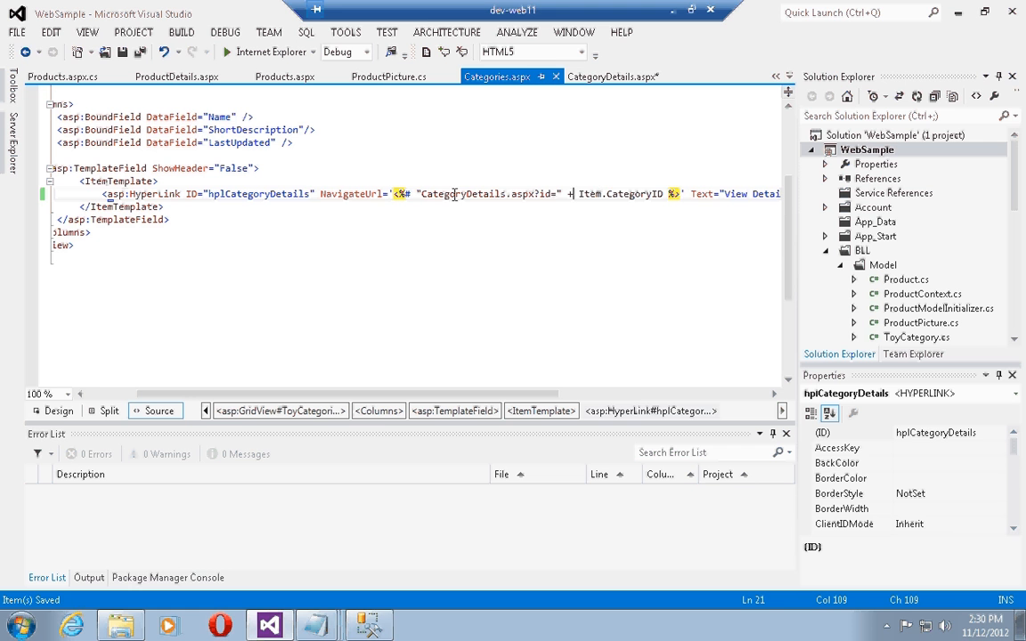
{"action": "mouse_move", "coordinate": [495, 223]}
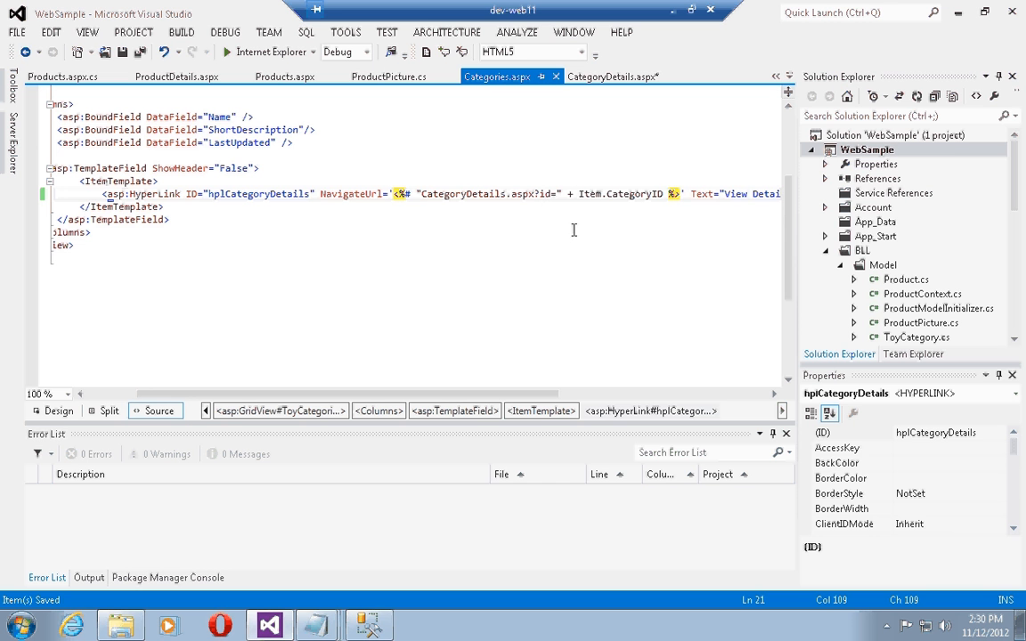
{"action": "mouse_move", "coordinate": [991, 192]}
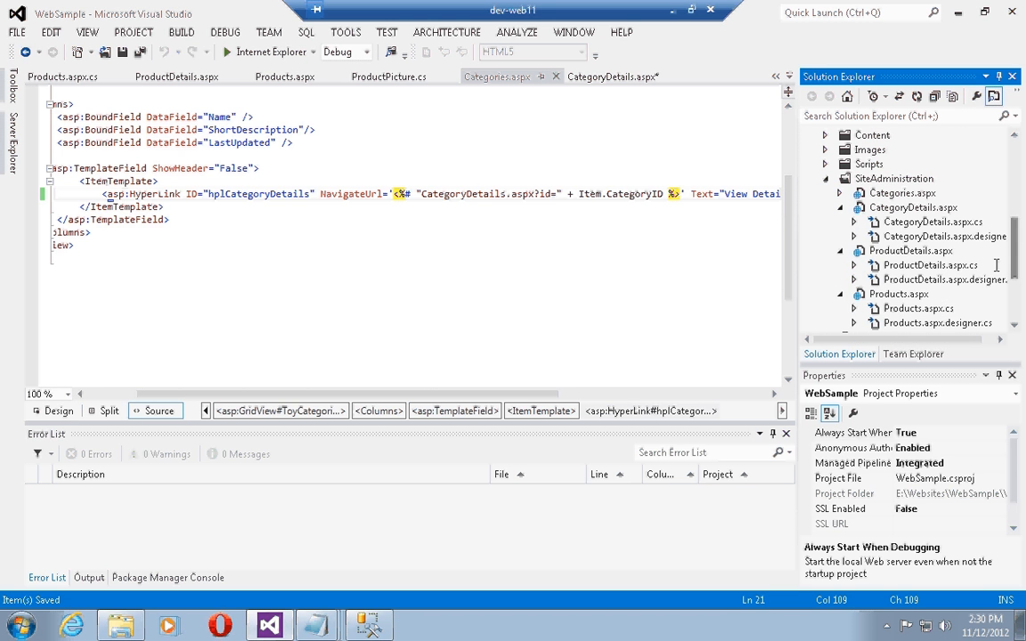
In Products.aspx, build the View Details NavigateUrl as "ProductDetails.aspx?id=" + Item.ProductID.
{"action": "left_click", "coordinate": [897, 294]}
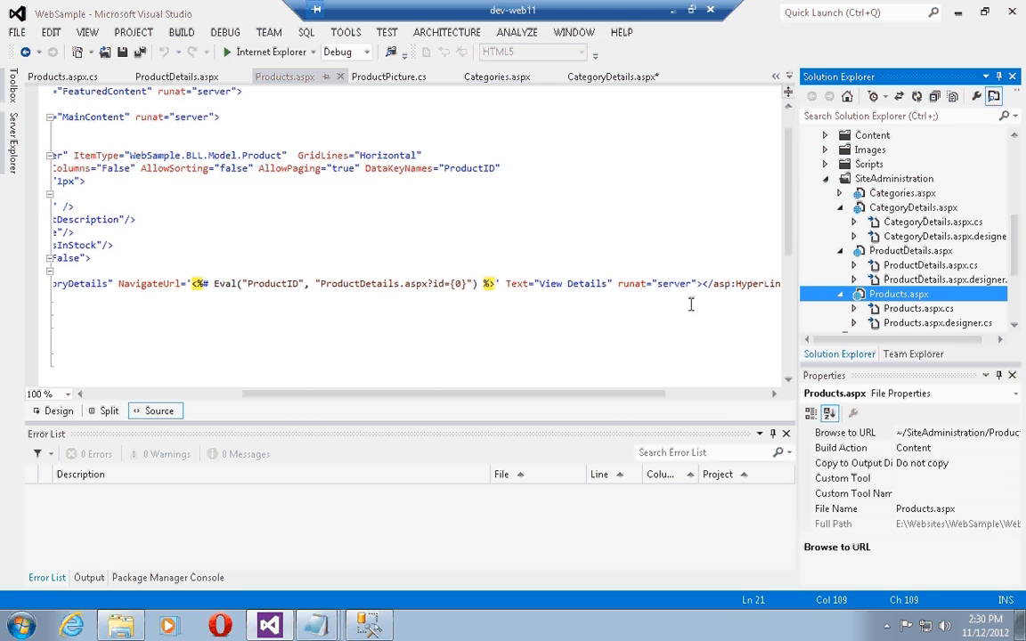
{"action": "left_click", "coordinate": [210, 283]}
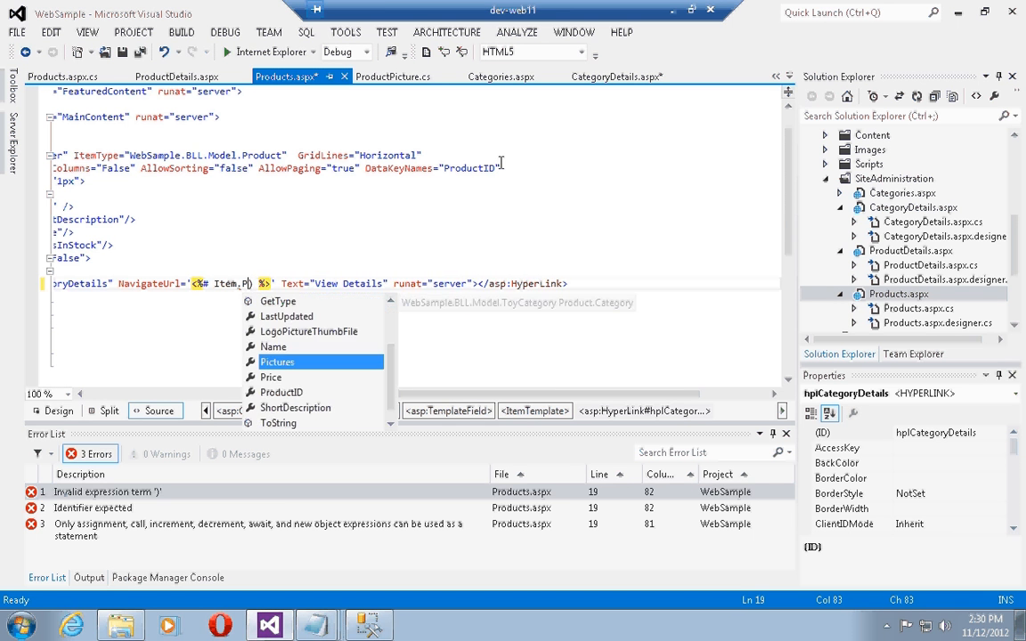
{"action": "type", "text": "roductID"}
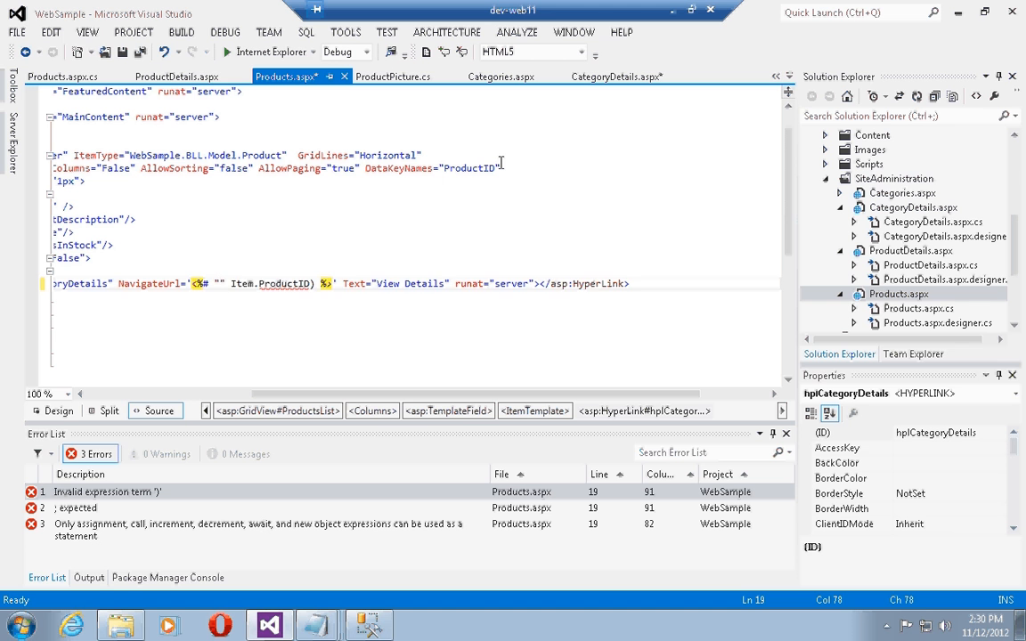
{"action": "type", "text": "Po"}
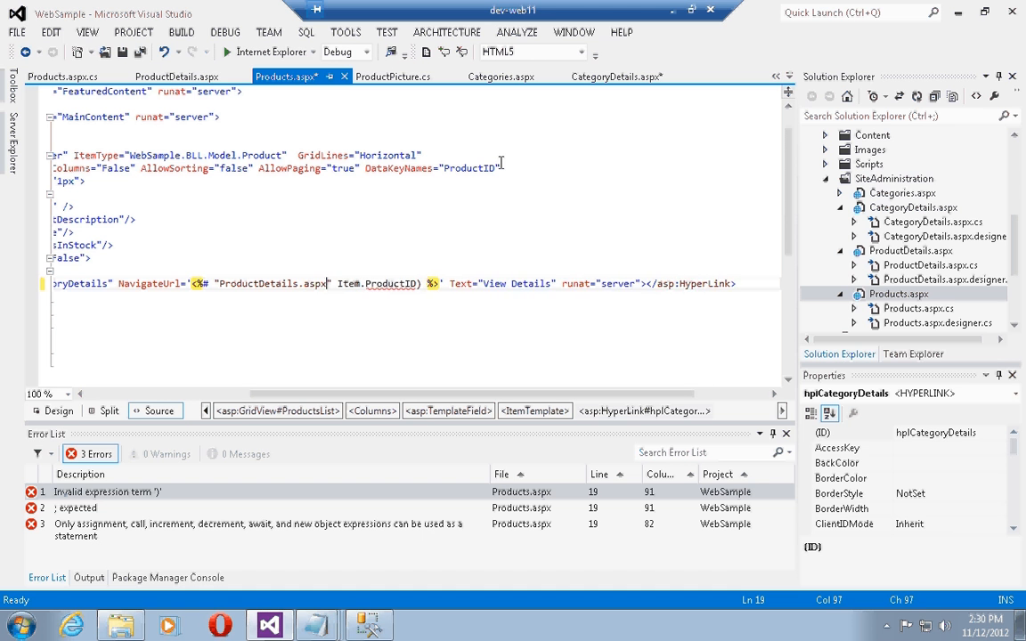
{"action": "type", "text": "?id="}
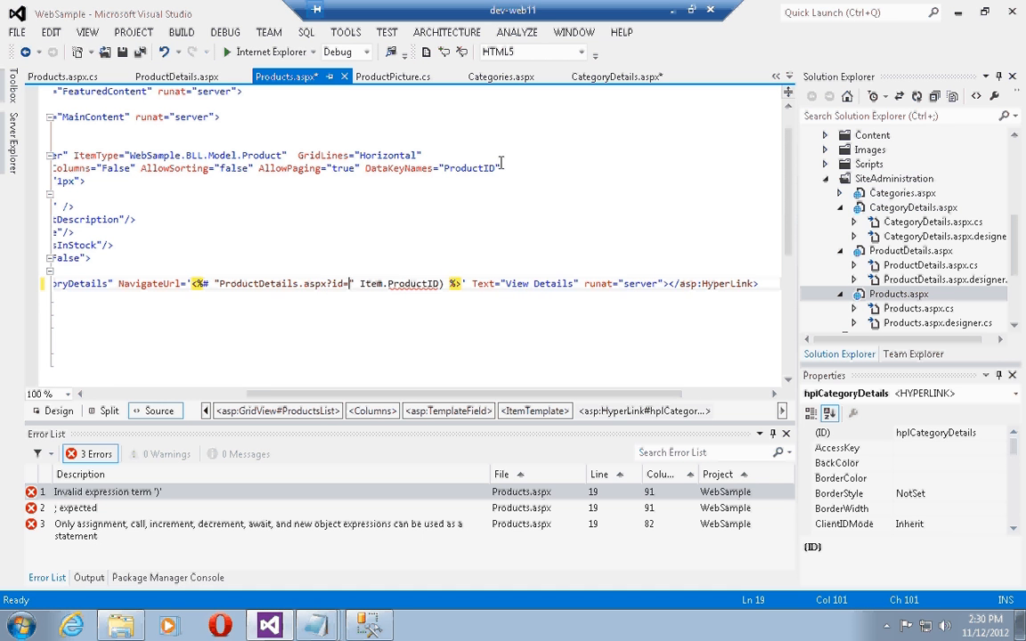
{"action": "type", "text": "+"}
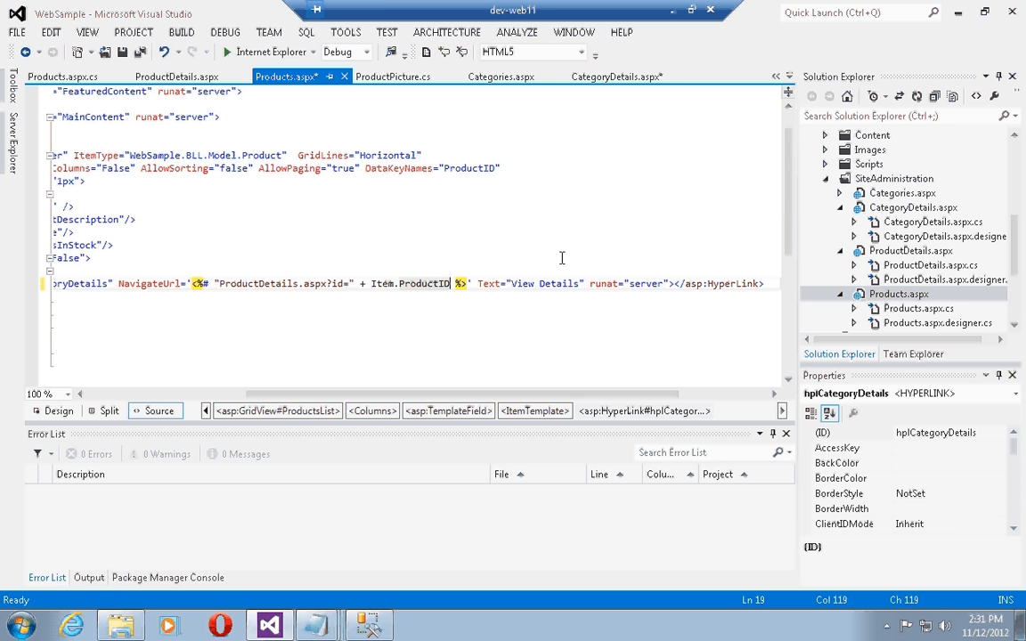
Save Products.aspx and bind the product name in ProductDetails.aspx to Item.Name.
{"action": "key", "text": "ctrl+s"}
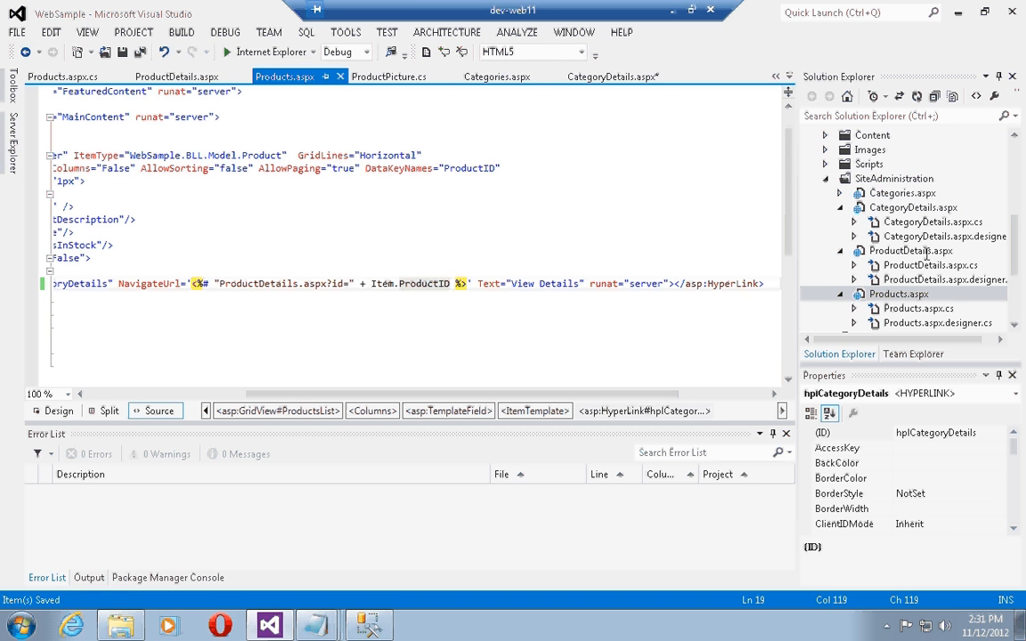
{"action": "left_click", "coordinate": [176, 77]}
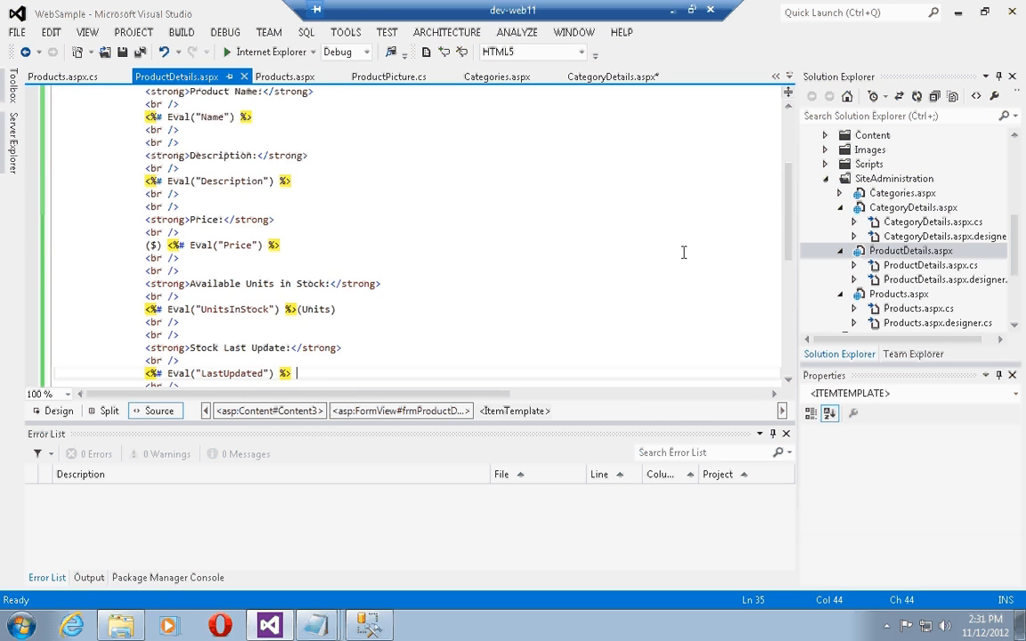
{"action": "scroll", "scroll_direction": "up", "scroll_amount": 3}
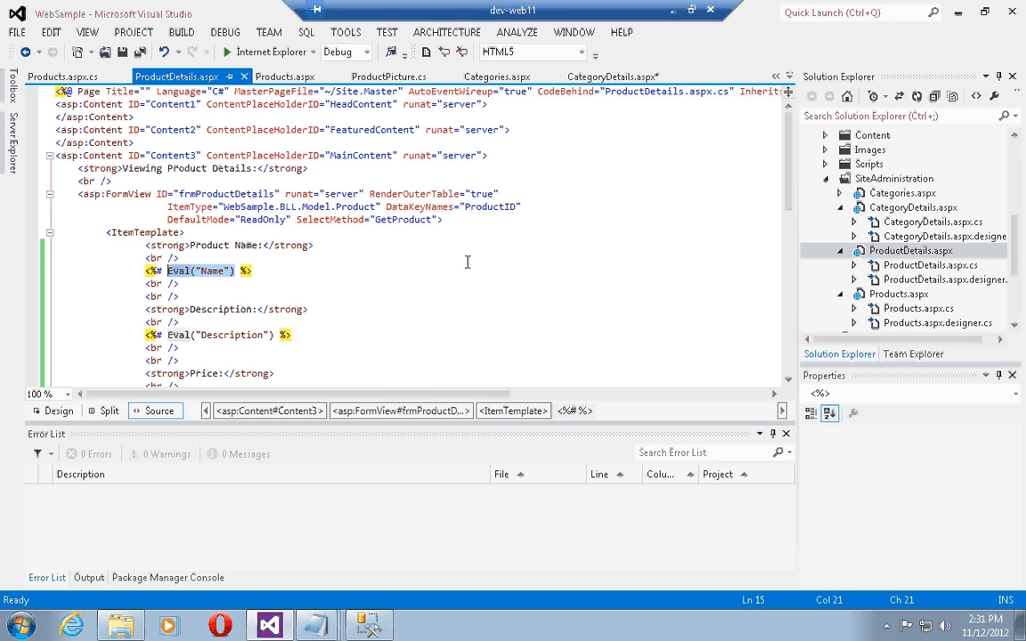
{"action": "type", "text": "Item.N"}
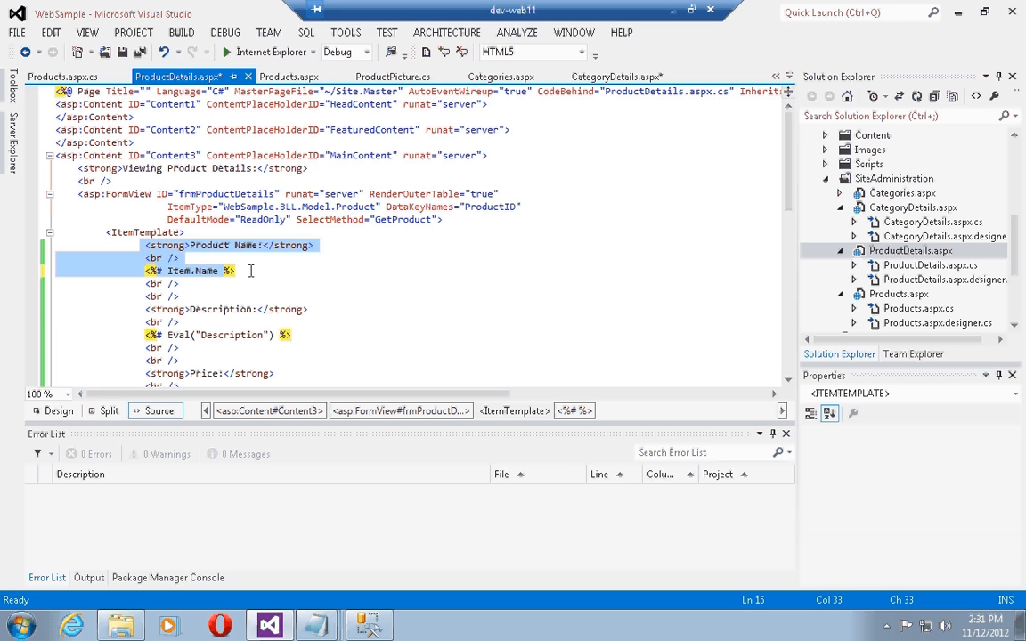
Duplicate the Product Name label and value lines below the original.
{"action": "left_click", "coordinate": [253, 270]}
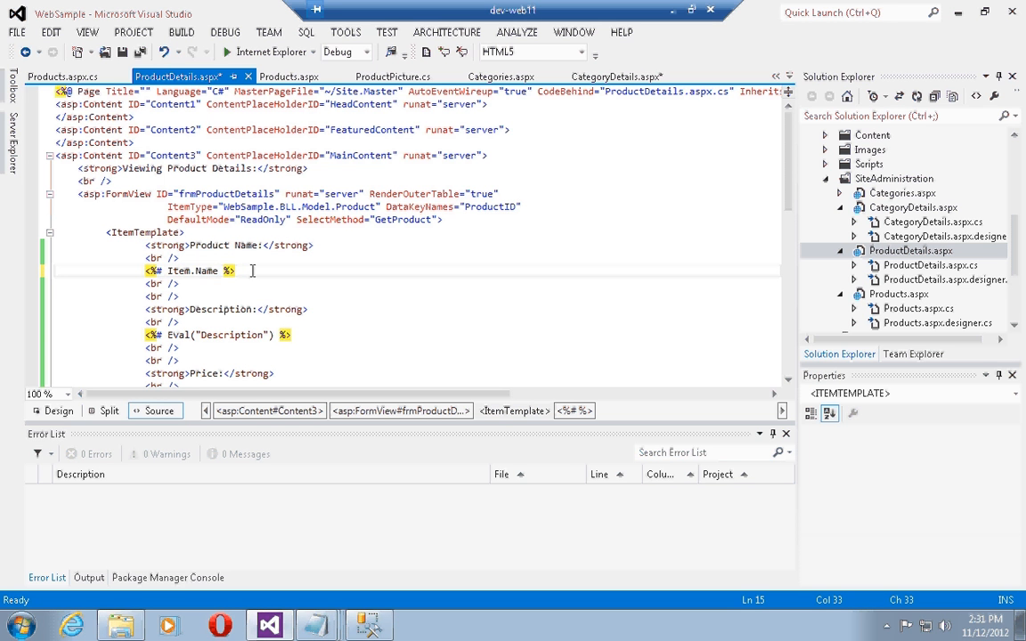
{"action": "key", "text": "Return"}
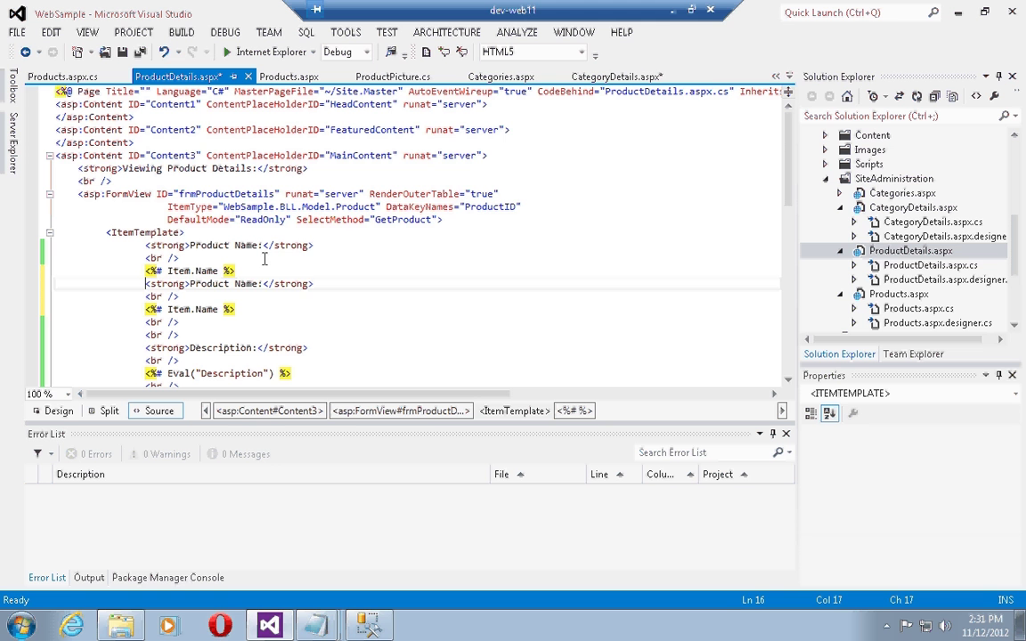
{"action": "left_click", "coordinate": [160, 360]}
{"action": "type", "text": "<br />"}
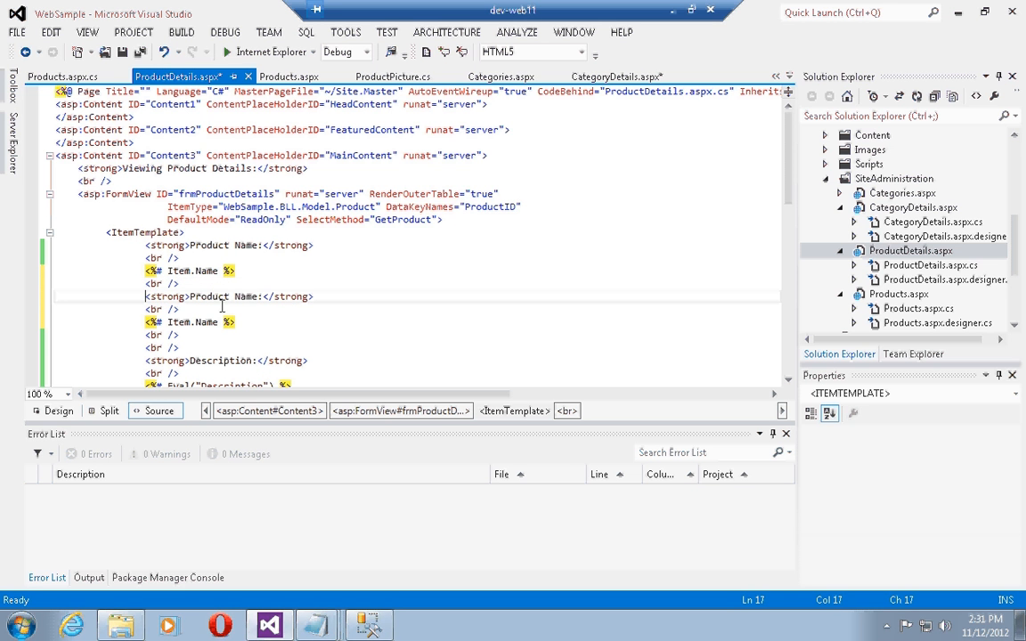
Turn the duplicate into a Product Category Name label bound to Item.Category.Name and save.
{"action": "left_click", "coordinate": [214, 296]}
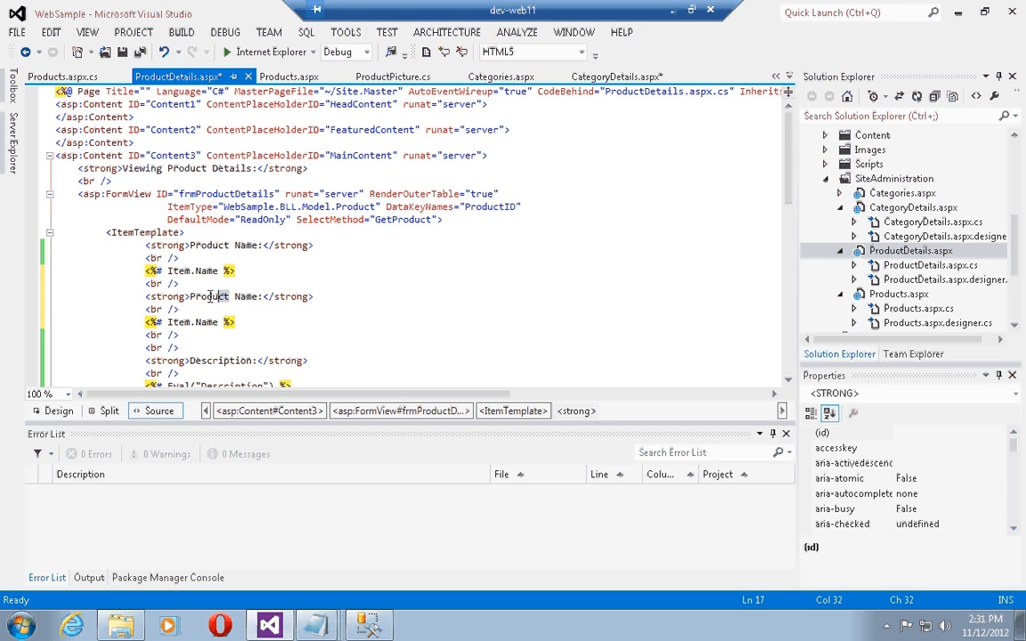
{"action": "type", "text": "Catego"}
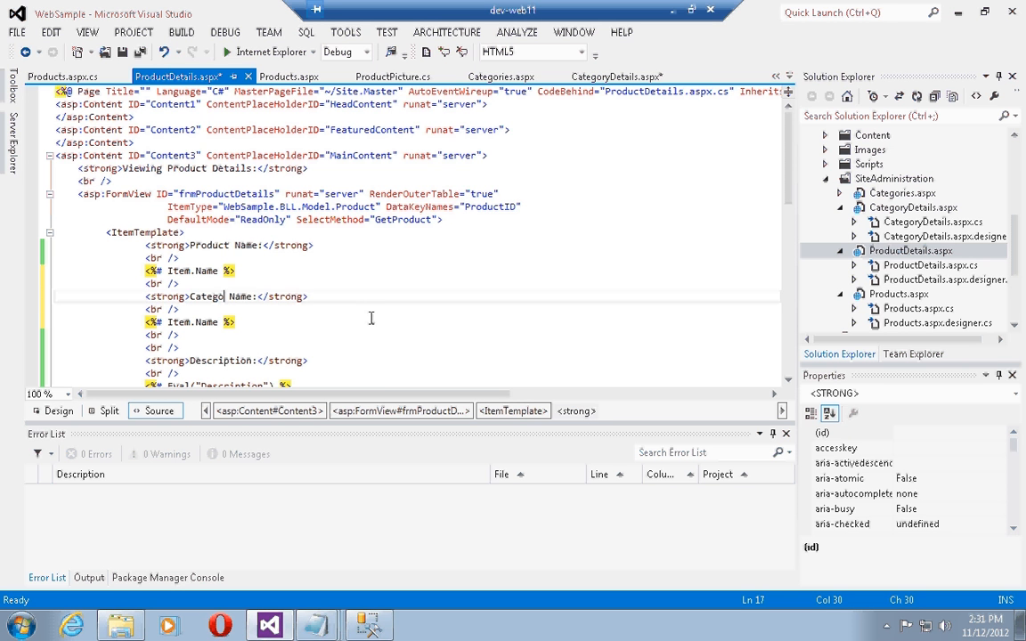
{"action": "type", "text": "ry"}
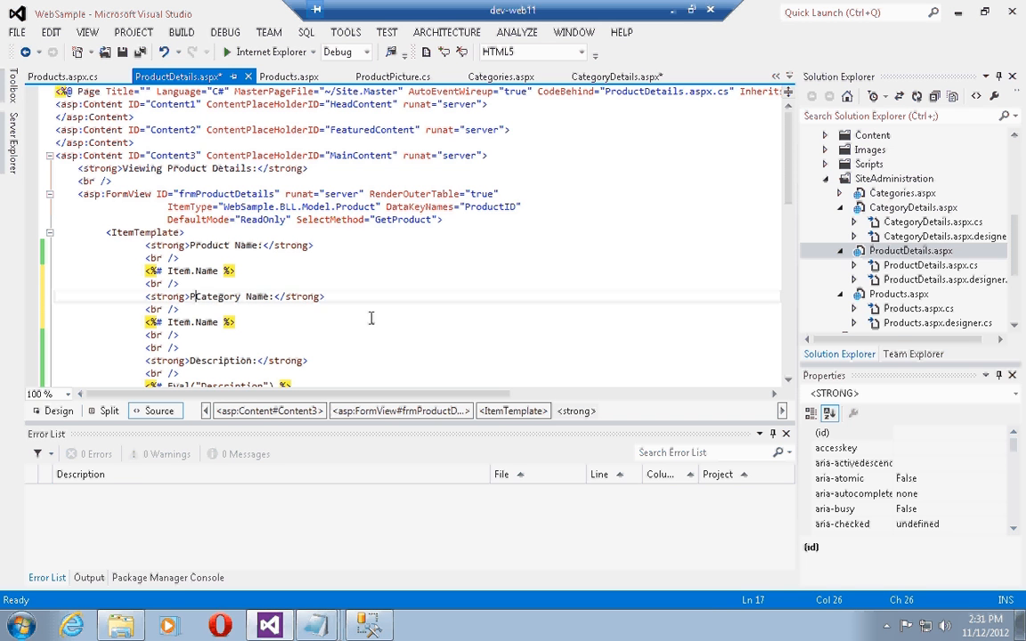
{"action": "type", "text": "roduct"}
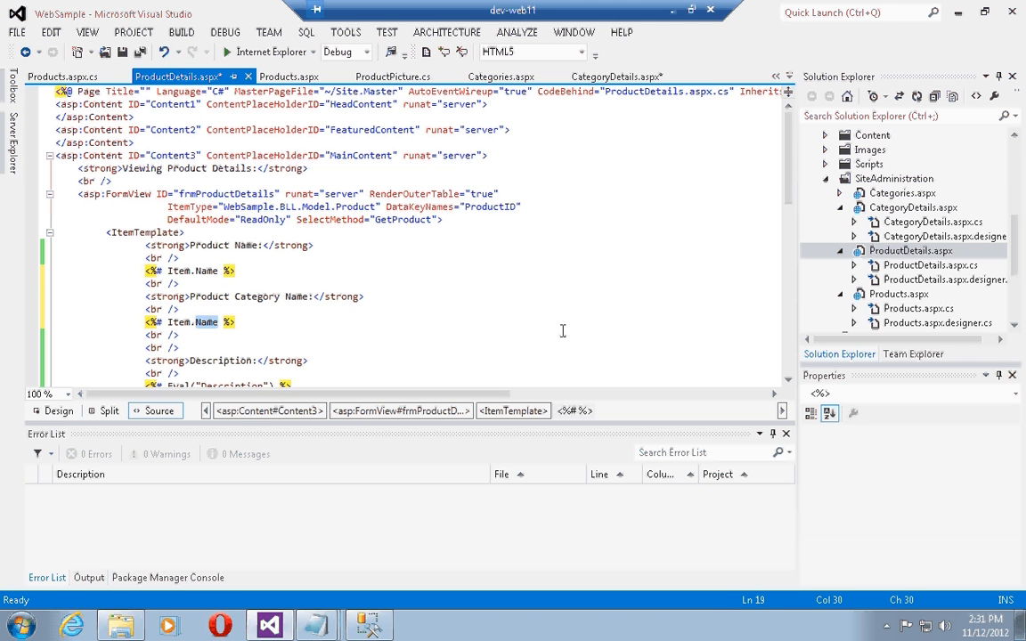
{"action": "key", "text": "BackSpace"}
{"action": "type", "text": "Category"}
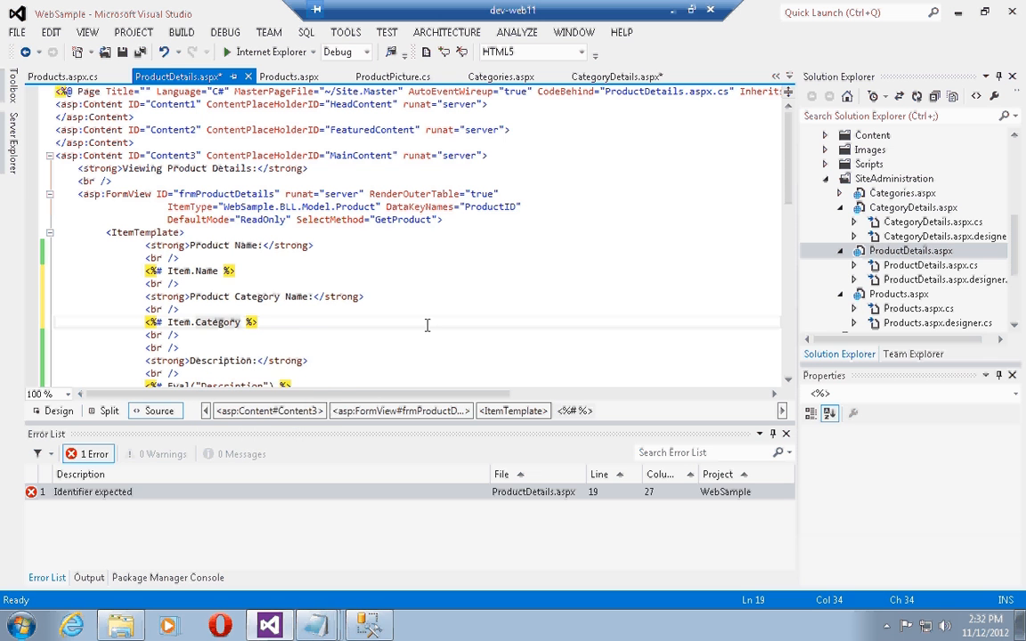
{"action": "type", "text": ".Name"}
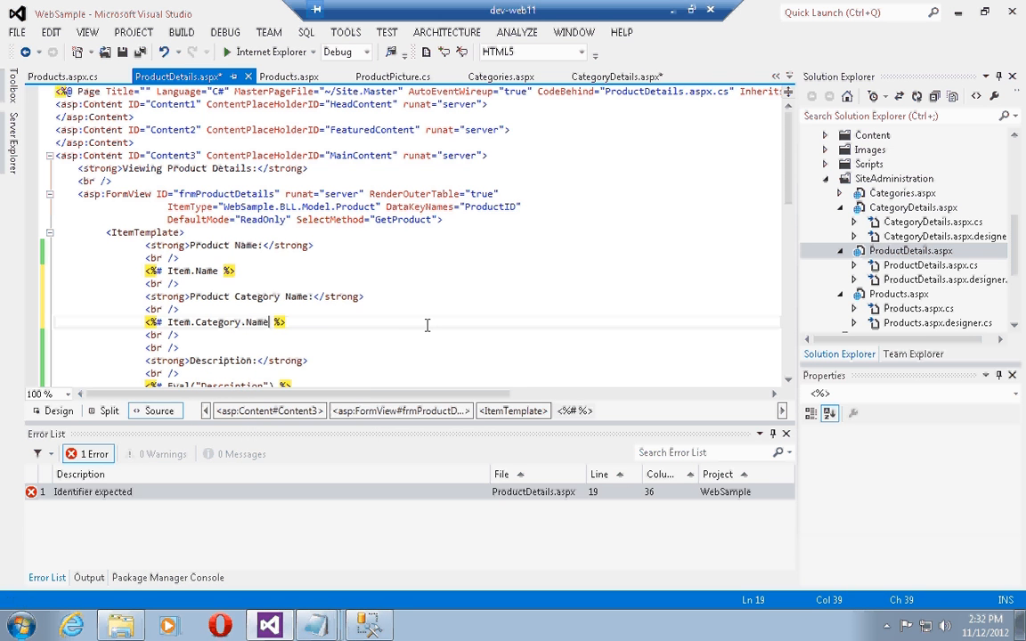
{"action": "key", "text": "ctrl+s"}
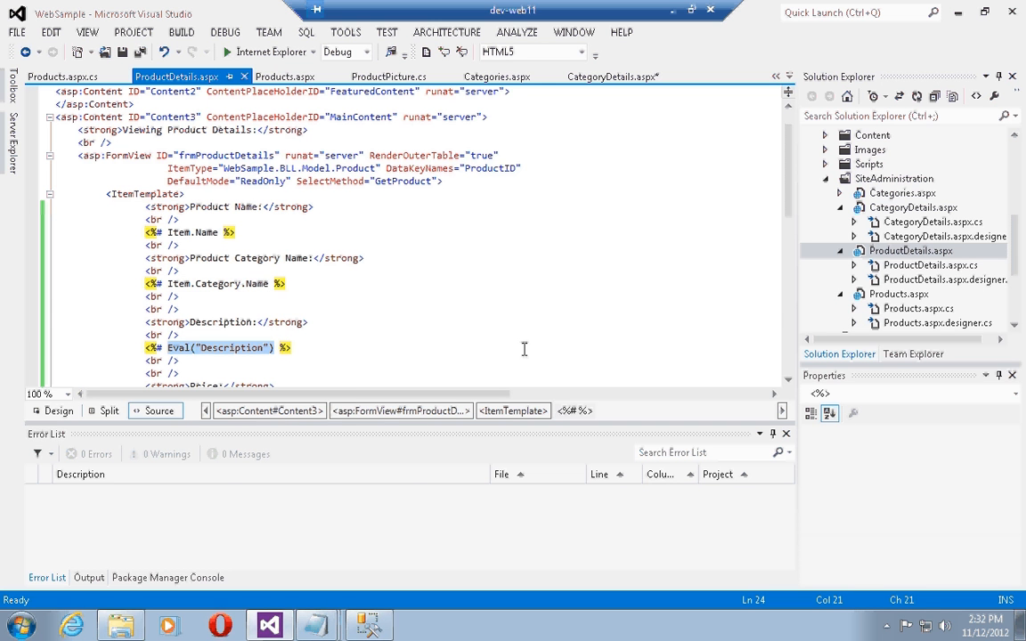
Bind description, price and units in stock to Item.Description, Item.Price and Item.UnitsInStock.
{"action": "type", "text": "Item."}
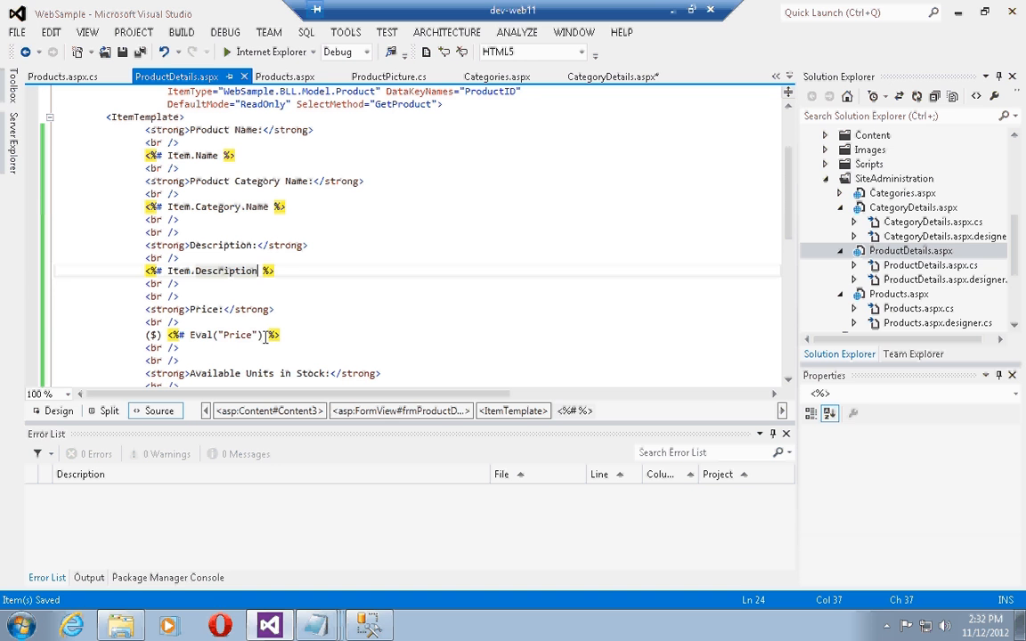
{"action": "double_click", "coordinate": [222, 335]}
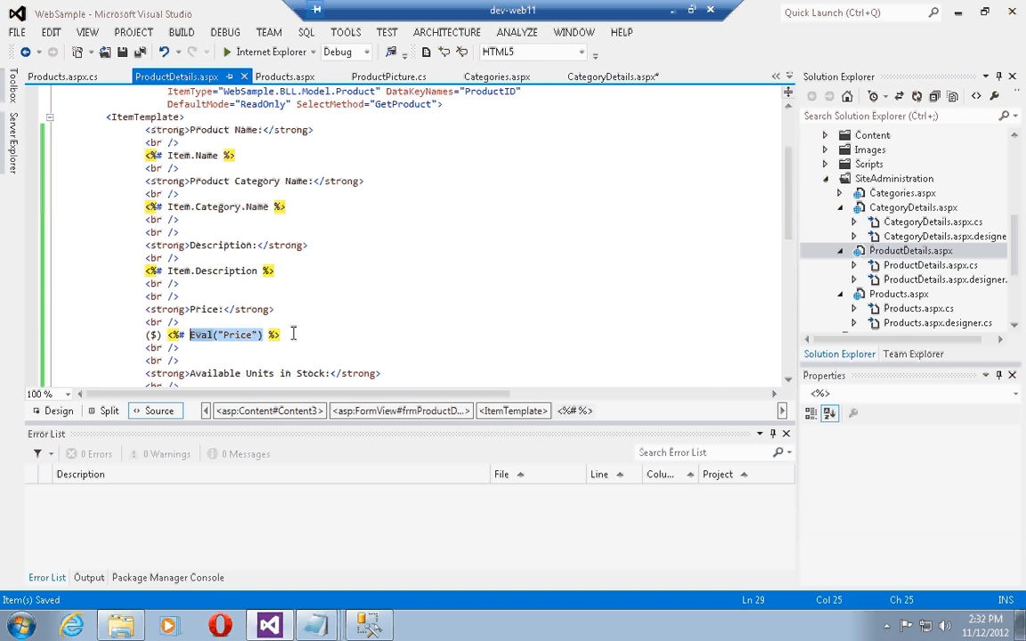
{"action": "type", "text": "Item."}
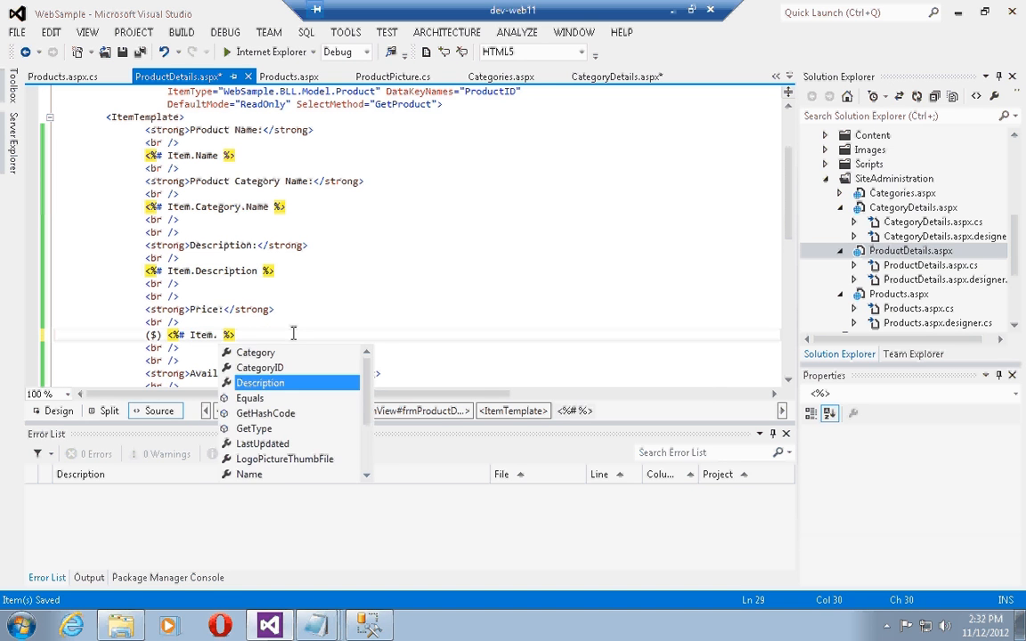
{"action": "type", "text": "Price"}
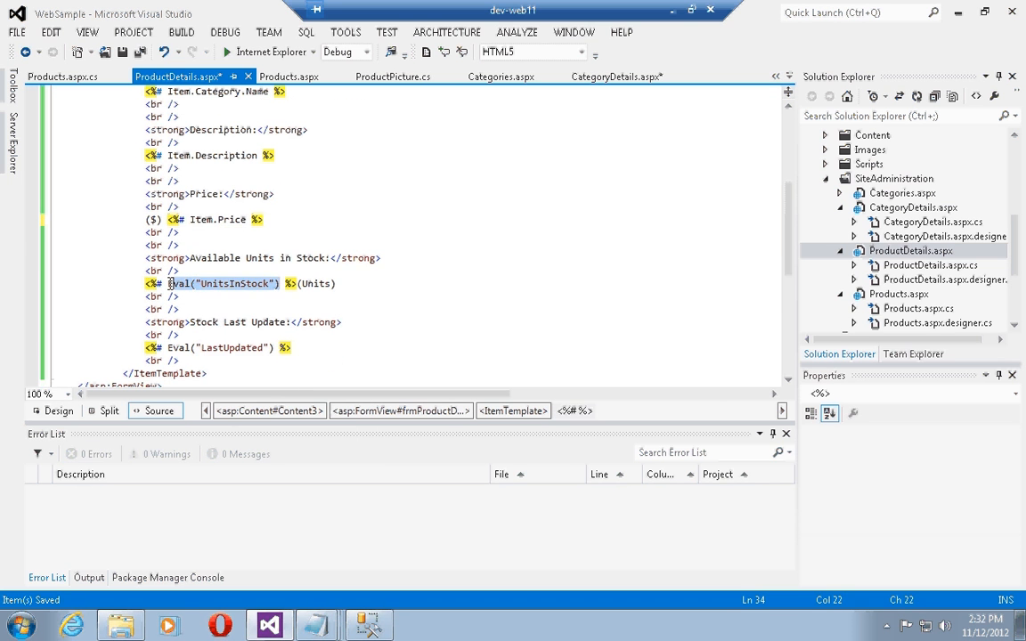
{"action": "type", "text": "Item %>(Units"}
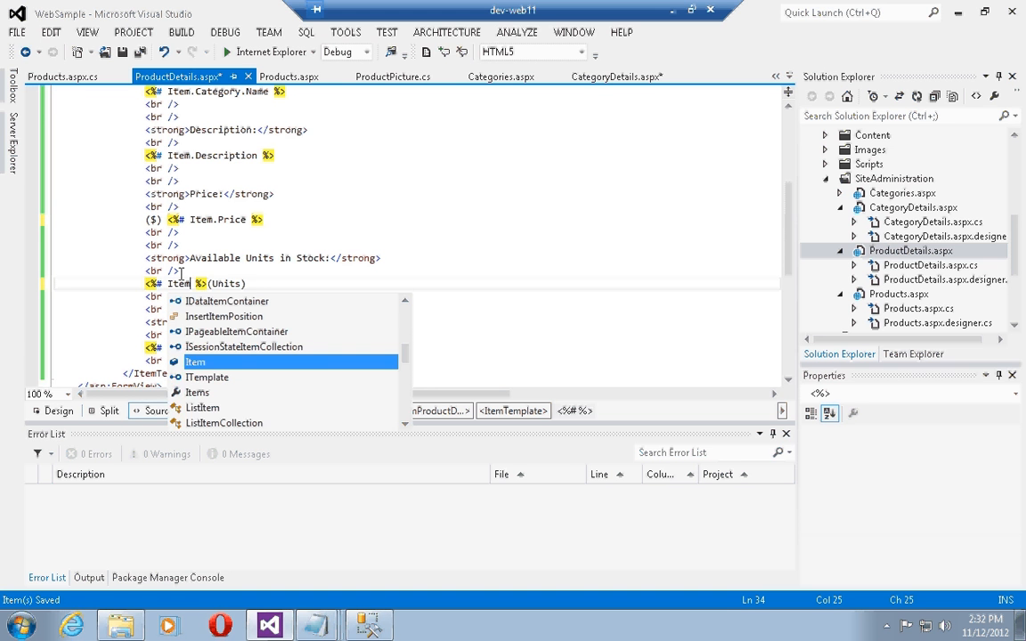
{"action": "type", "text": "Av"}
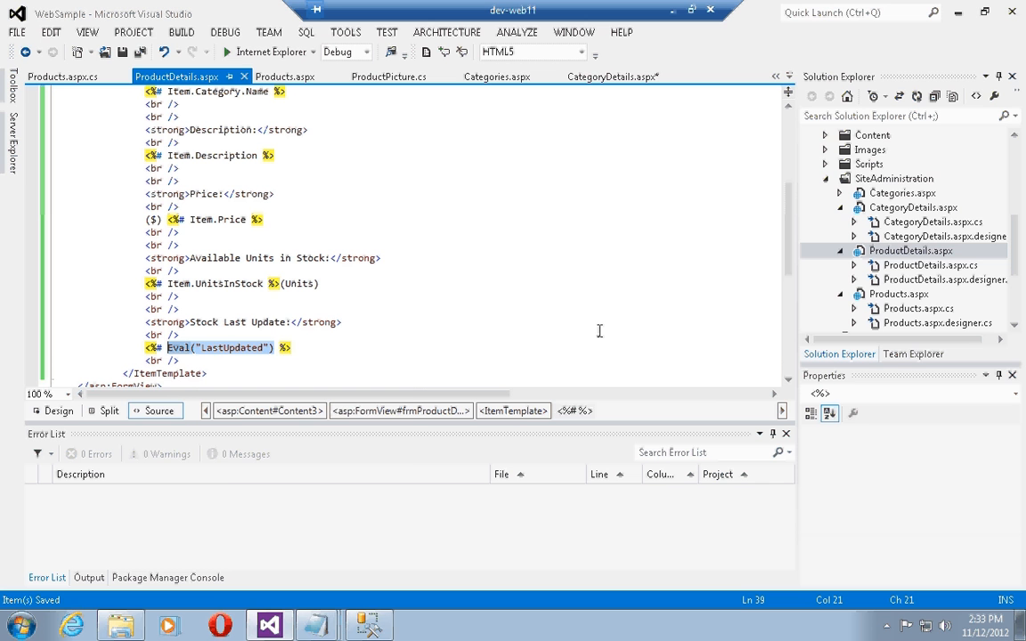
Show Stock Last Update as Item.LastUpdated.ToLongDateString() - Item.LastUpdated.ToShortTimeString().
{"action": "type", "text": "Item."}
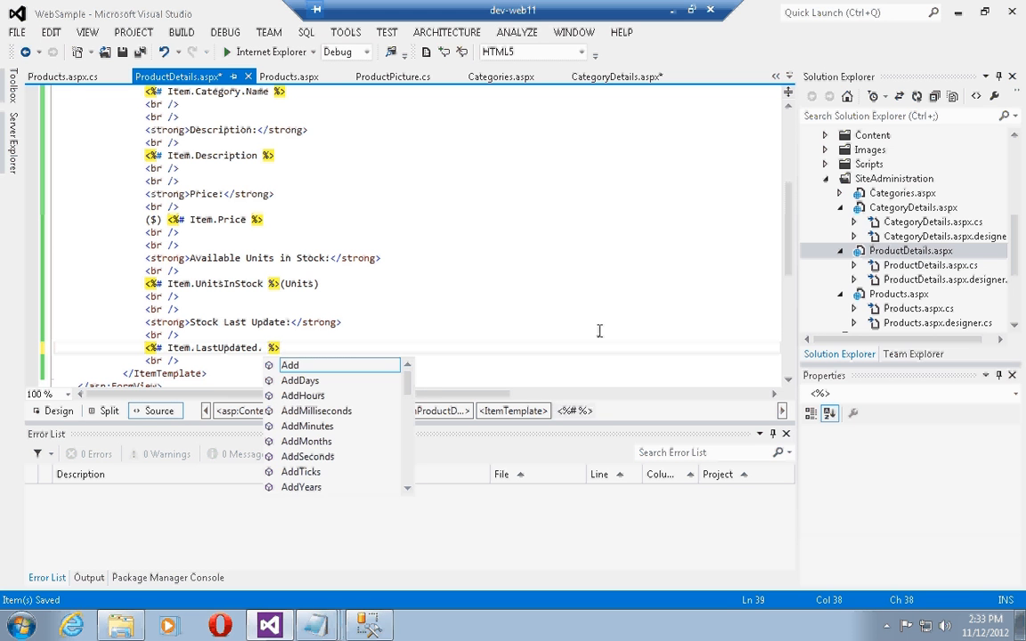
{"action": "type", "text": "ToLongDateString("}
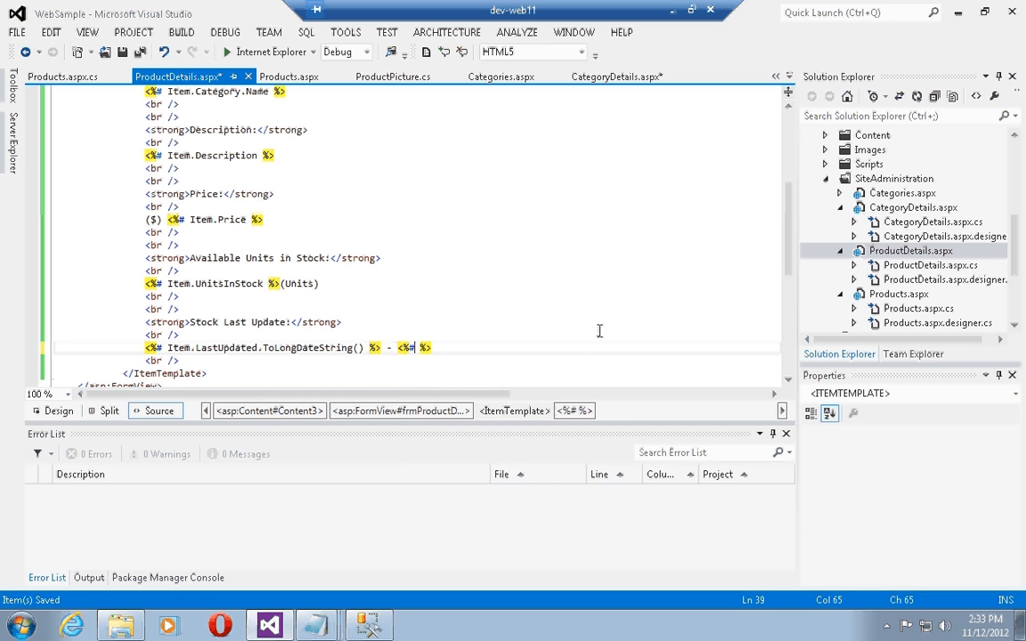
{"action": "type", "text": "Item.LastUpdated"}
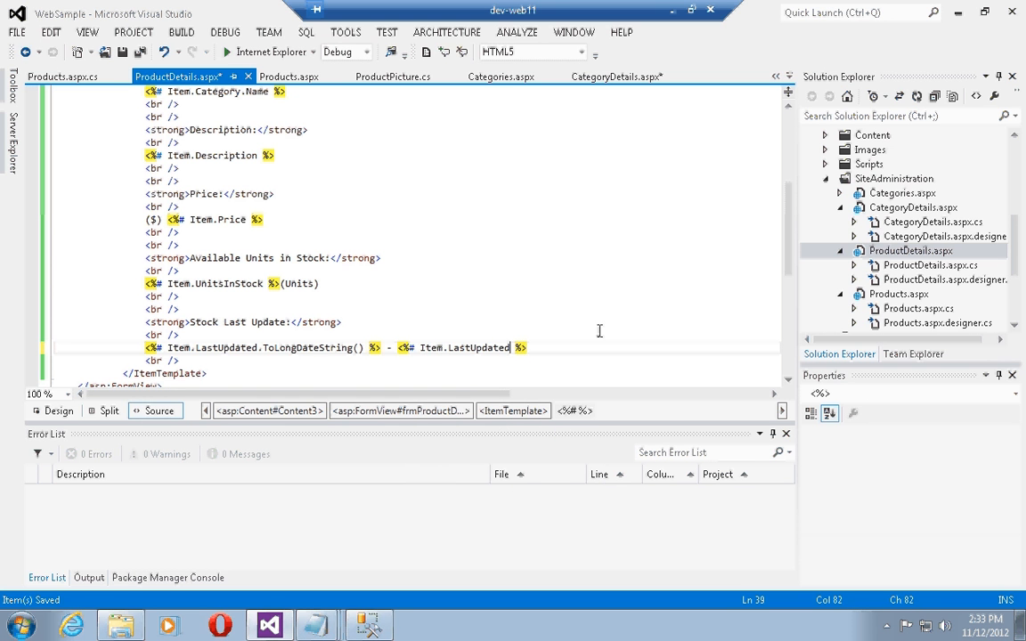
{"action": "type", "text": ".ToShortTimeString("}
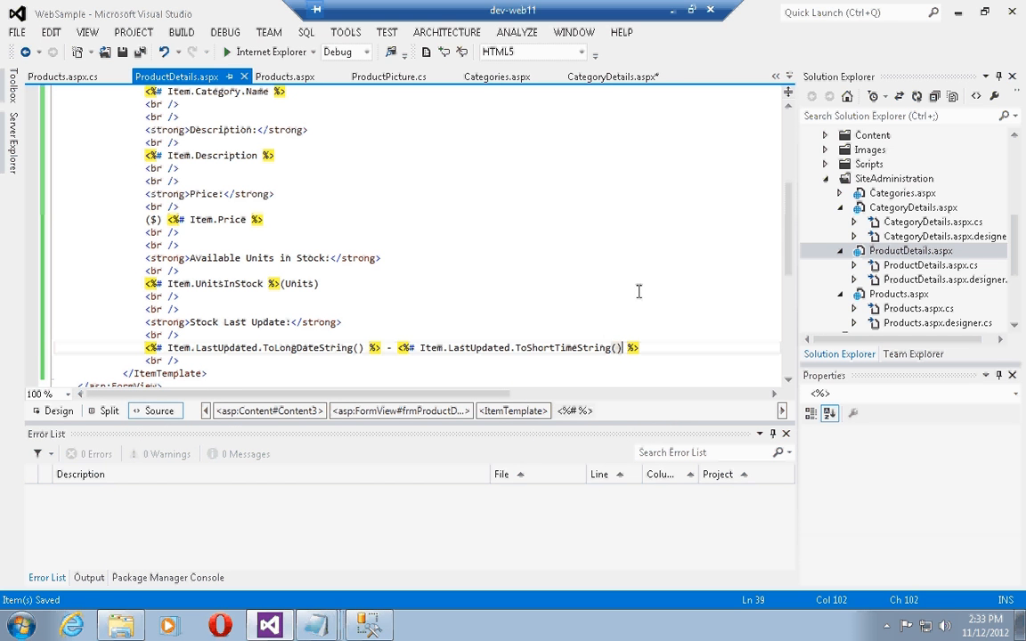
{"action": "scroll", "scroll_direction": "up", "scroll_amount": 3}
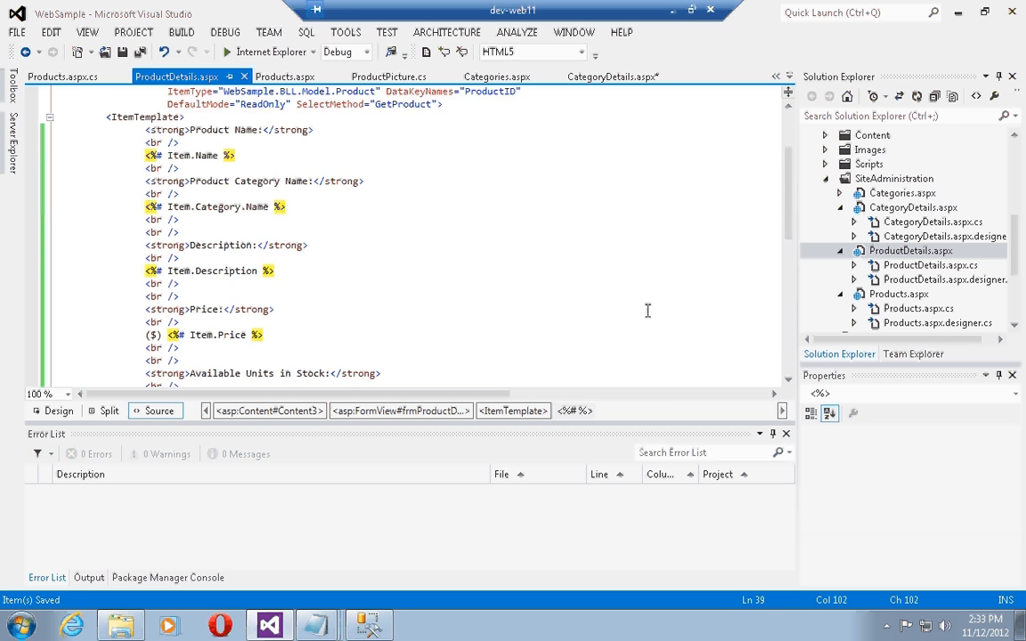
{"action": "scroll", "scroll_direction": "up", "scroll_amount": 3}
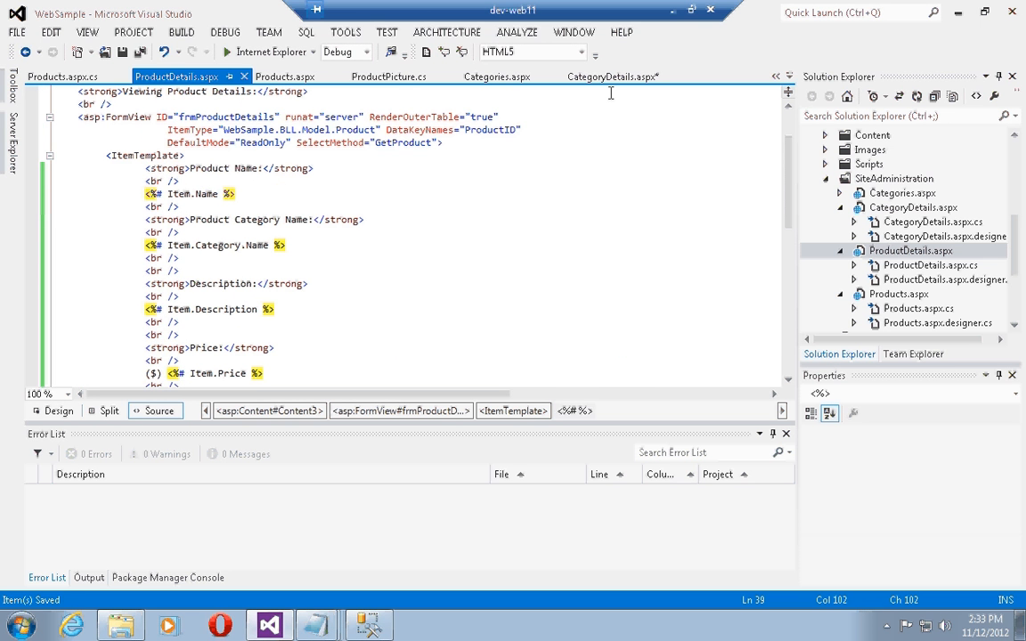
Run the site and view Model Helicopters details, highlighting its formatted Last Updated date.
{"action": "left_click", "coordinate": [495, 75]}
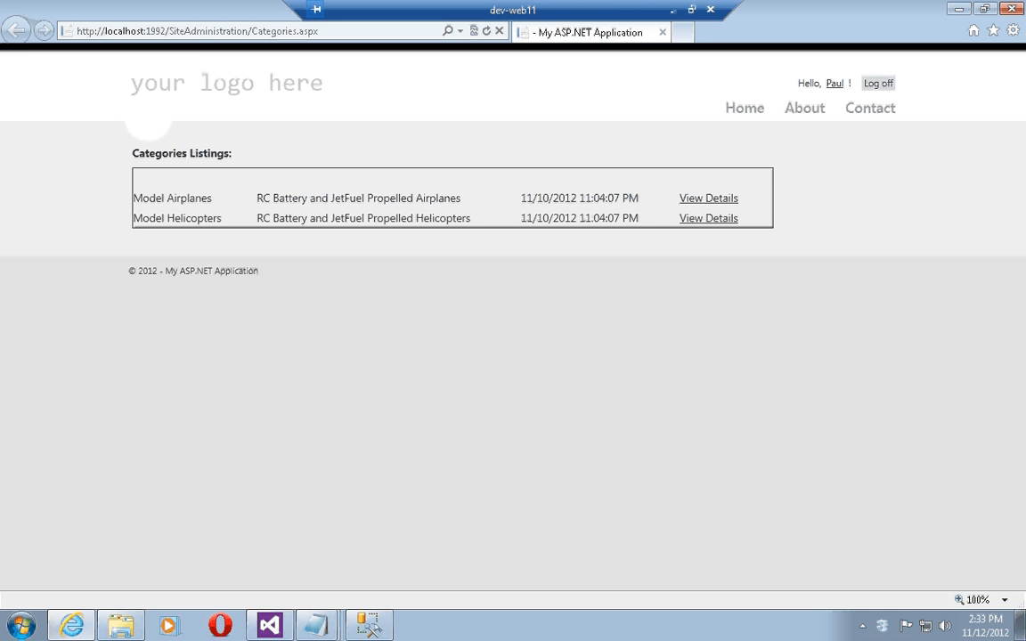
{"action": "mouse_move", "coordinate": [709, 217]}
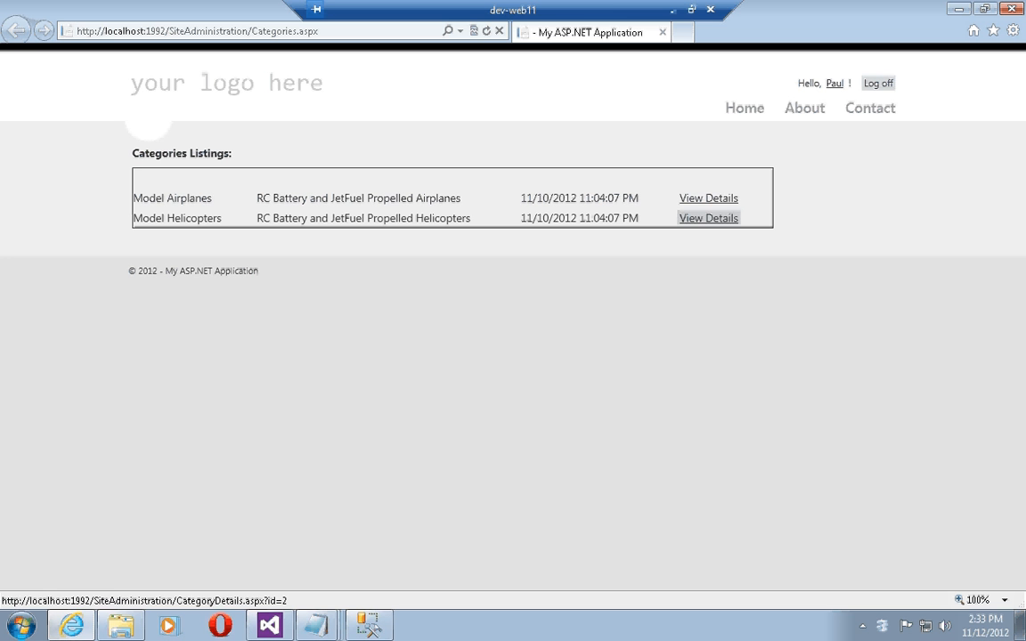
{"action": "mouse_move", "coordinate": [709, 198]}
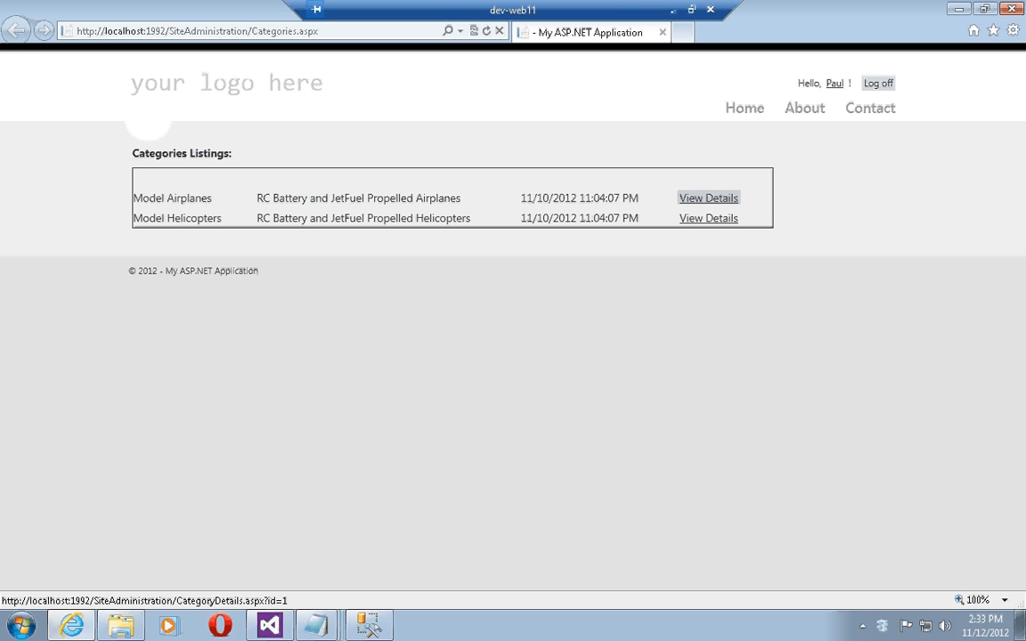
{"action": "mouse_move", "coordinate": [709, 217]}
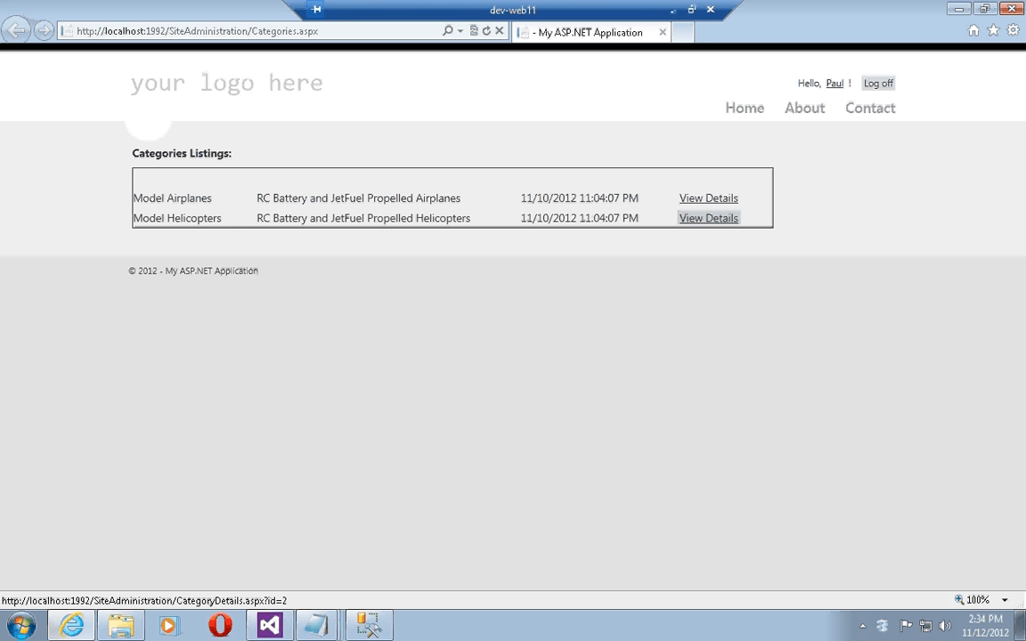
{"action": "left_click", "coordinate": [709, 218]}
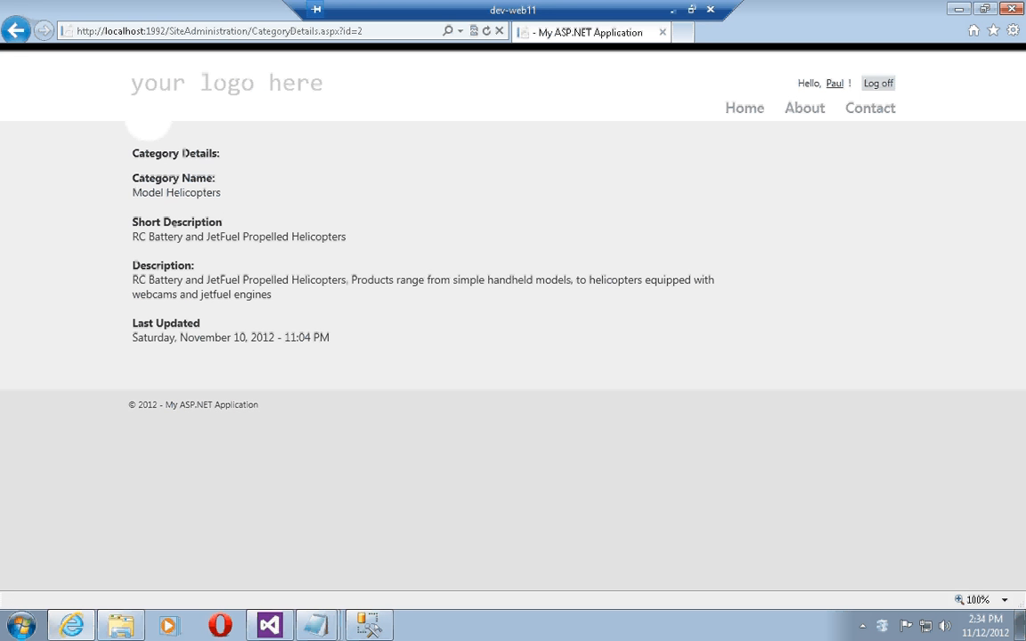
{"action": "double_click", "coordinate": [160, 338]}
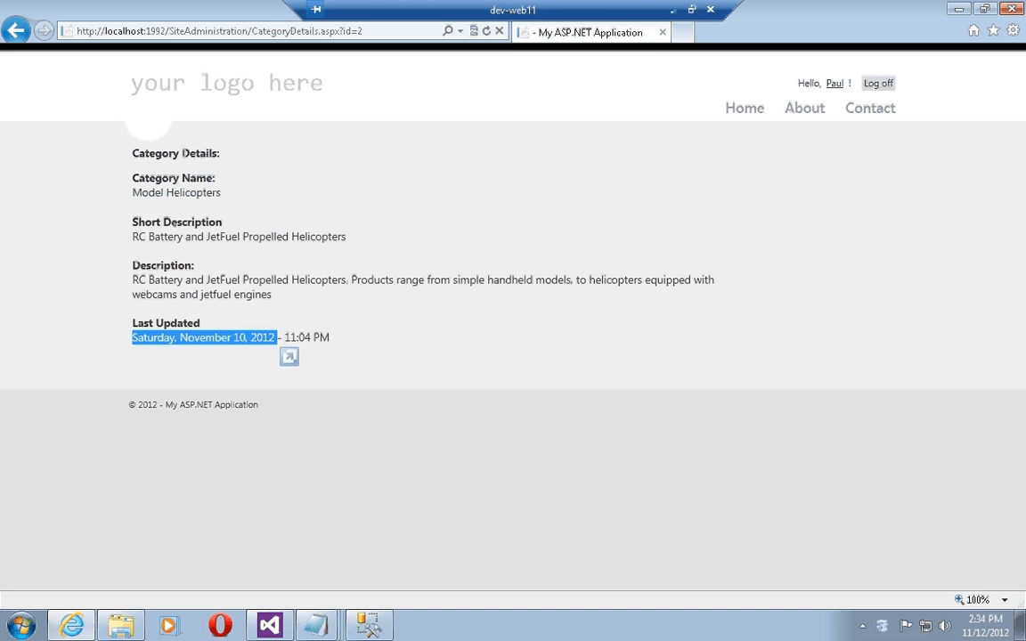
Go to Products.aspx and view the Tayco Light Helo product details.
{"action": "left_click", "coordinate": [258, 30]}
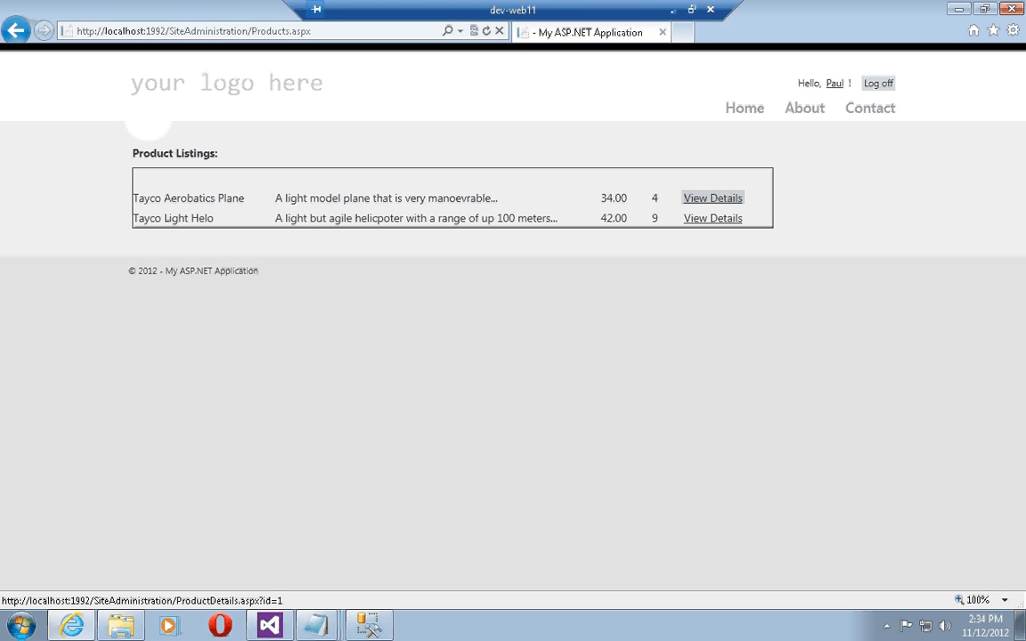
{"action": "left_click", "coordinate": [712, 217]}
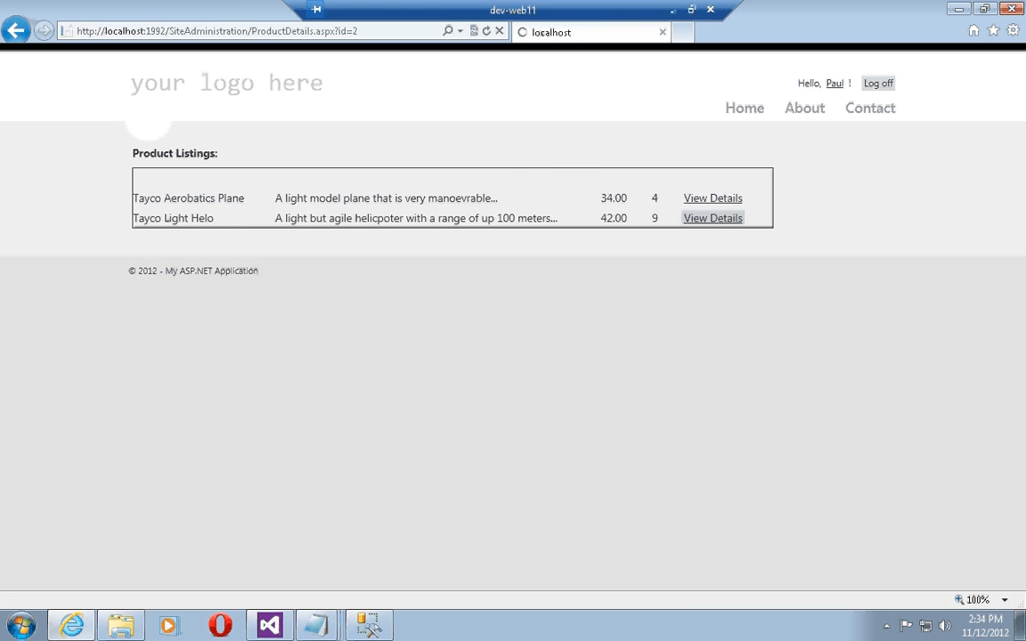
{"action": "left_click", "coordinate": [713, 218]}
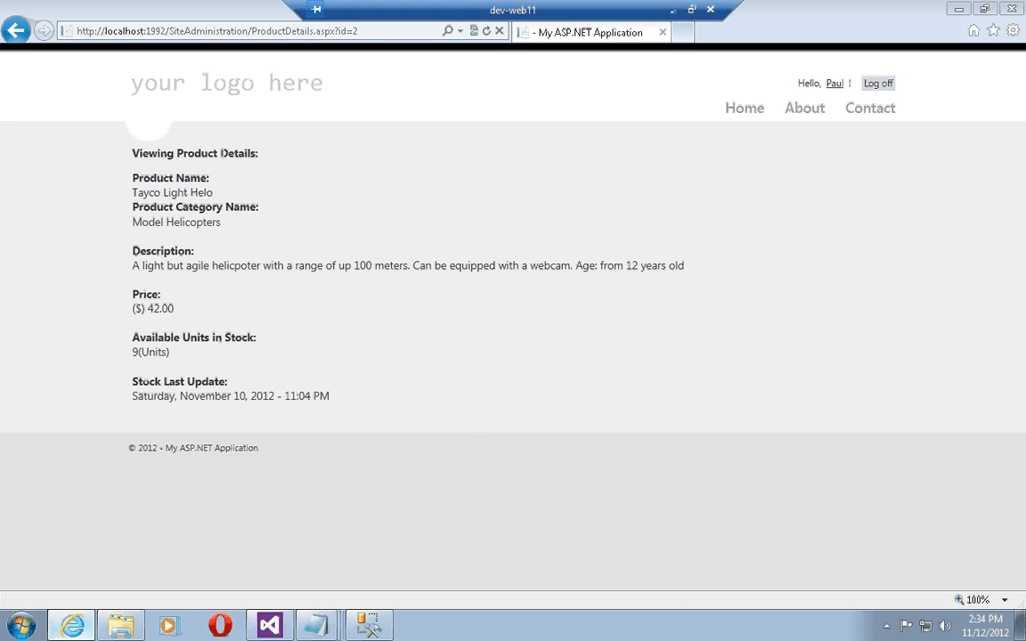
Back in Visual Studio, add a <br /> after the Item.Name line in ProductDetails.aspx.
{"action": "left_click", "coordinate": [267, 624]}
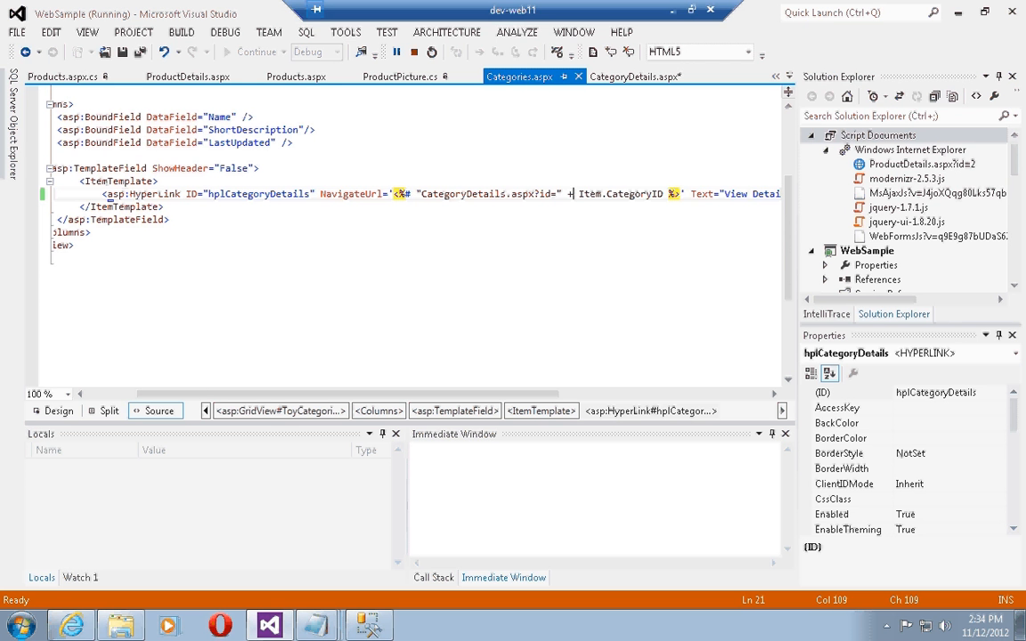
{"action": "left_click", "coordinate": [187, 75]}
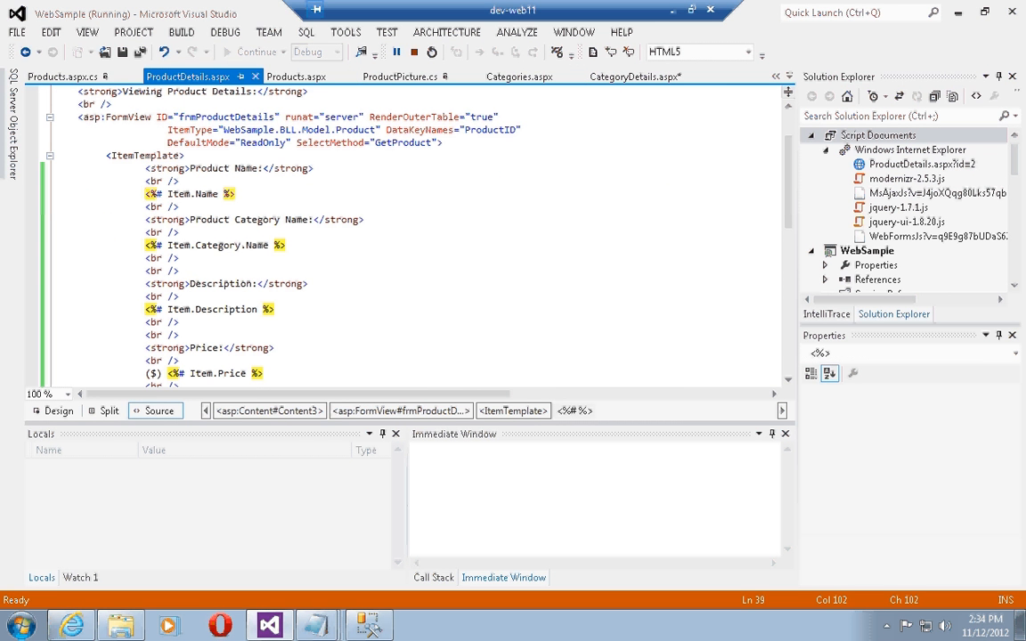
{"action": "left_click", "coordinate": [155, 181]}
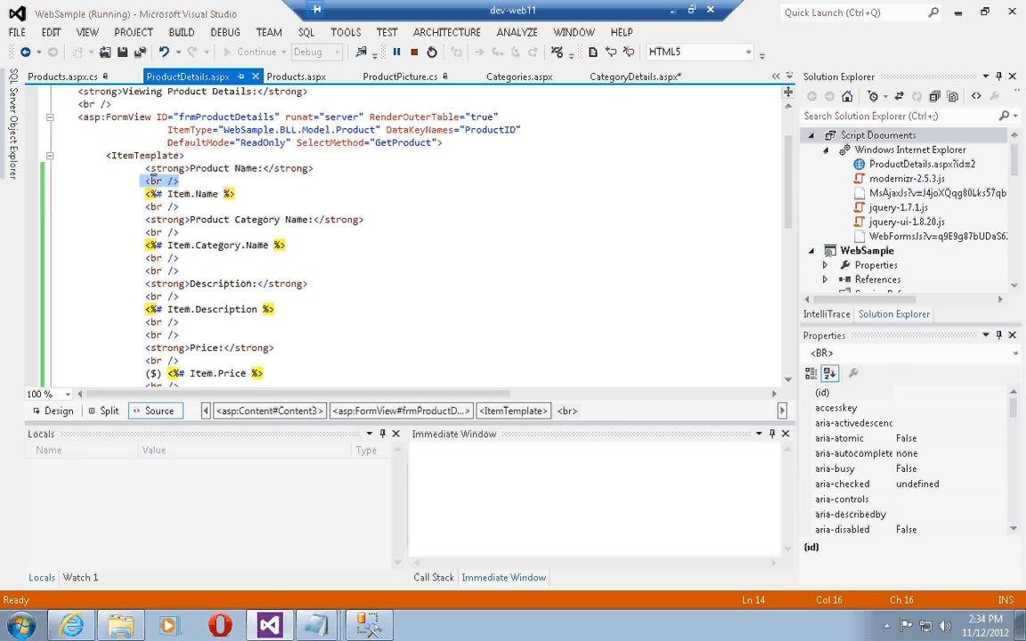
{"action": "left_click", "coordinate": [189, 207]}
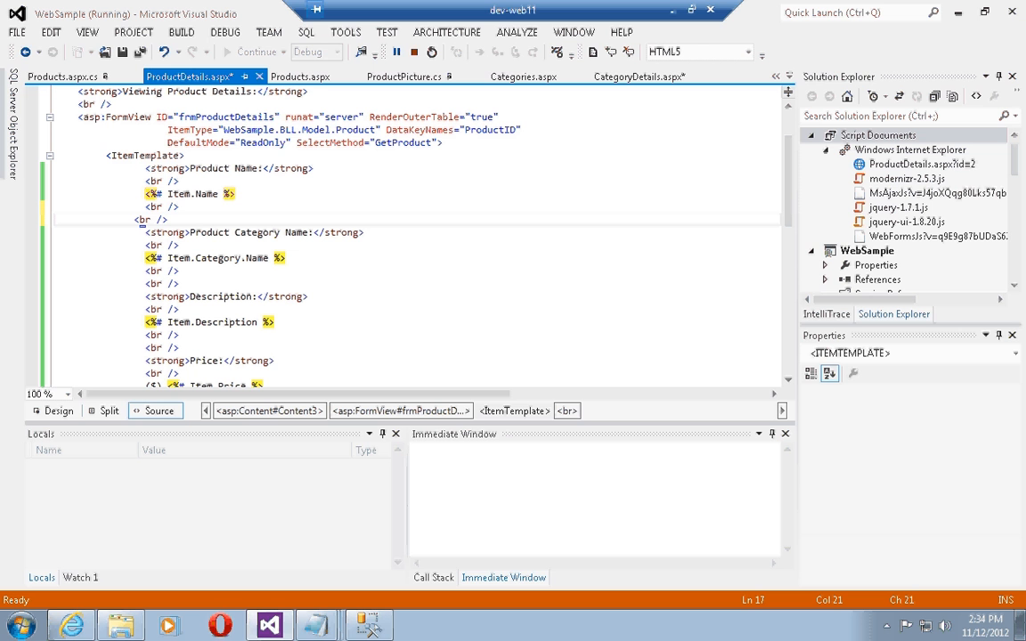
{"action": "left_click", "coordinate": [142, 220]}
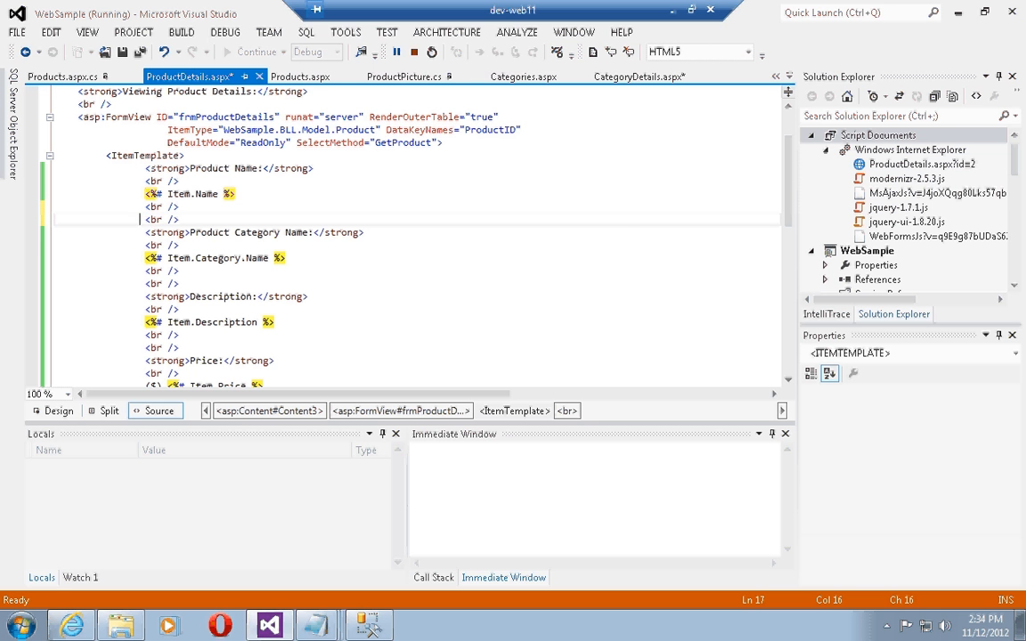